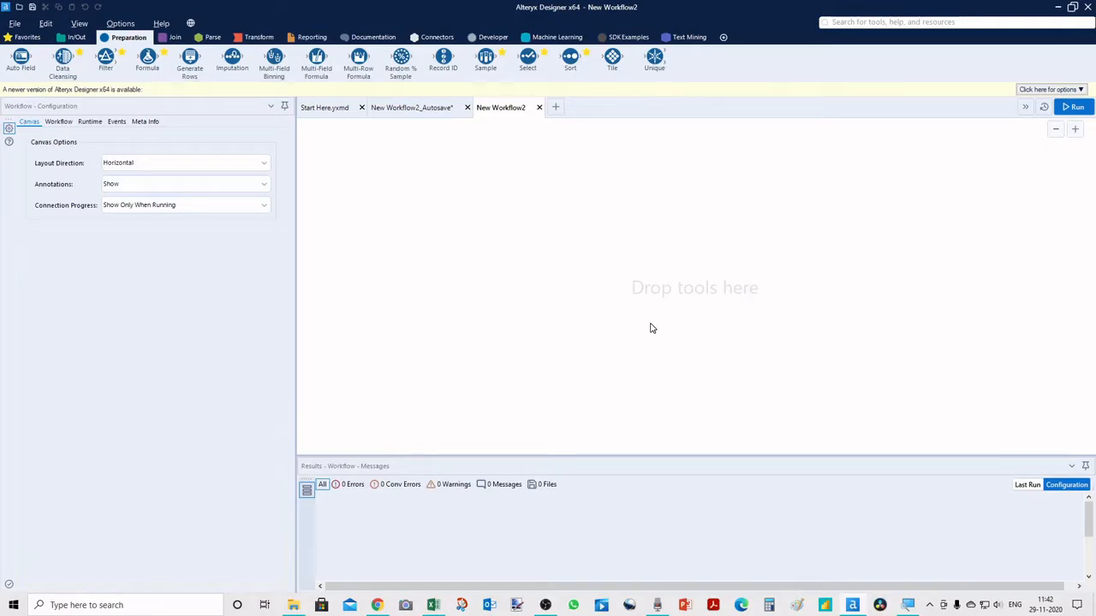
- Place a Find Replace tool from the Join tools onto the empty canvas and show its configuration
{"action": "left_click", "coordinate": [175, 38]}
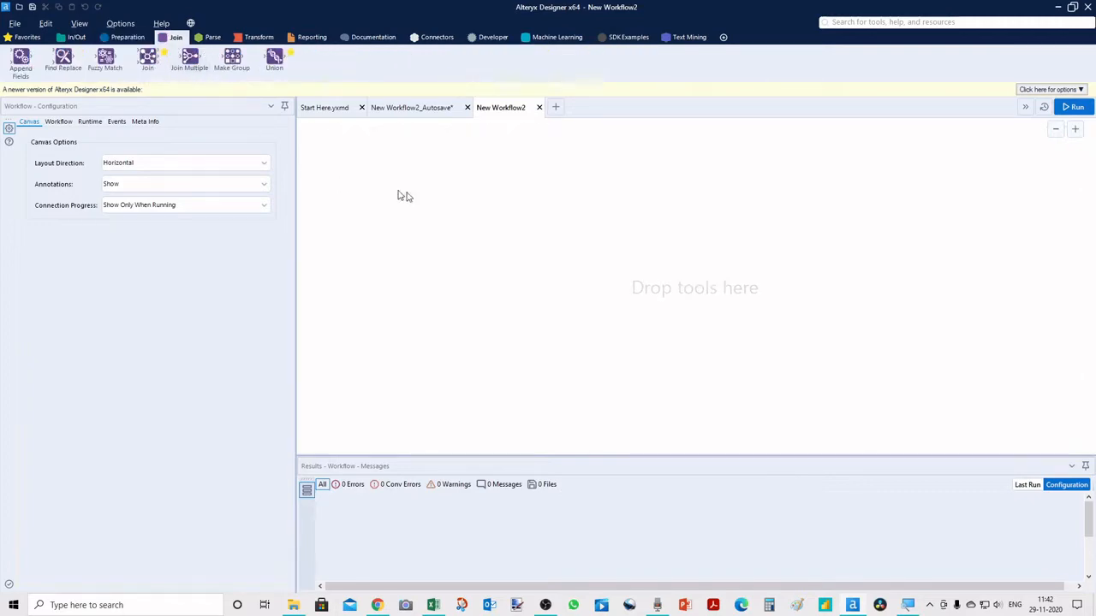
{"action": "mouse_move", "coordinate": [226, 115]}
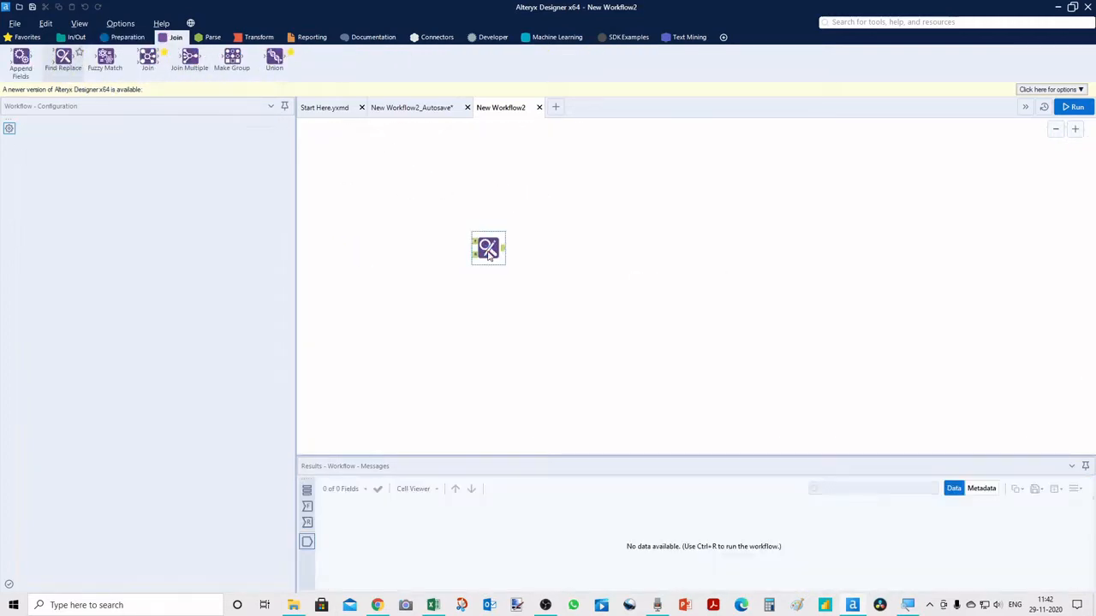
{"action": "left_click", "coordinate": [488, 248]}
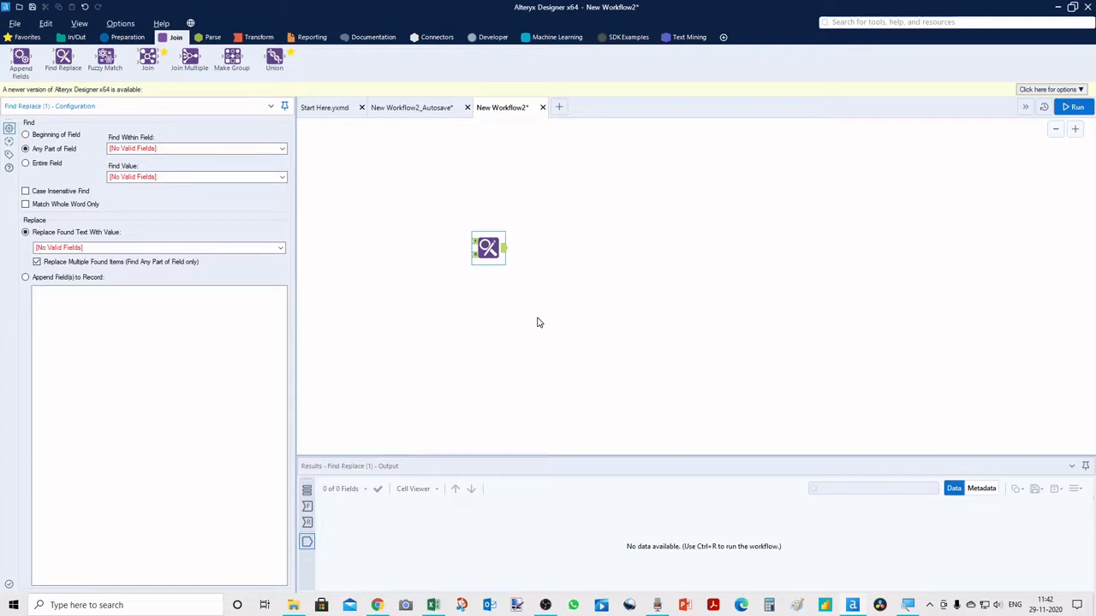
{"action": "mouse_move", "coordinate": [548, 317]}
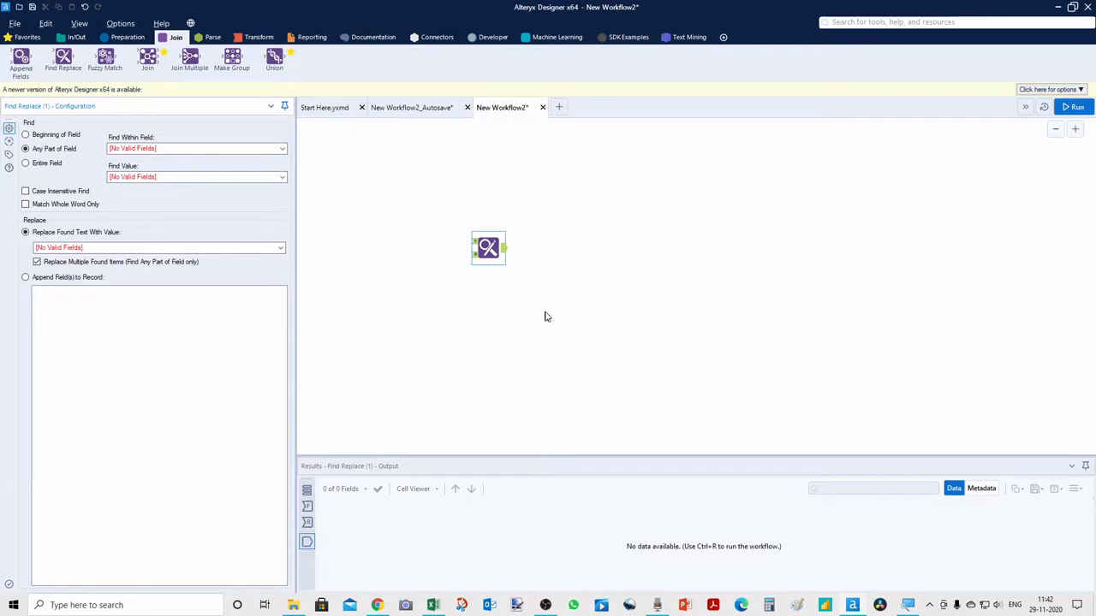
{"action": "mouse_move", "coordinate": [552, 318]}
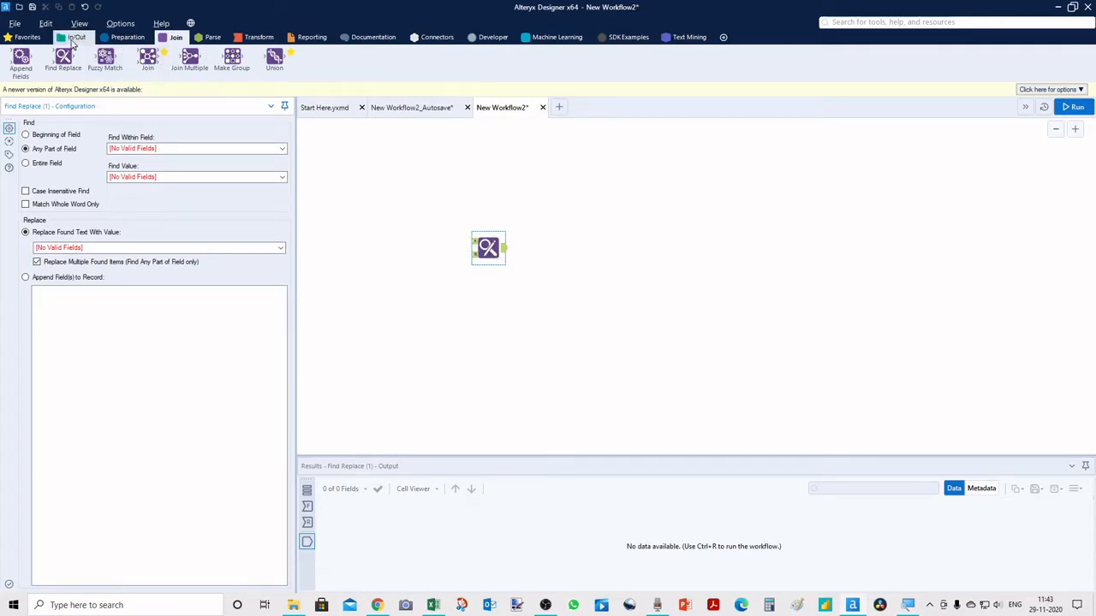
- Add two Input Data tools and point the first at Sheet1 of Find.xlsx
{"action": "left_click", "coordinate": [77, 38]}
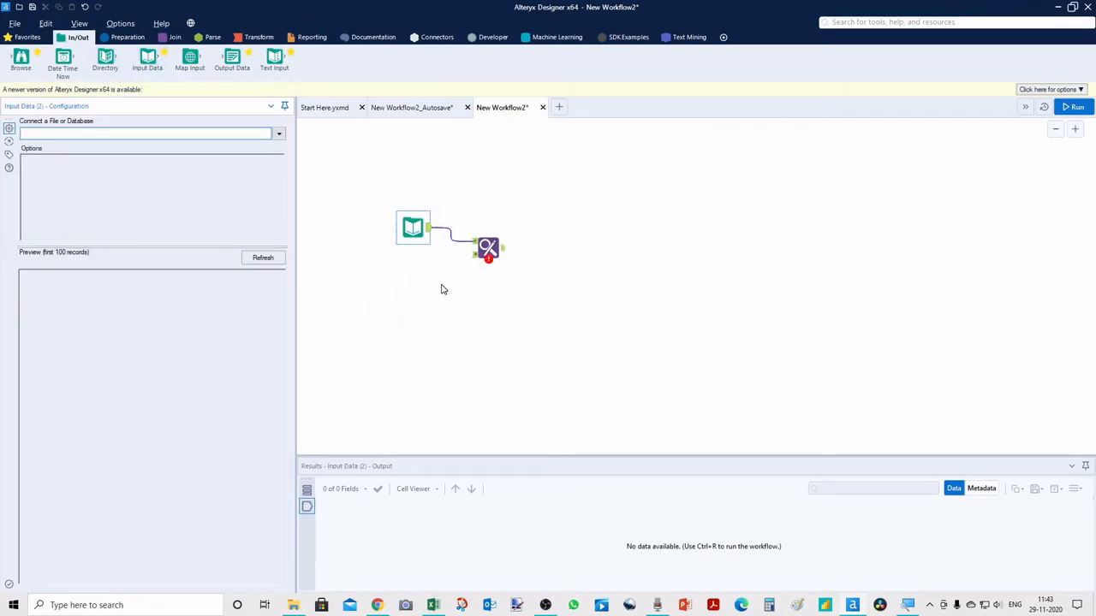
{"action": "mouse_move", "coordinate": [512, 260]}
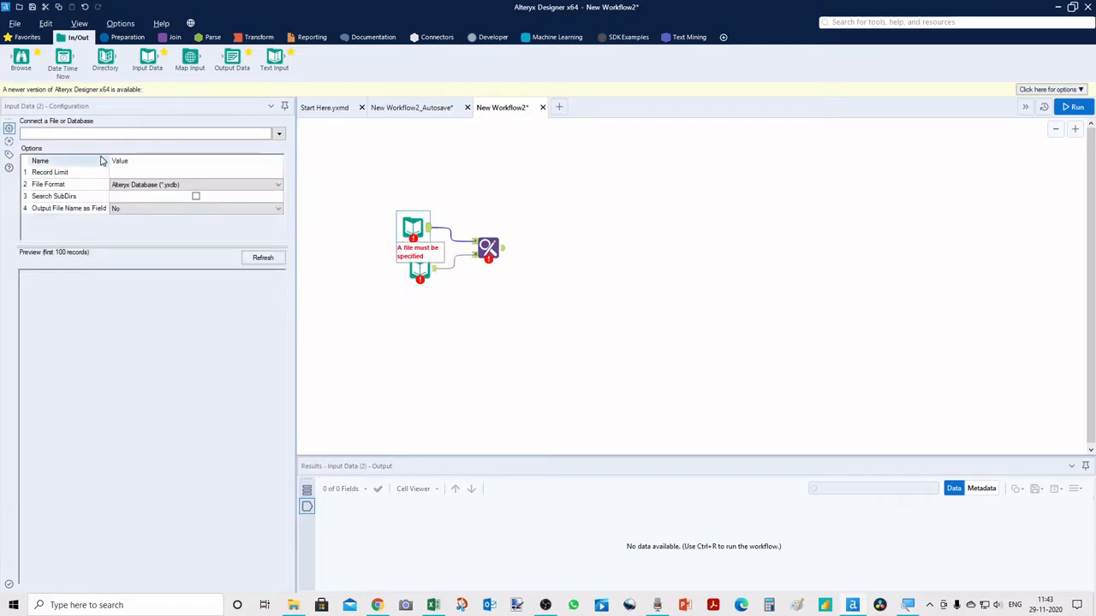
{"action": "left_click", "coordinate": [278, 134]}
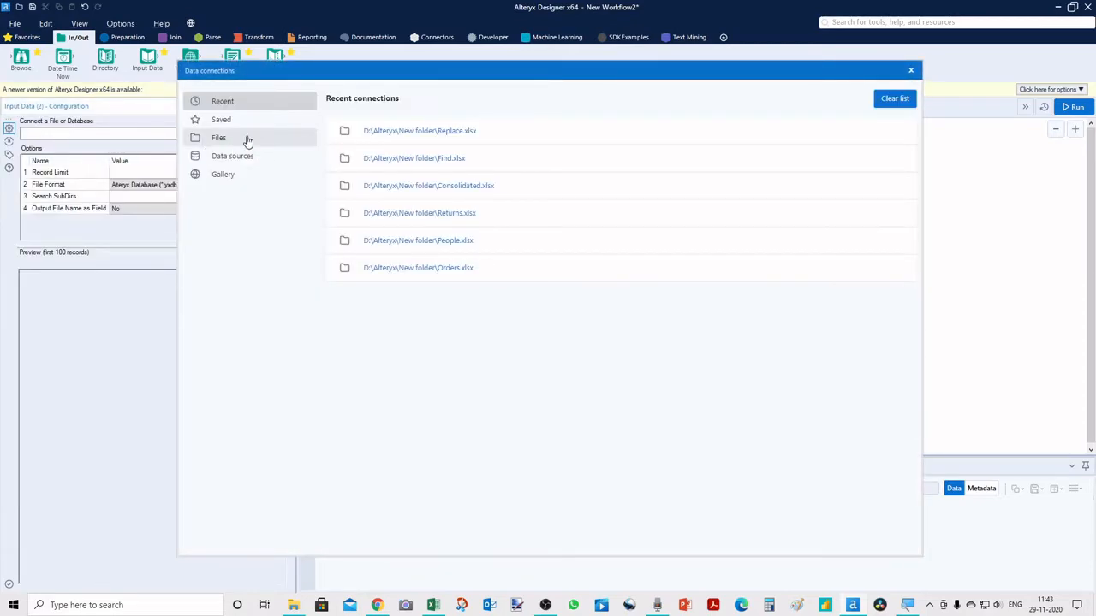
{"action": "left_click", "coordinate": [219, 137]}
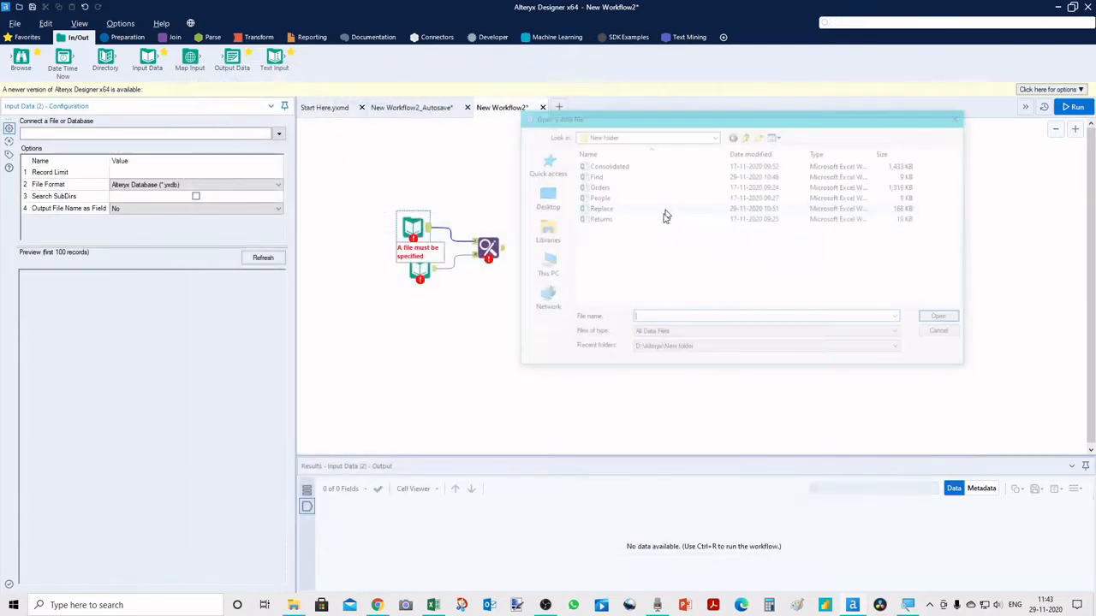
{"action": "left_click", "coordinate": [592, 174]}
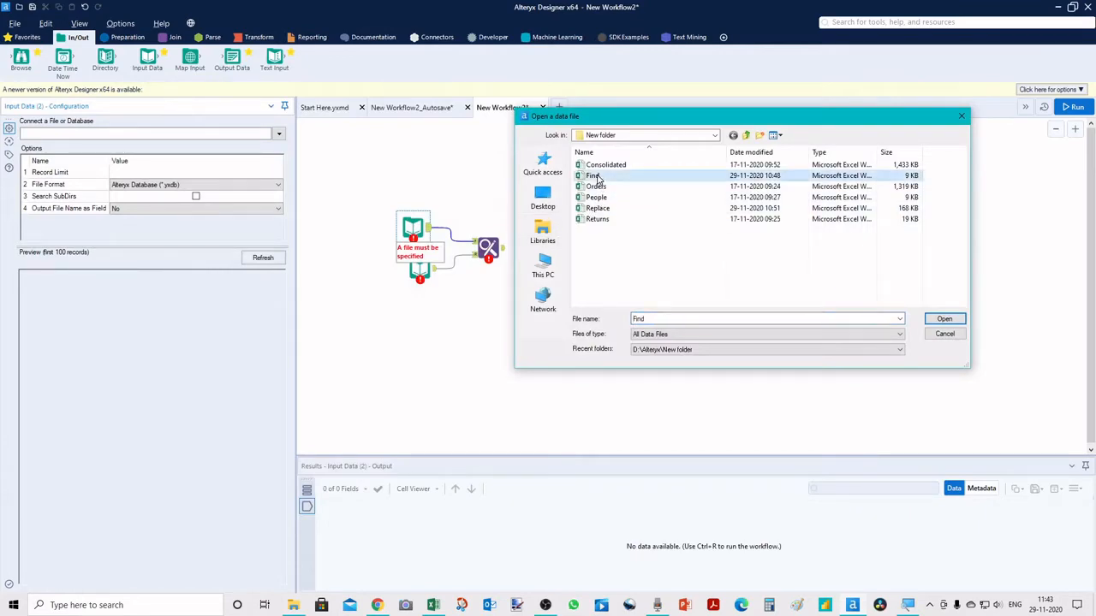
{"action": "mouse_move", "coordinate": [596, 187]}
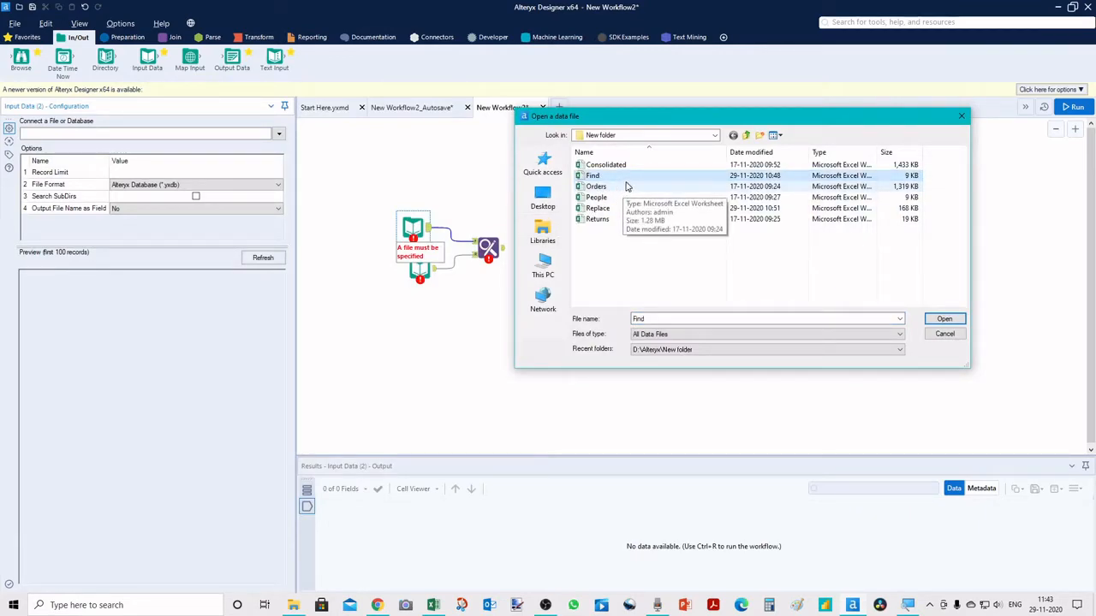
{"action": "mouse_move", "coordinate": [828, 312]}
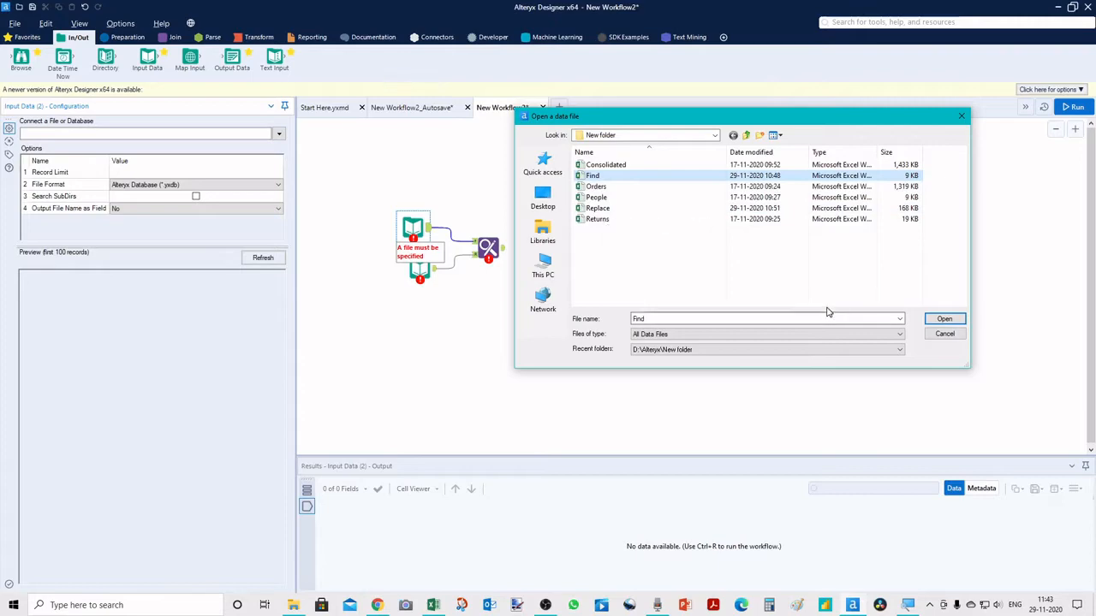
{"action": "mouse_move", "coordinate": [866, 308]}
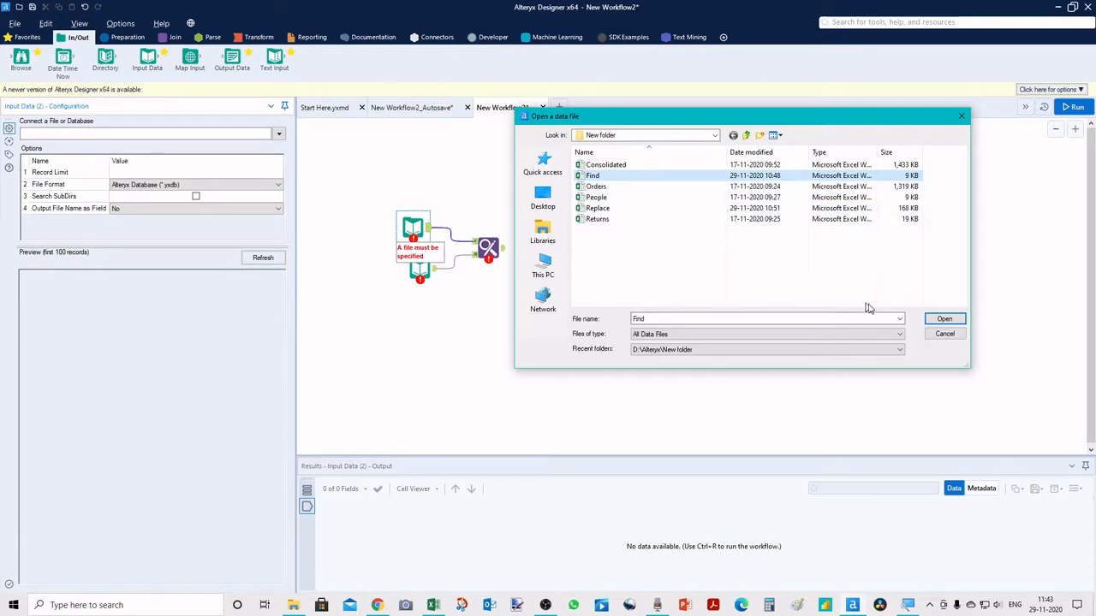
{"action": "left_click", "coordinate": [945, 318]}
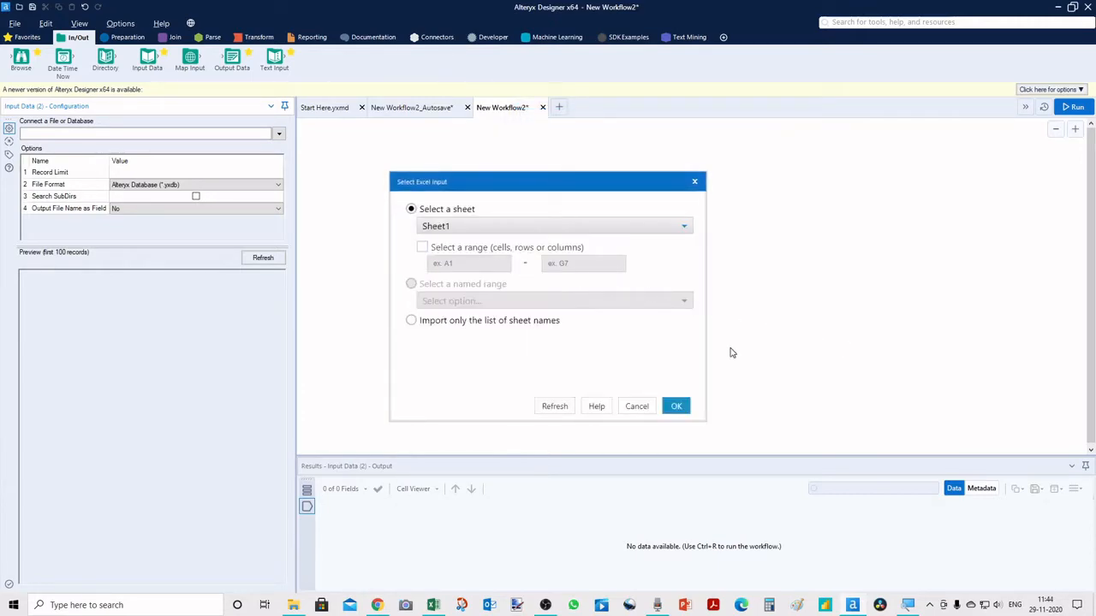
{"action": "left_click", "coordinate": [674, 406]}
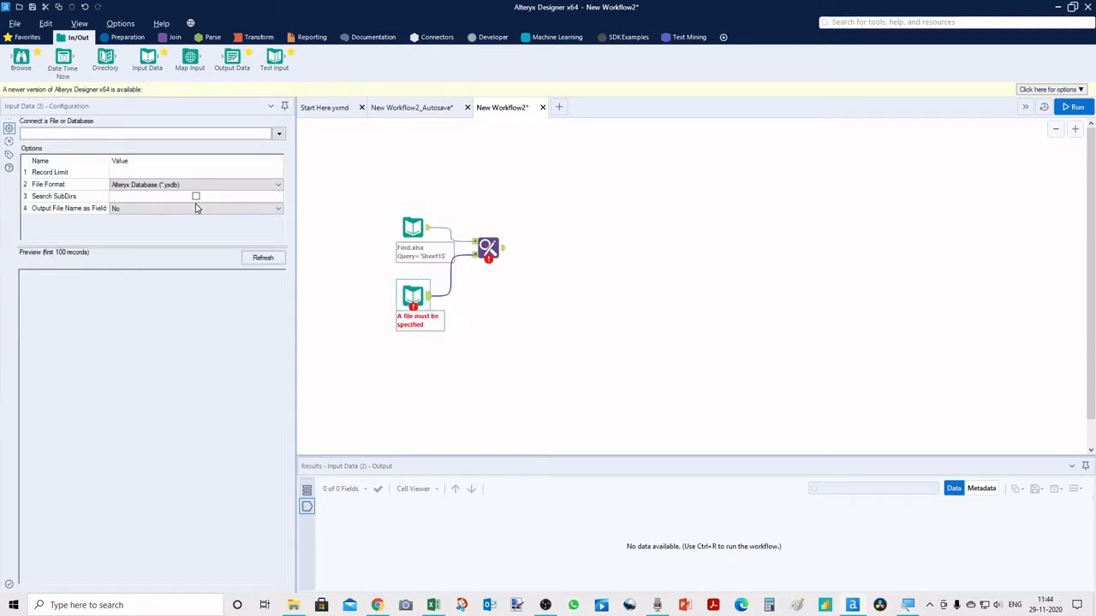
- Point the second Input Data tool at the Returns sheet of Replace.xlsx
{"action": "left_click", "coordinate": [278, 134]}
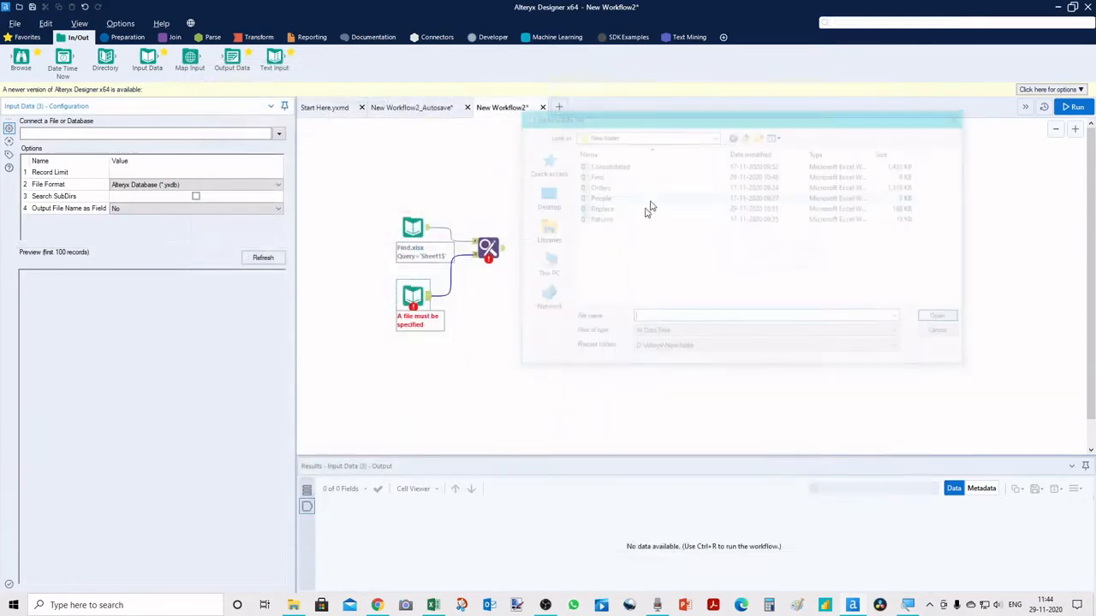
{"action": "left_click", "coordinate": [598, 209]}
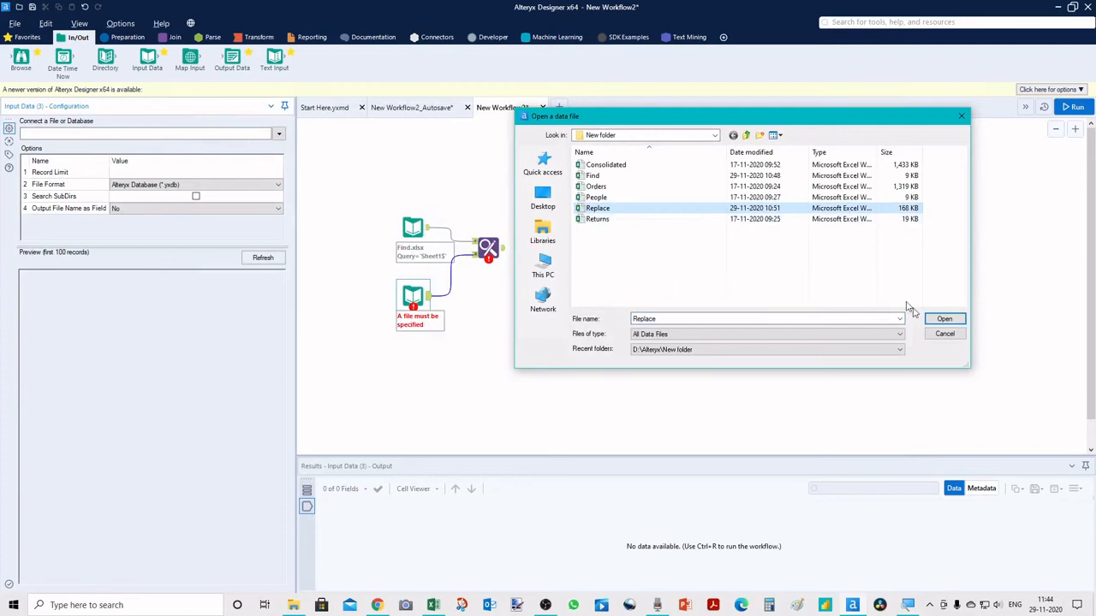
{"action": "left_click", "coordinate": [945, 318]}
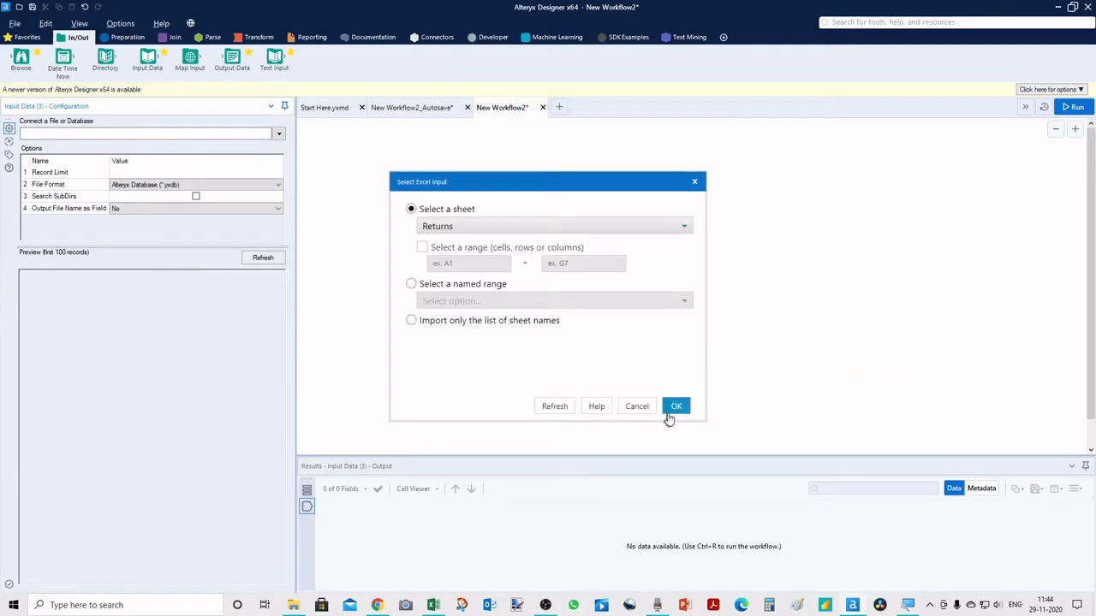
{"action": "left_click", "coordinate": [675, 406]}
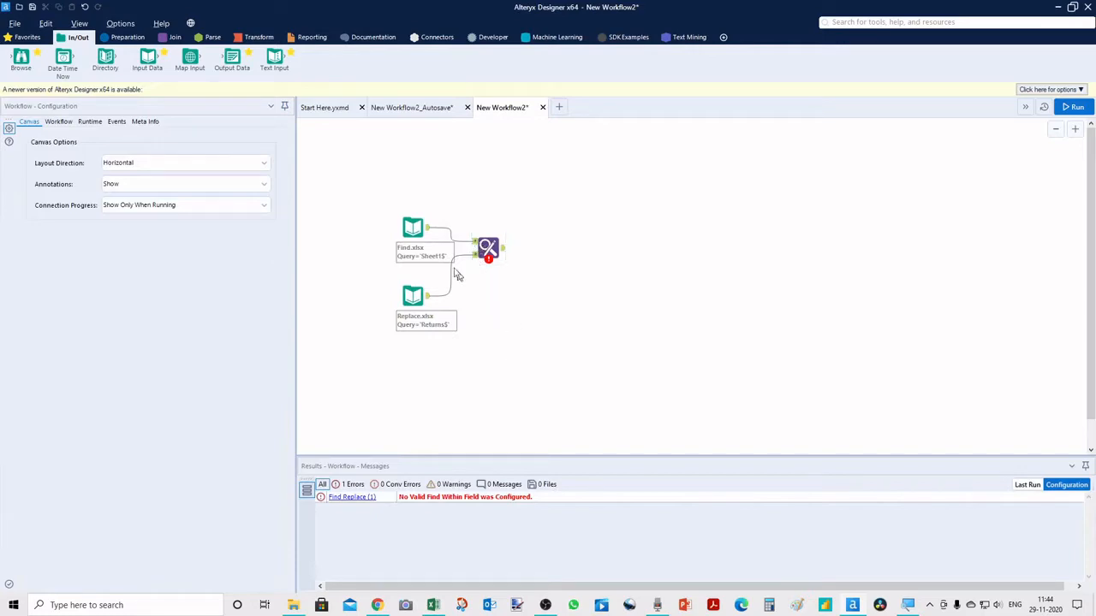
- Review the data previews of the Find and Replace inputs
{"action": "left_click", "coordinate": [411, 226]}
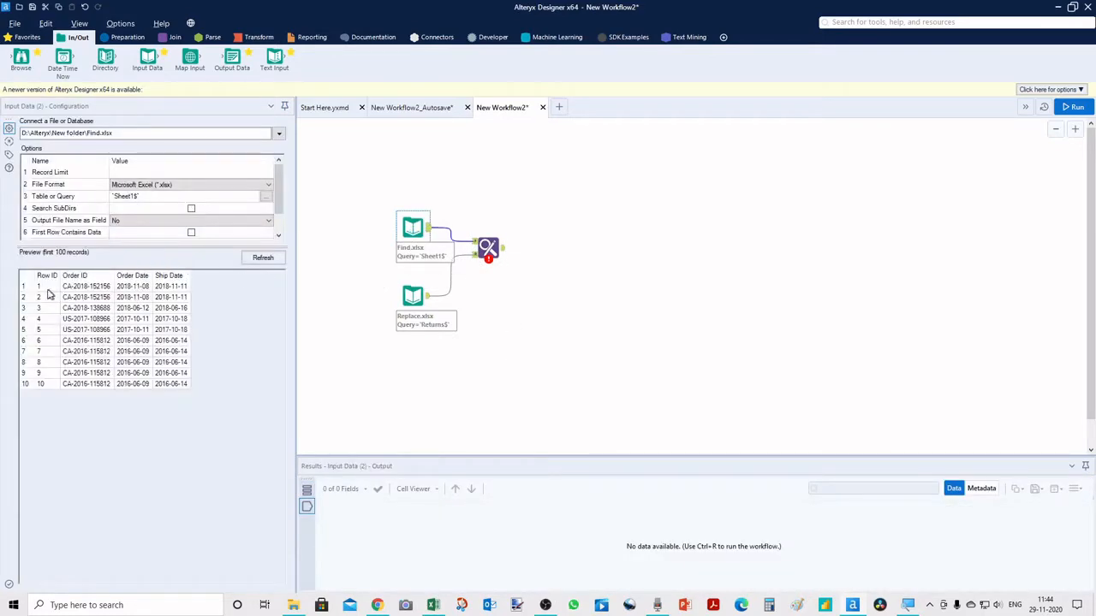
{"action": "mouse_move", "coordinate": [189, 341]}
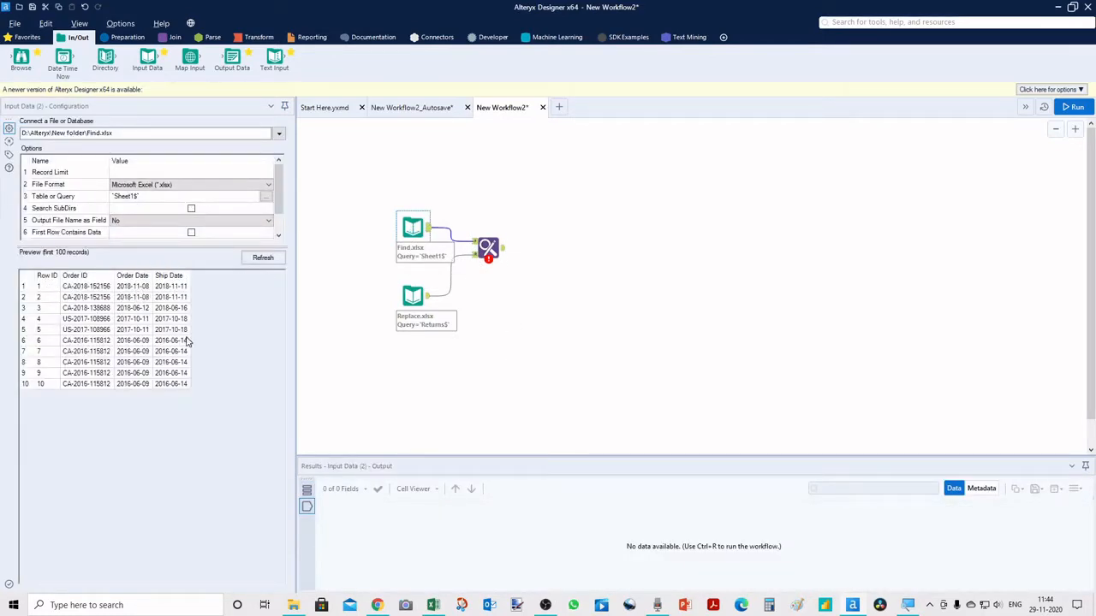
{"action": "mouse_move", "coordinate": [240, 336]}
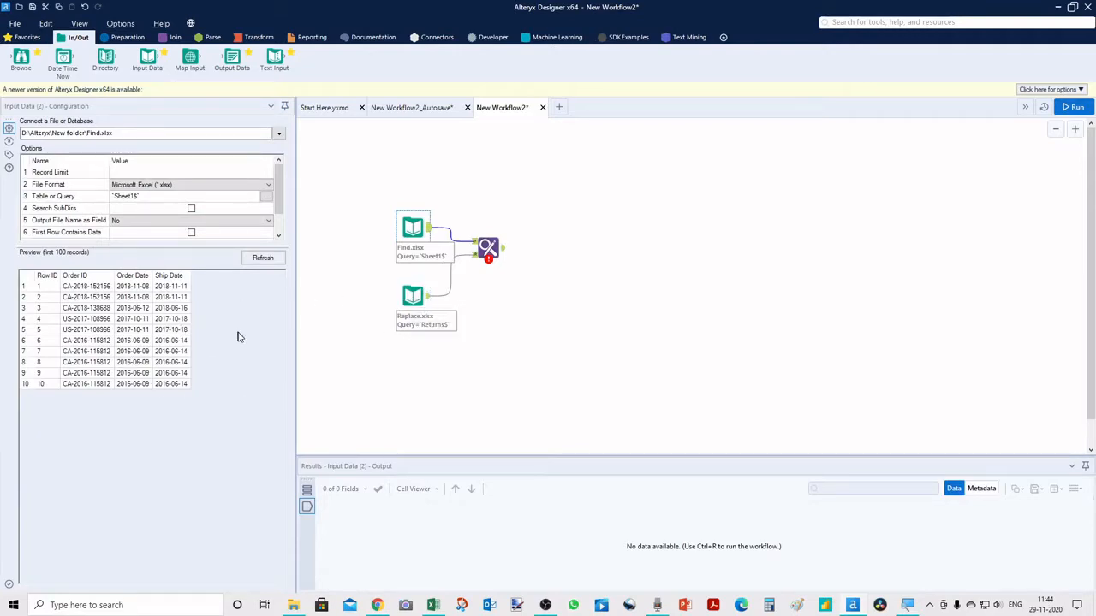
{"action": "mouse_move", "coordinate": [370, 346]}
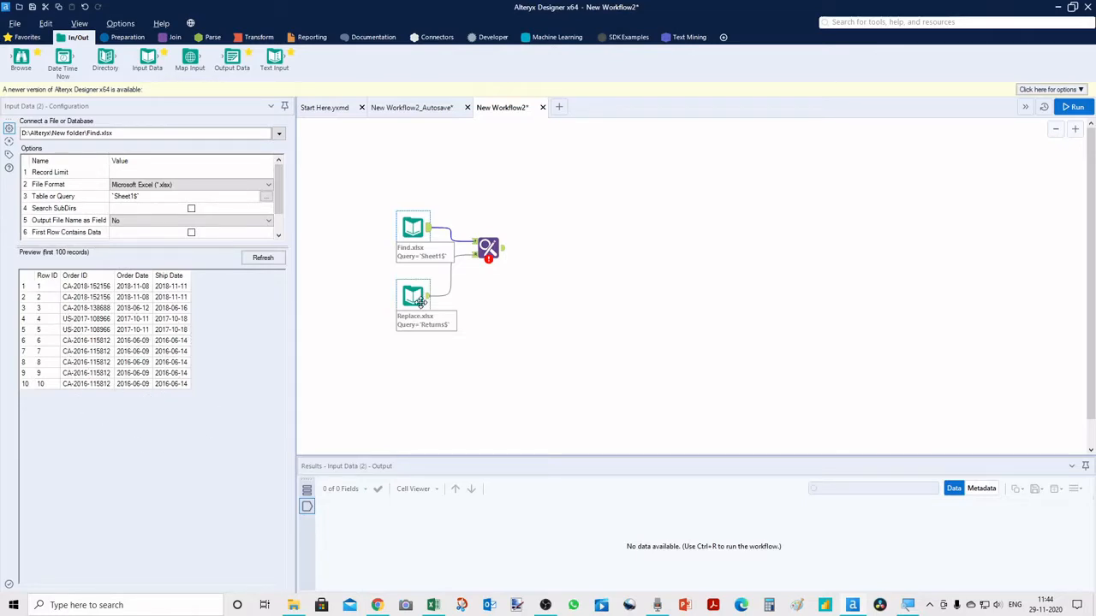
{"action": "left_click", "coordinate": [414, 295]}
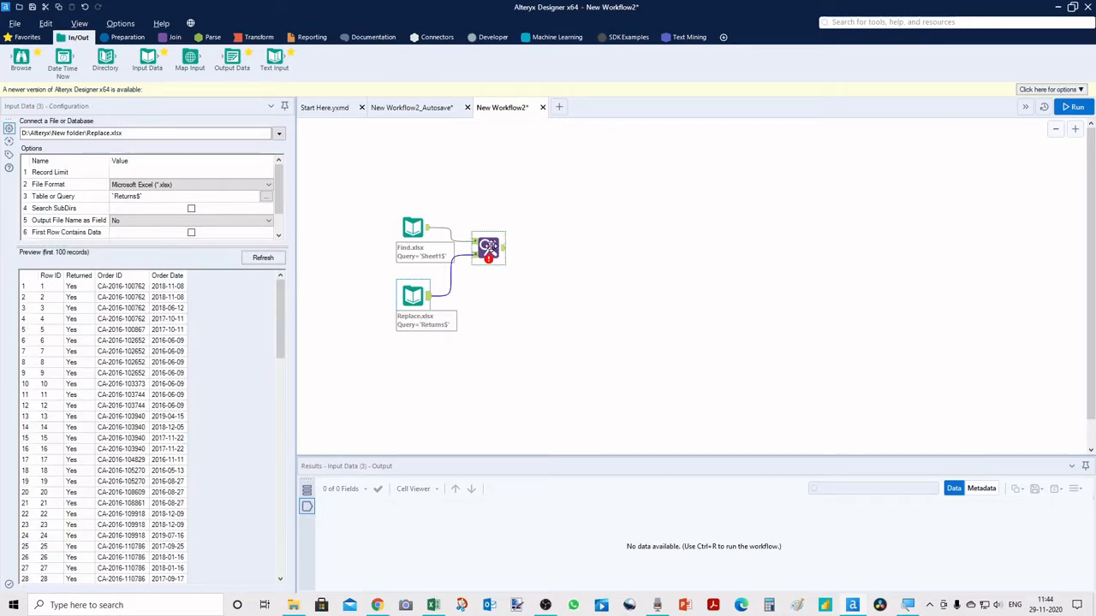
- Configure Find Replace to search Order ID for Returned and replace matches with Order ID
{"action": "left_click", "coordinate": [488, 248]}
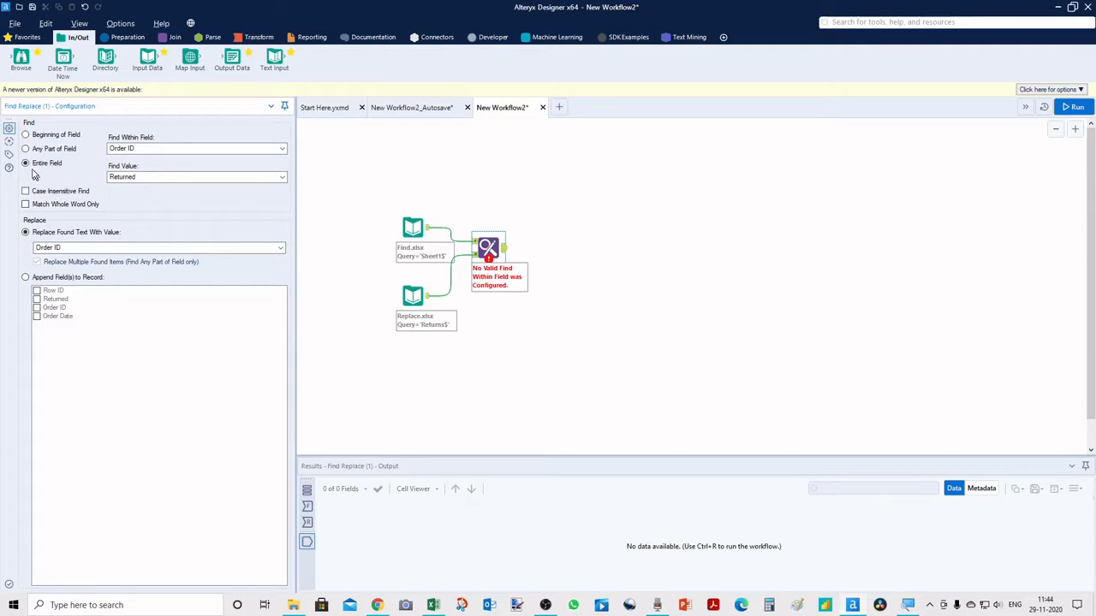
{"action": "mouse_move", "coordinate": [27, 149]}
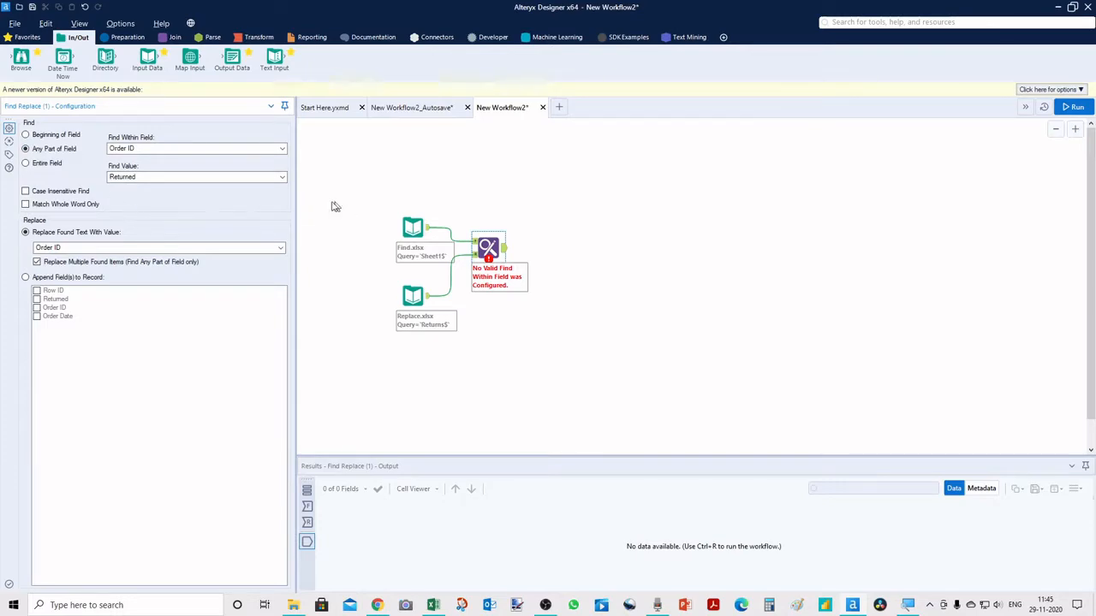
{"action": "mouse_move", "coordinate": [252, 162]}
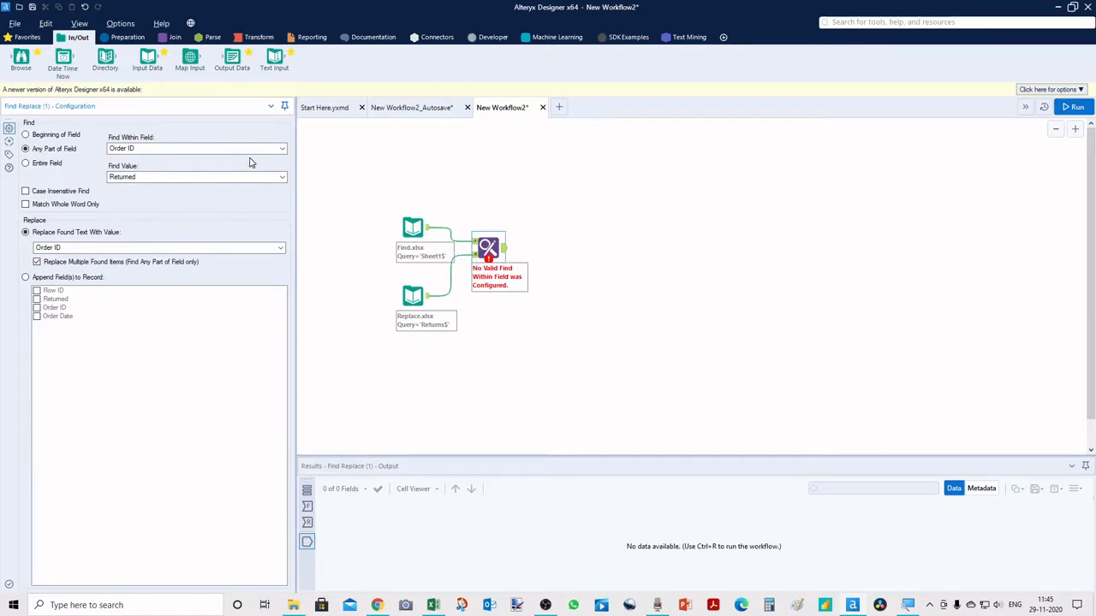
- Reselect Order ID as the field to search and Returned as the value to find, then show the Find input's settings
{"action": "left_click", "coordinate": [281, 147]}
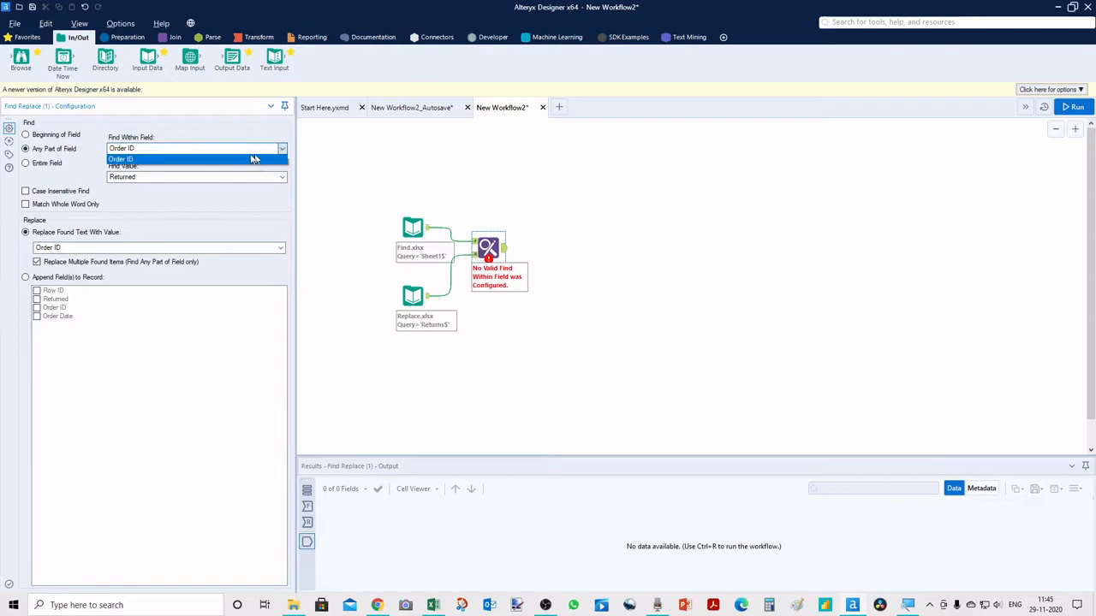
{"action": "mouse_move", "coordinate": [214, 164]}
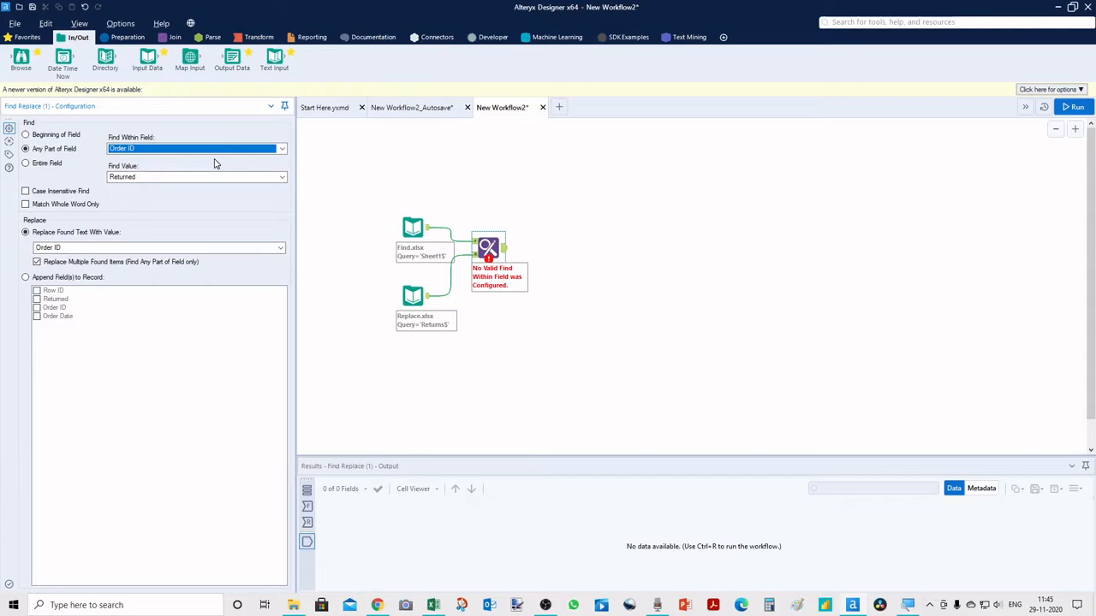
{"action": "mouse_move", "coordinate": [223, 202]}
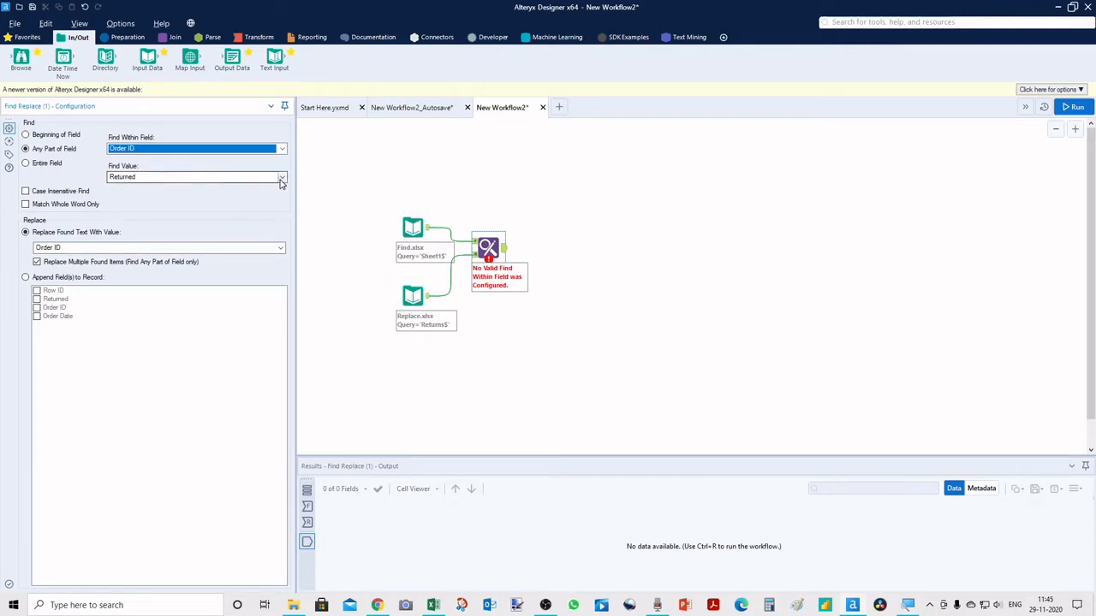
{"action": "left_click", "coordinate": [281, 176]}
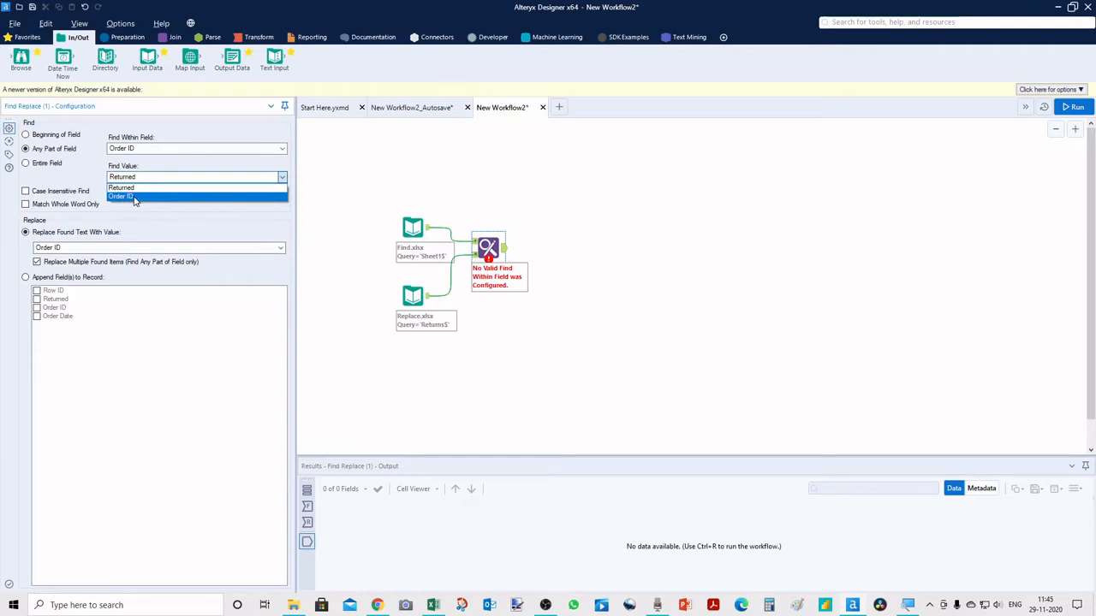
{"action": "mouse_move", "coordinate": [122, 187]}
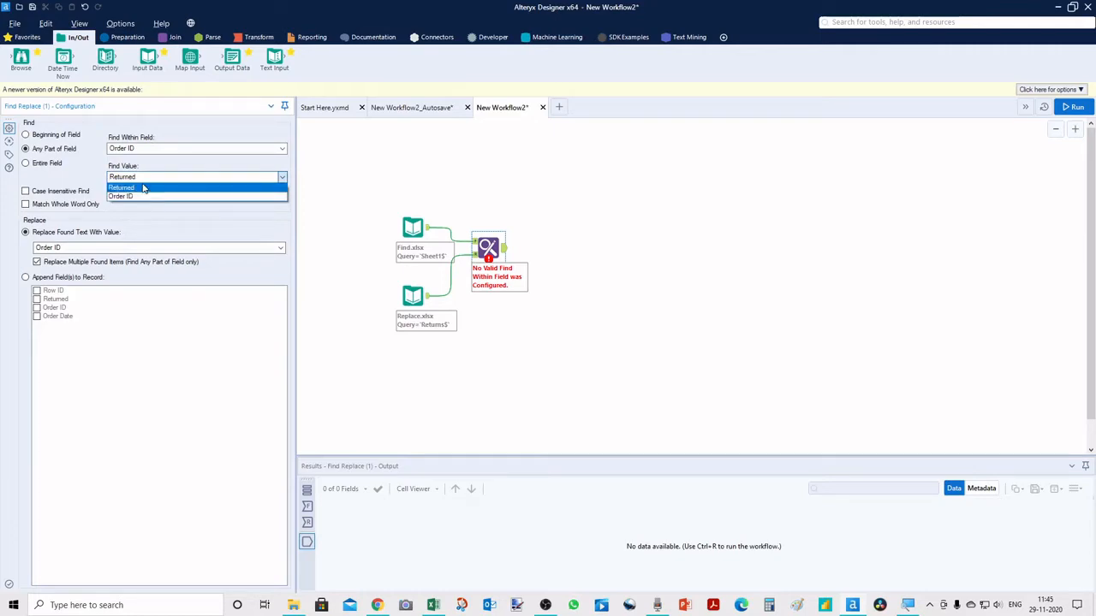
{"action": "mouse_move", "coordinate": [281, 186]}
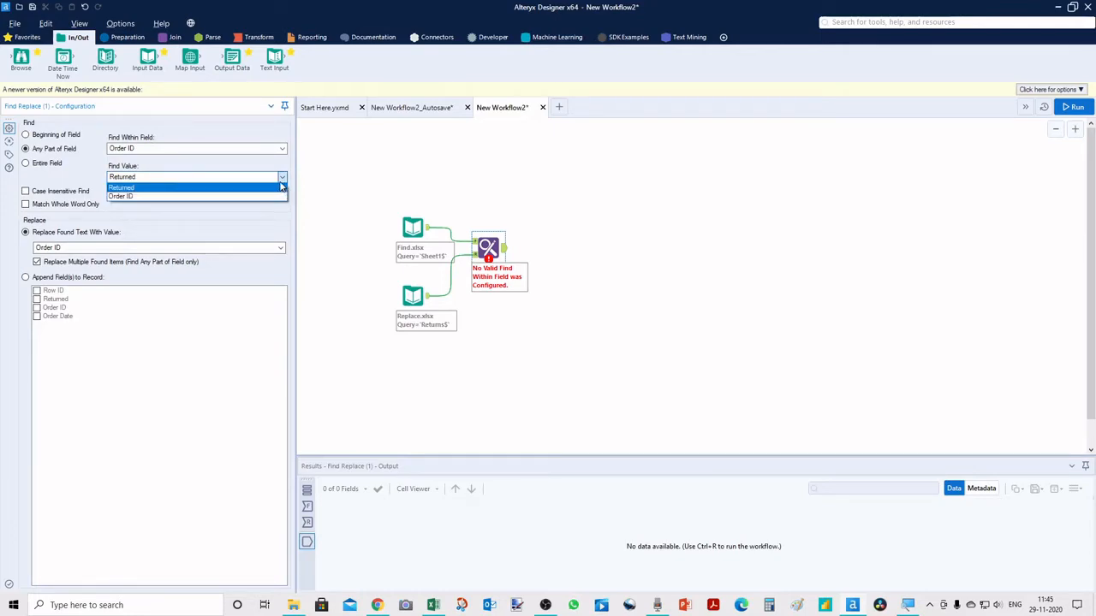
{"action": "left_click", "coordinate": [122, 186]}
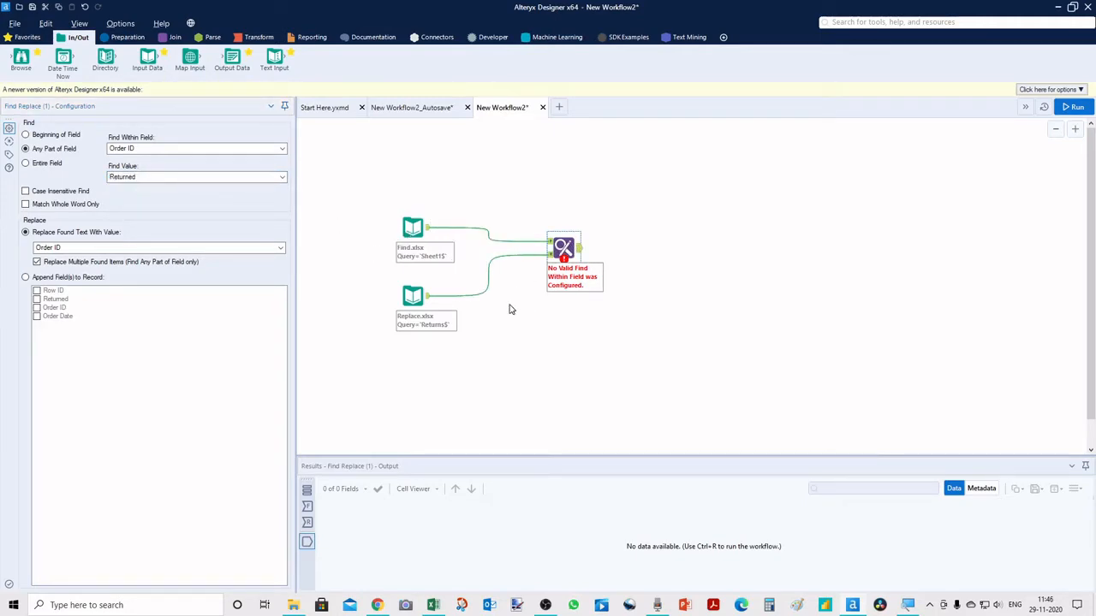
{"action": "left_click", "coordinate": [413, 225]}
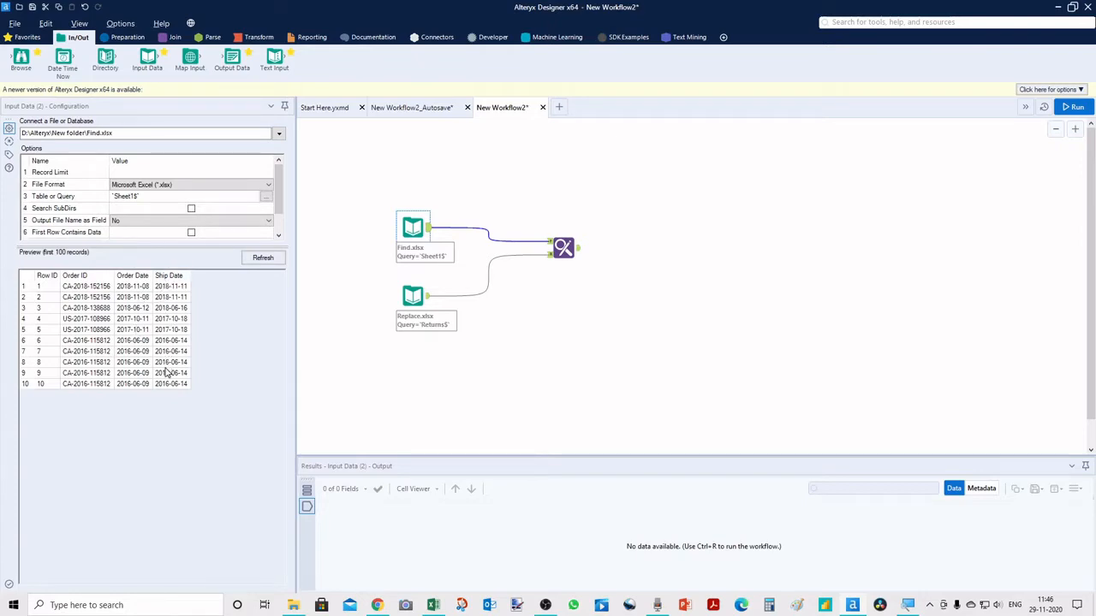
{"action": "mouse_move", "coordinate": [452, 257]}
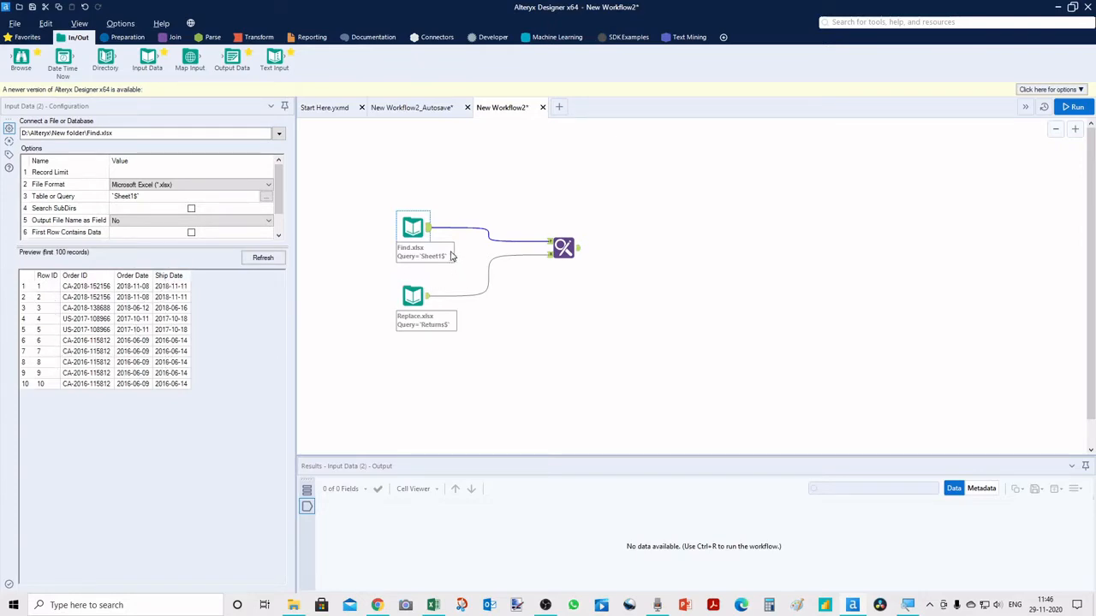
- Bring up the Preparation tool set to add a Multi-Field Formula after the Find input
{"action": "left_click", "coordinate": [129, 38]}
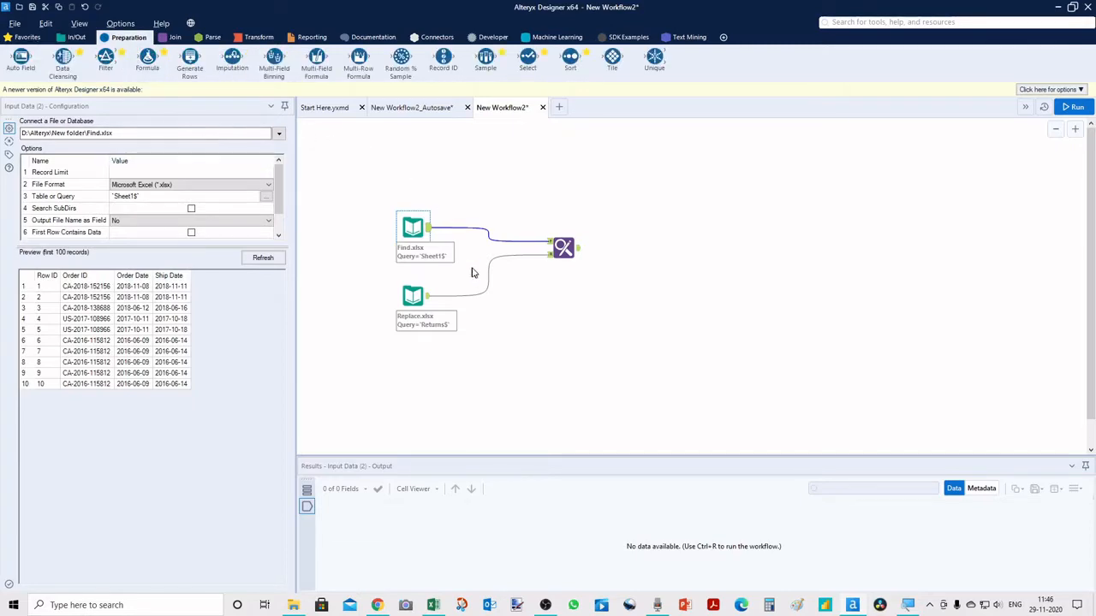
{"action": "mouse_move", "coordinate": [154, 383]}
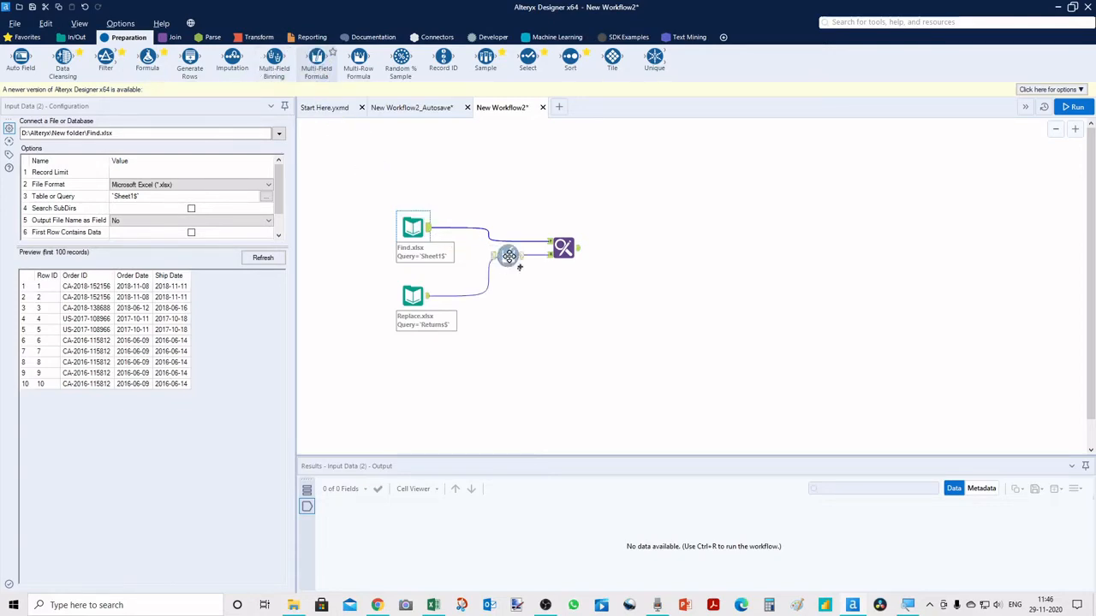
- Insert a Multi-Field Formula between the Find input and Find Replace, applied to the numeric Row ID field
{"action": "left_click", "coordinate": [490, 233]}
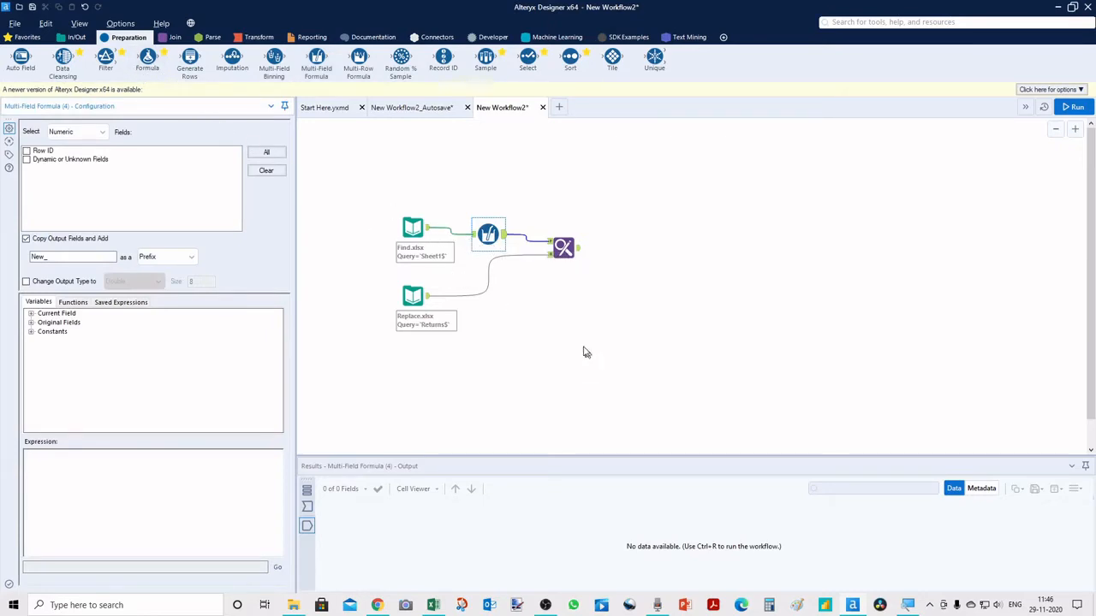
{"action": "mouse_move", "coordinate": [563, 248]}
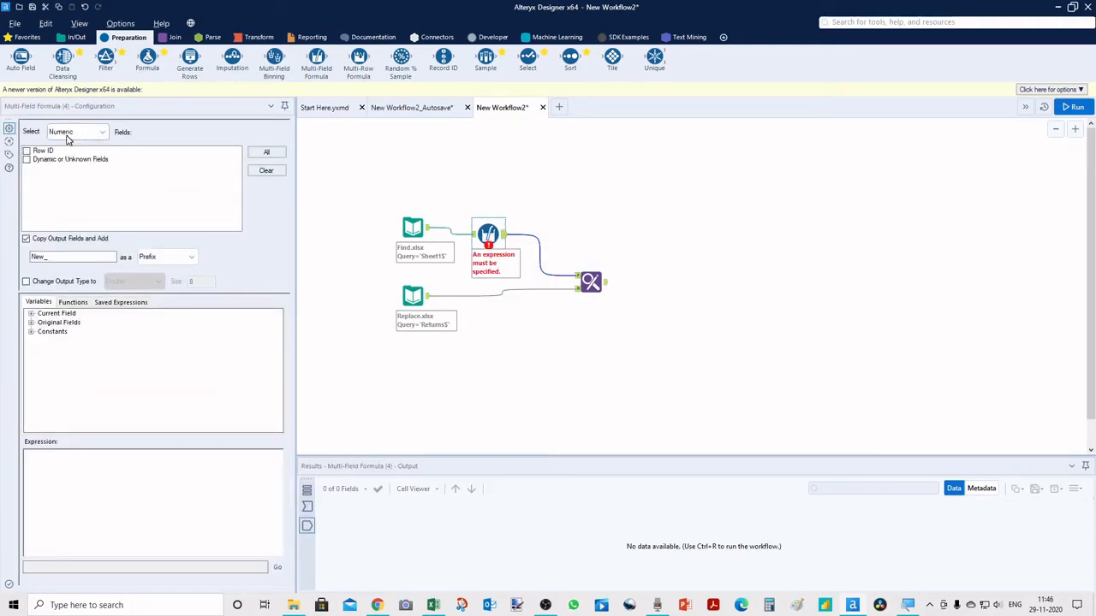
{"action": "mouse_move", "coordinate": [85, 141]}
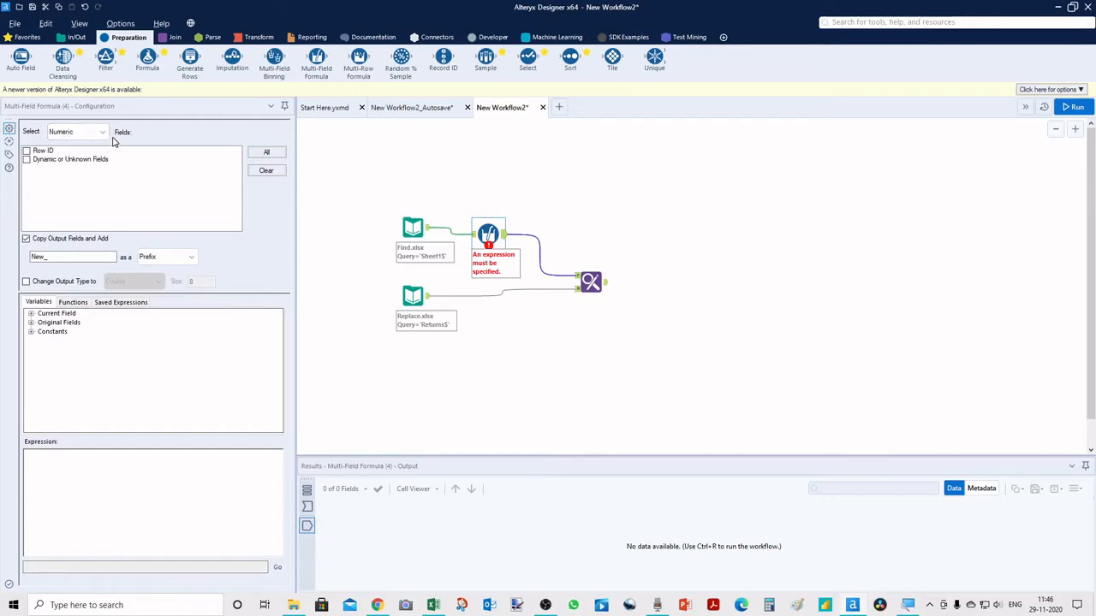
{"action": "left_click", "coordinate": [75, 132]}
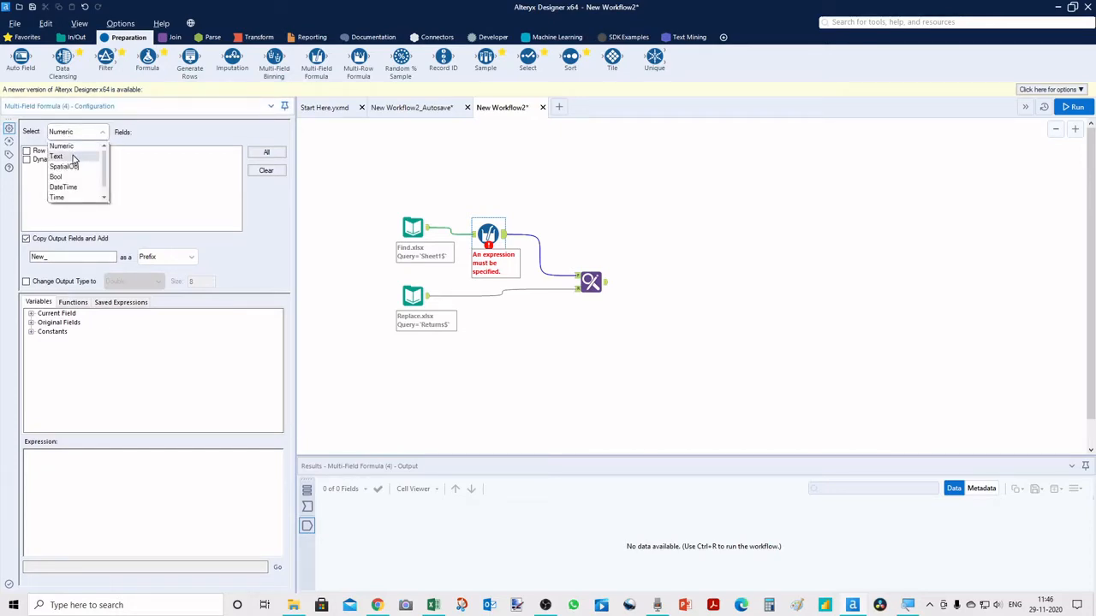
{"action": "left_click", "coordinate": [57, 156]}
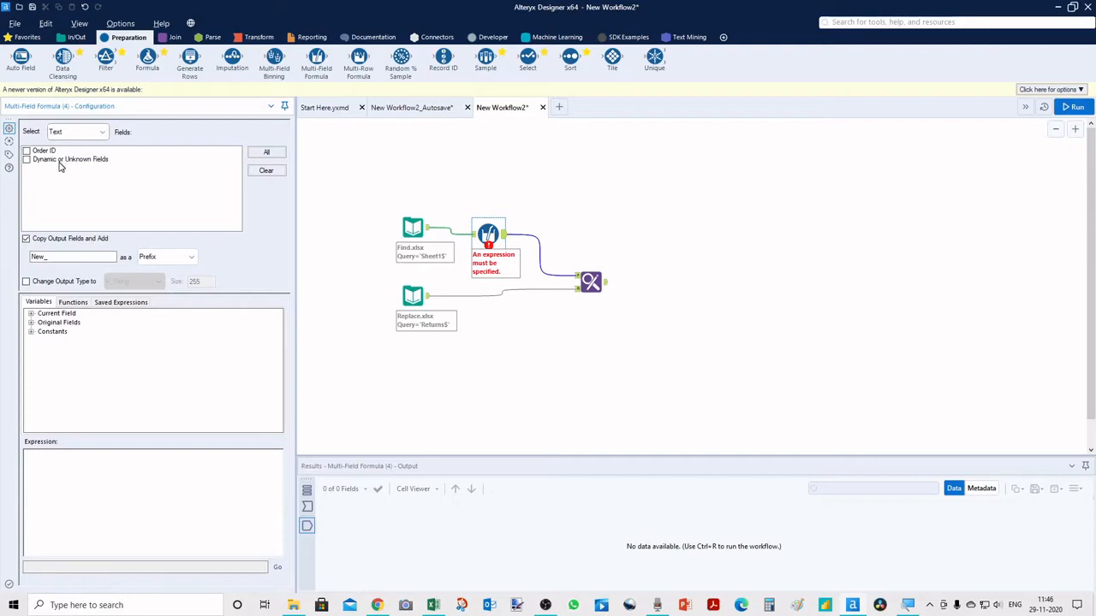
{"action": "mouse_move", "coordinate": [133, 195]}
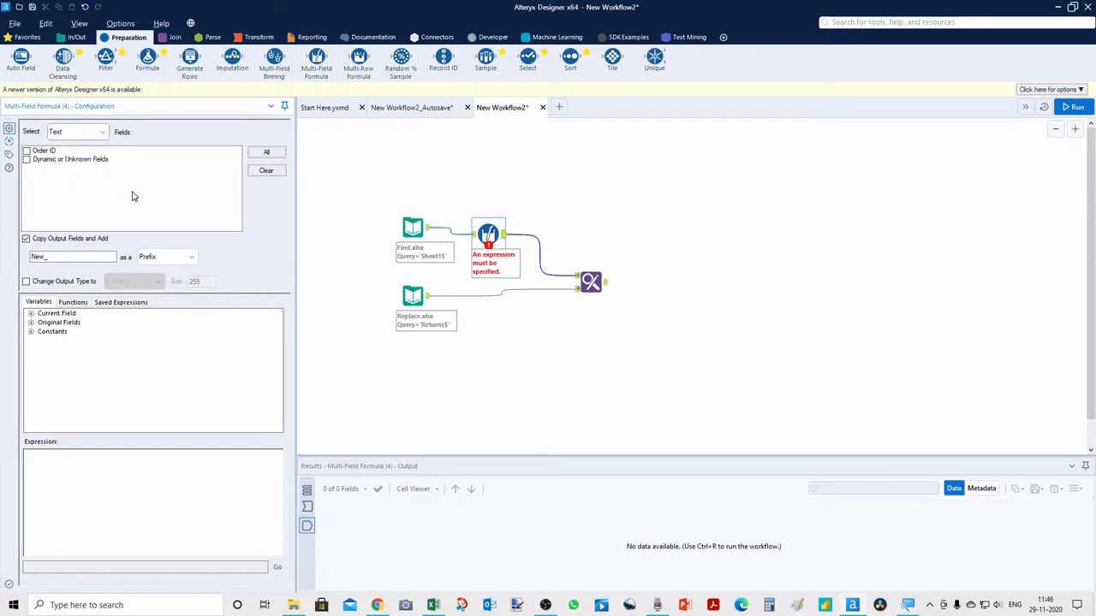
{"action": "left_click", "coordinate": [101, 131]}
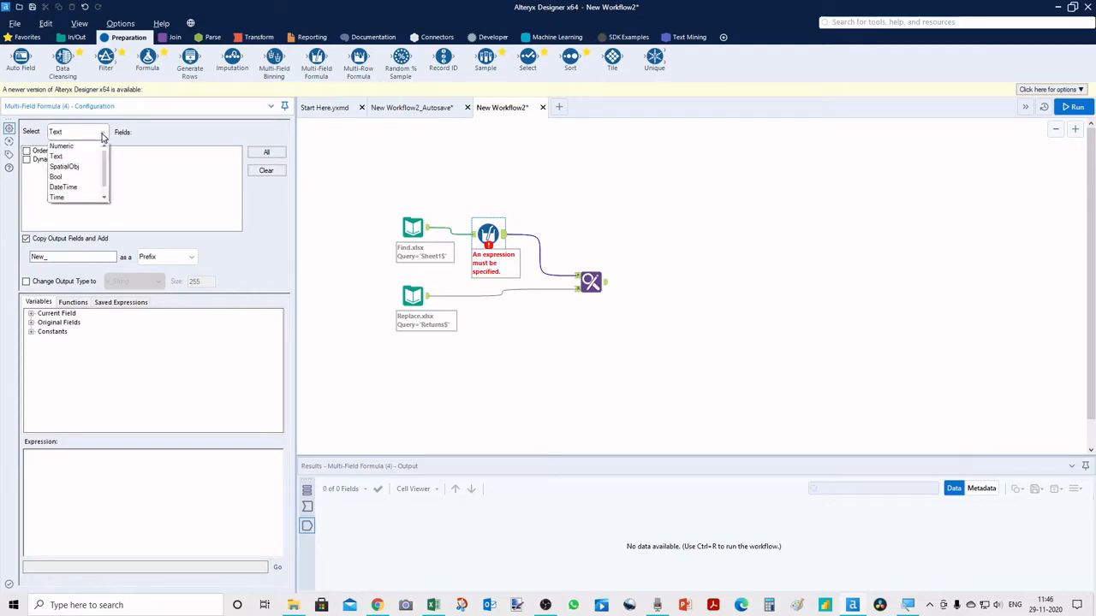
{"action": "left_click", "coordinate": [62, 146]}
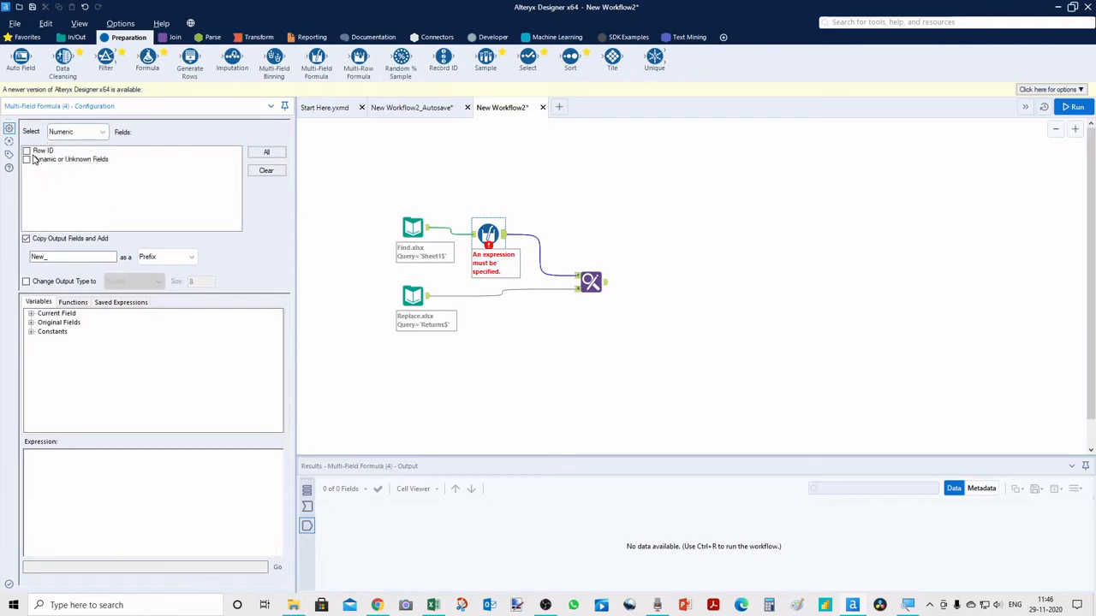
{"action": "left_click", "coordinate": [267, 151]}
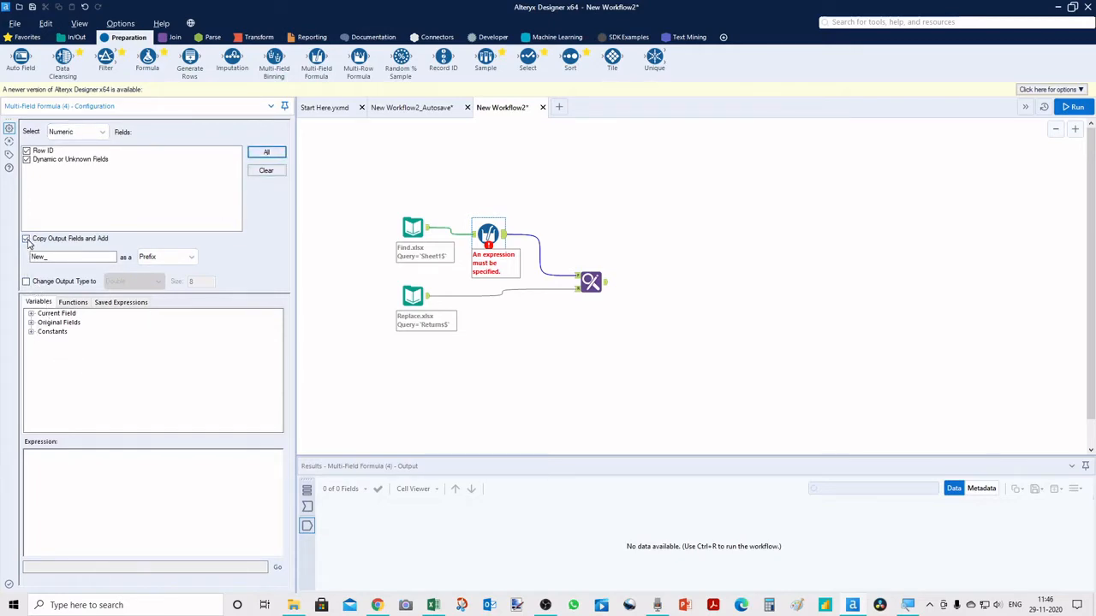
- Make the Multi-Field Formula overwrite fields and convert the output type to V_String
{"action": "left_click", "coordinate": [28, 281]}
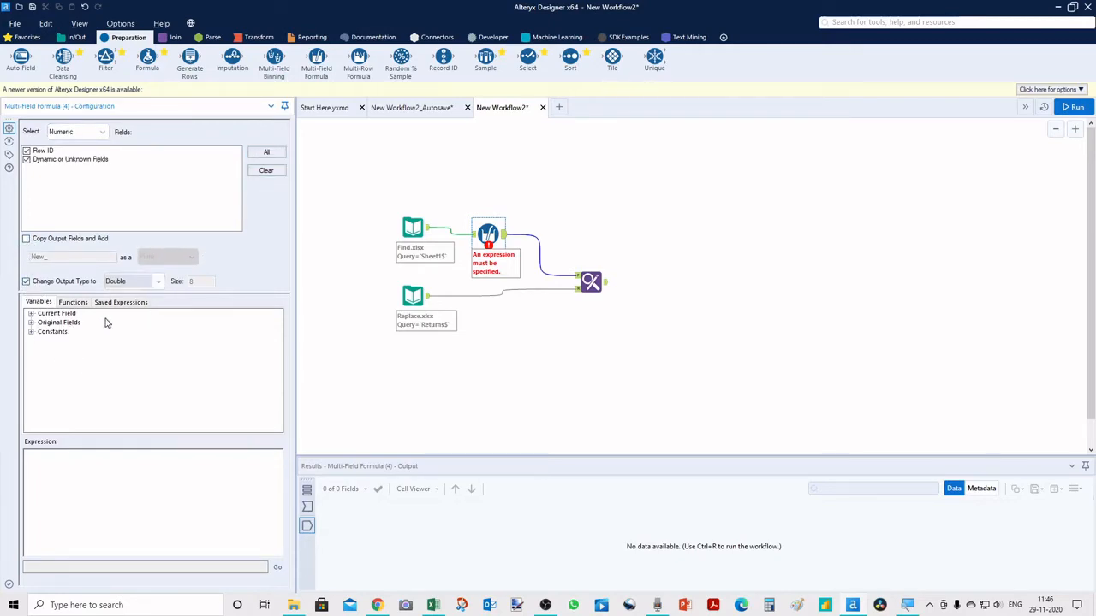
{"action": "left_click", "coordinate": [134, 280]}
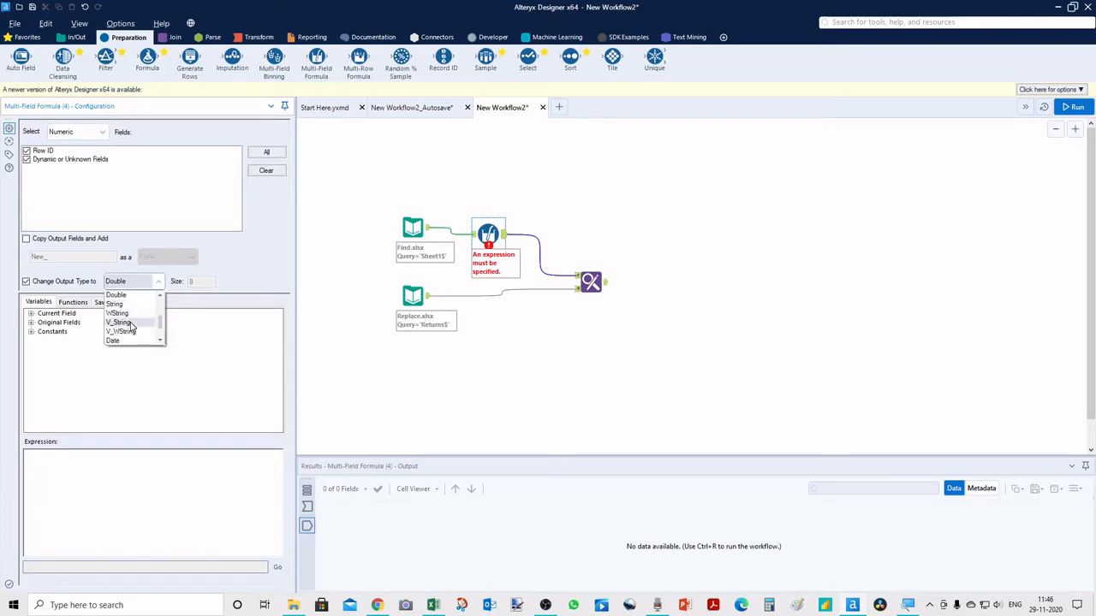
{"action": "left_click", "coordinate": [119, 322]}
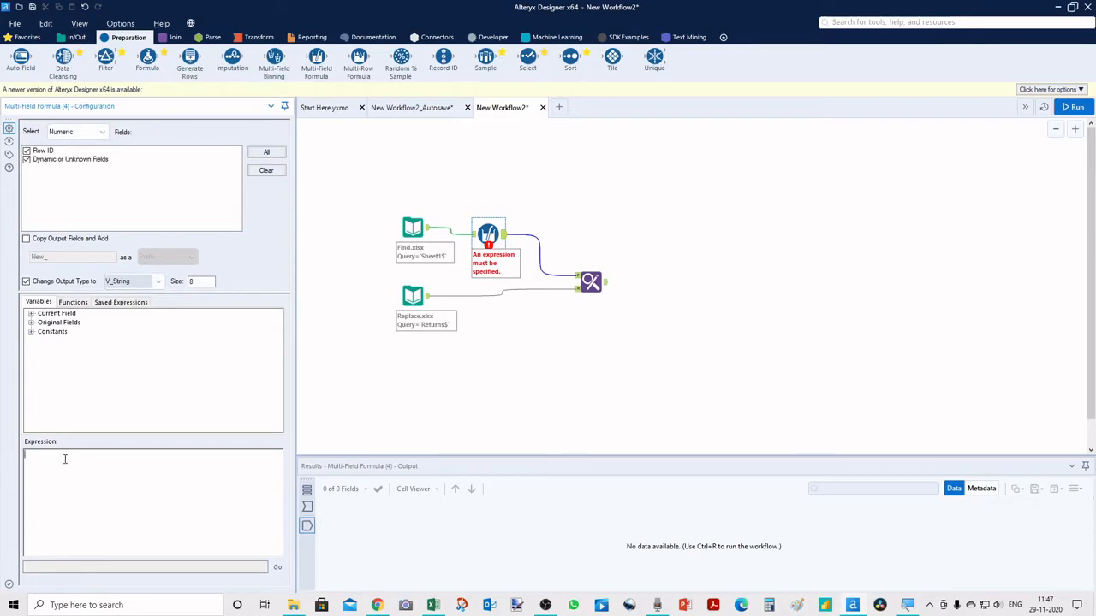
- Enter the expression tostring(_CurrentField_) in the Multi-Field Formula, which raises an unknown-function parse error
{"action": "type", "text": "tostring"}
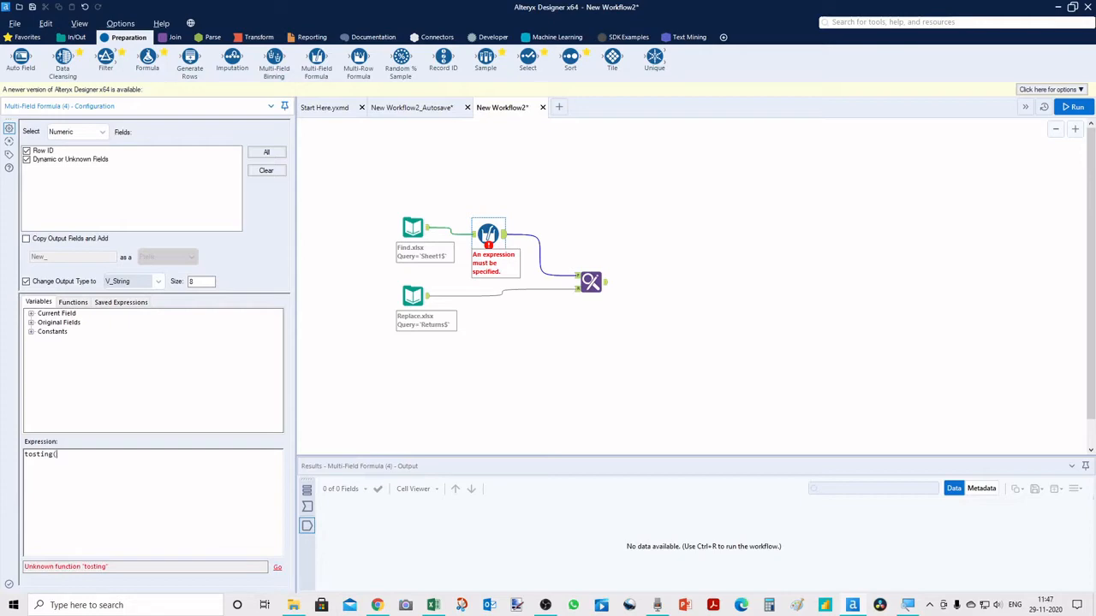
{"action": "type", "text": "("}
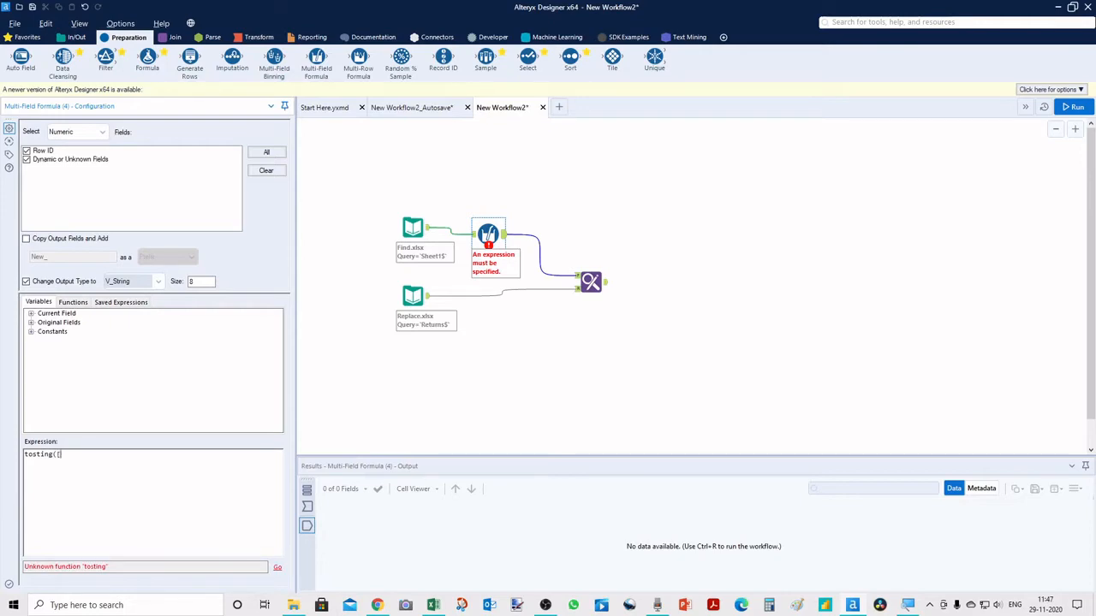
{"action": "type", "text": "_"}
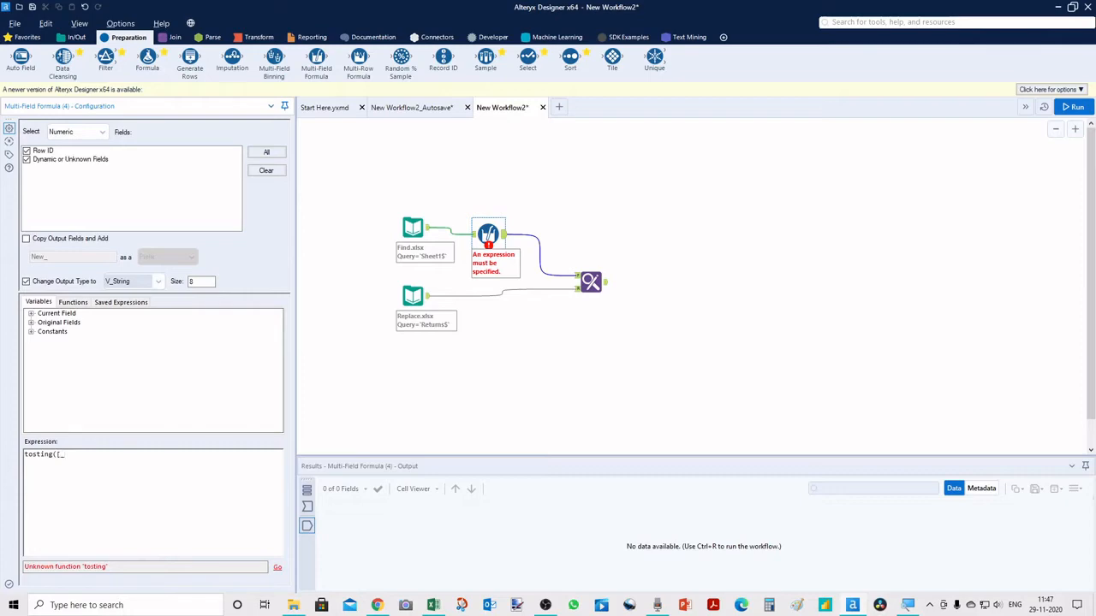
{"action": "key", "text": "Backspace"}
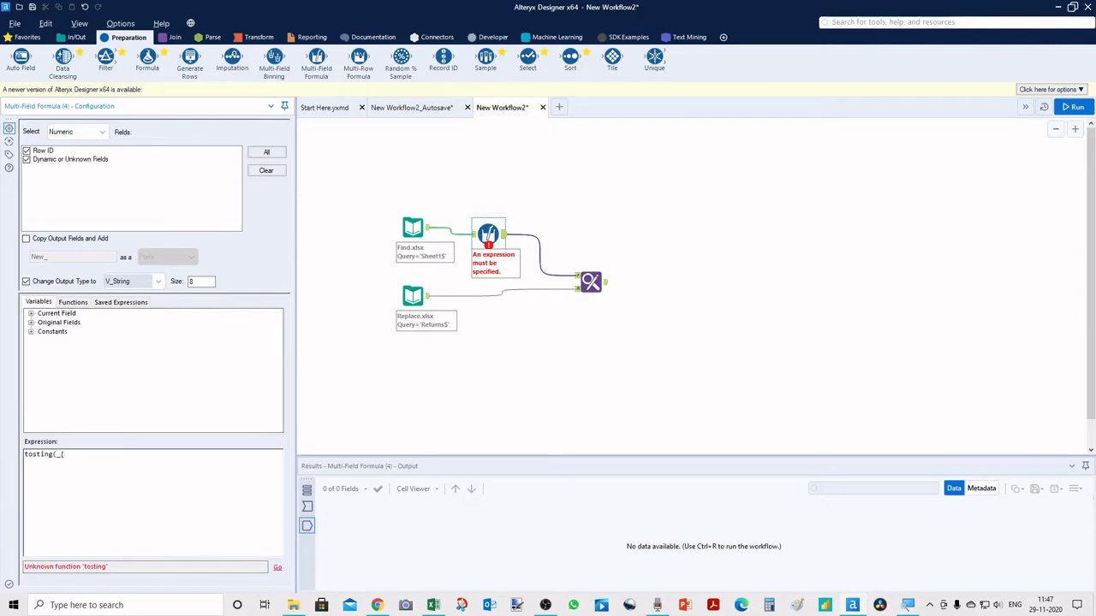
{"action": "type", "text": "currentfield"}
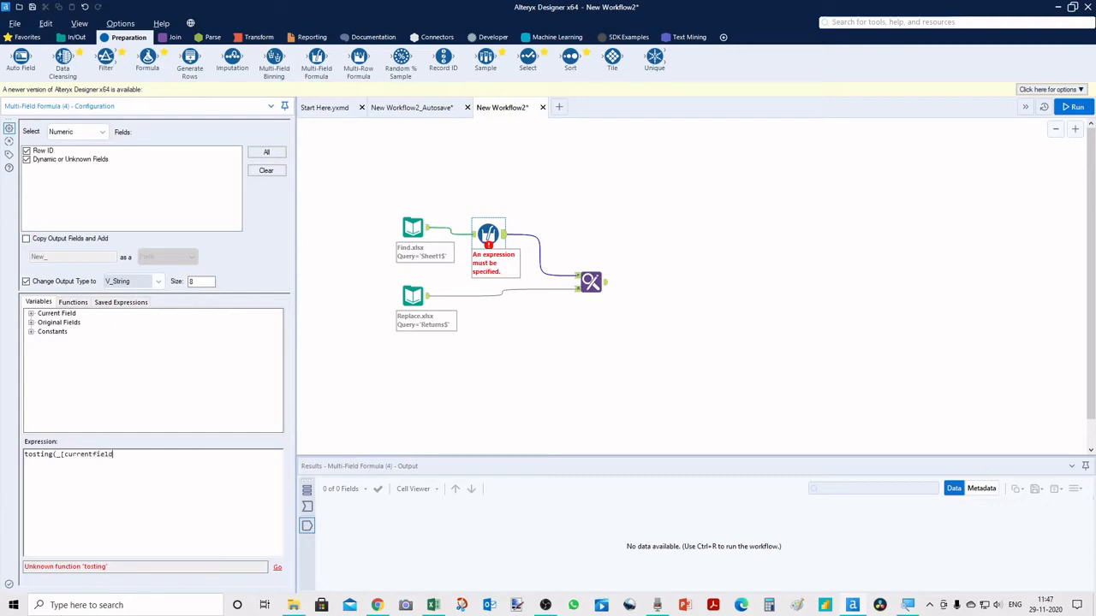
{"action": "type", "text": "]_"}
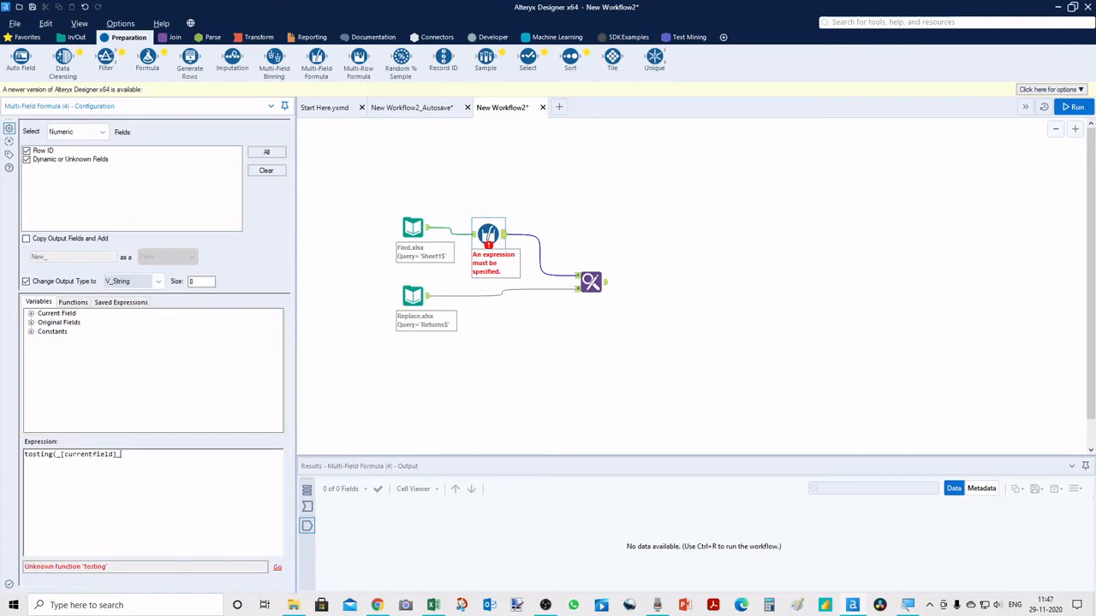
{"action": "type", "text": ")"}
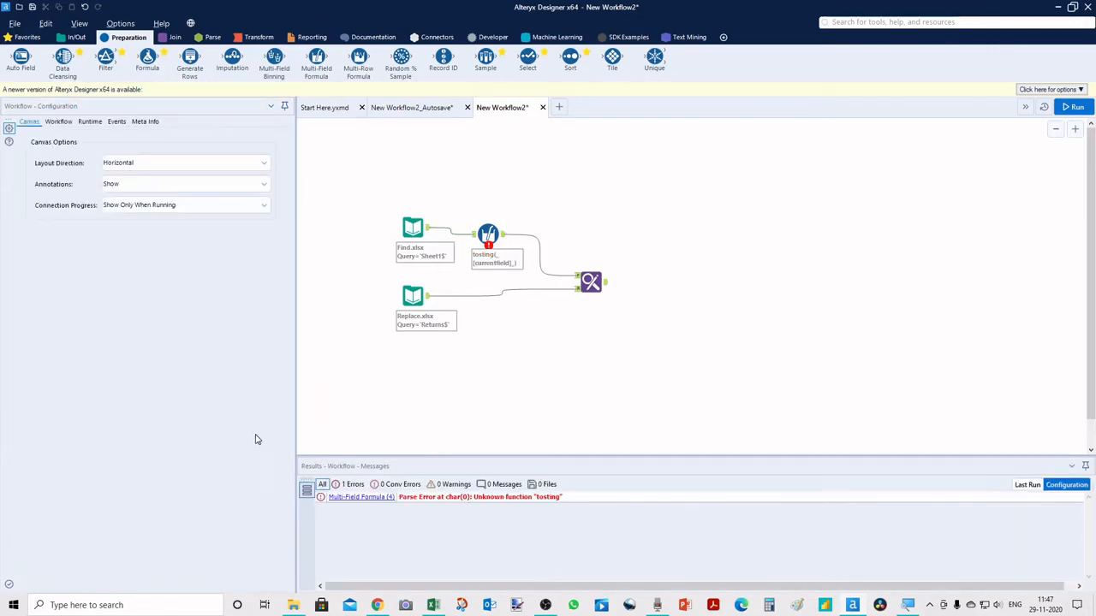
- Fix the closing parenthesis in the expression so the workflow reports 0 errors
{"action": "left_click", "coordinate": [488, 233]}
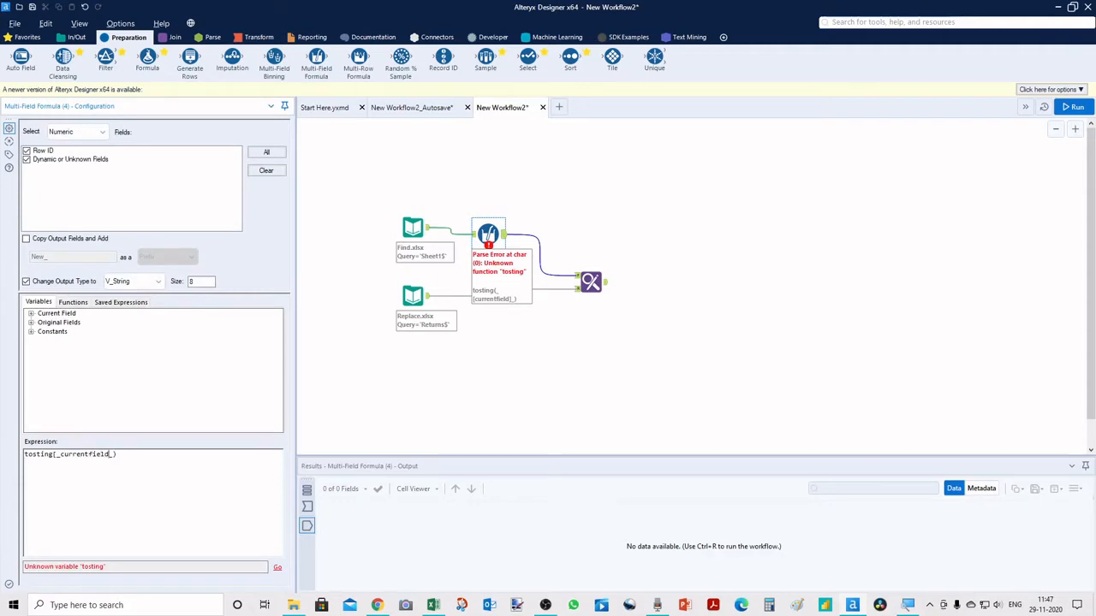
{"action": "type", "text": ")"}
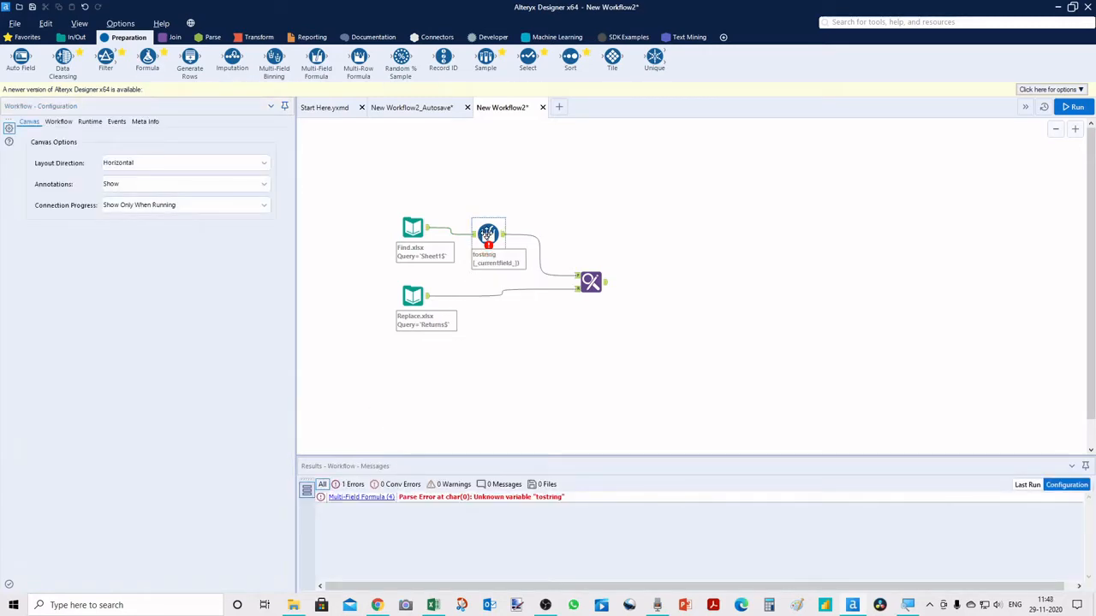
{"action": "left_click", "coordinate": [488, 235]}
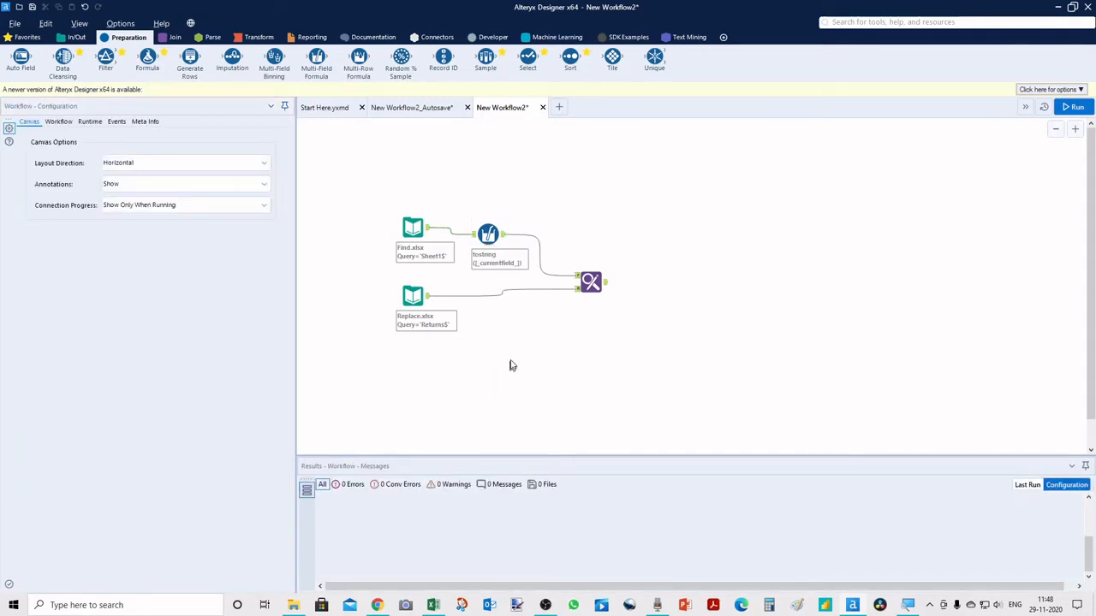
- Set Find Replace to search within Row ID, keeping Returned as the find value
{"action": "left_click", "coordinate": [591, 283]}
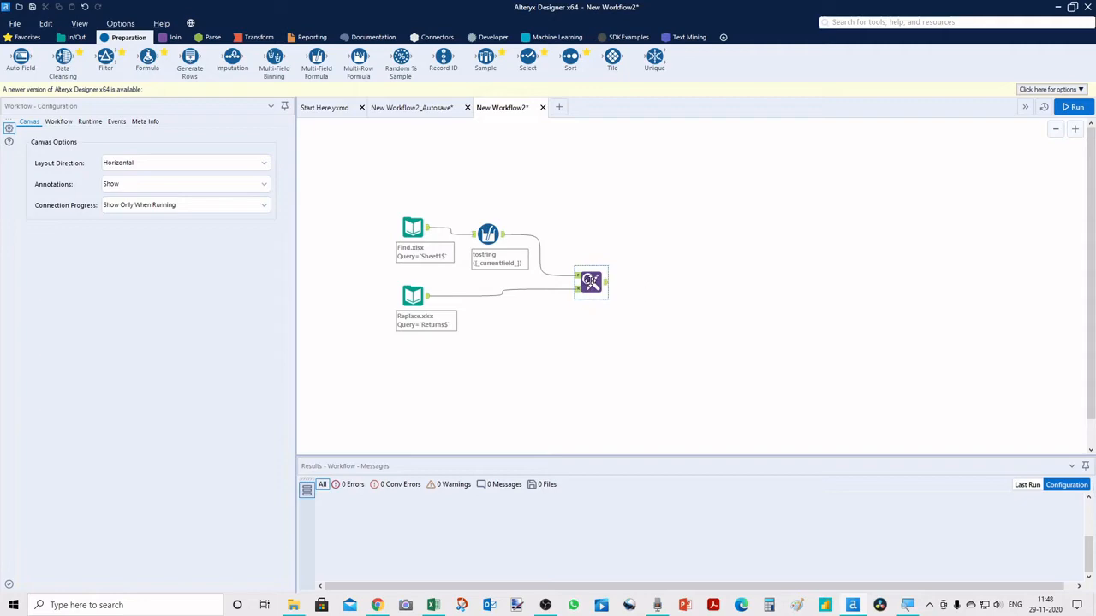
{"action": "left_click", "coordinate": [591, 282]}
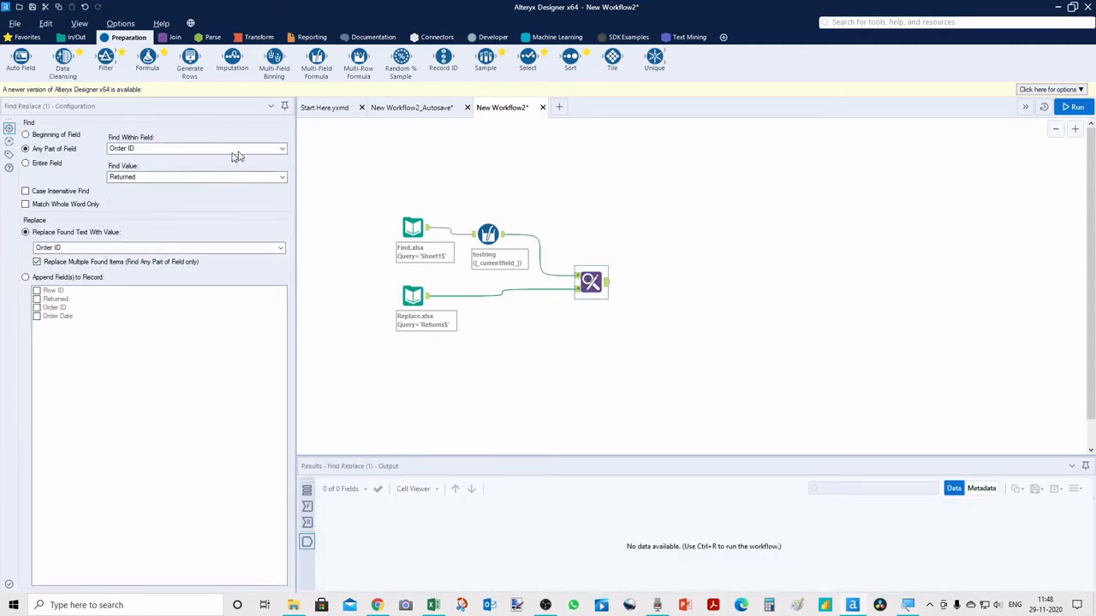
{"action": "left_click", "coordinate": [280, 147]}
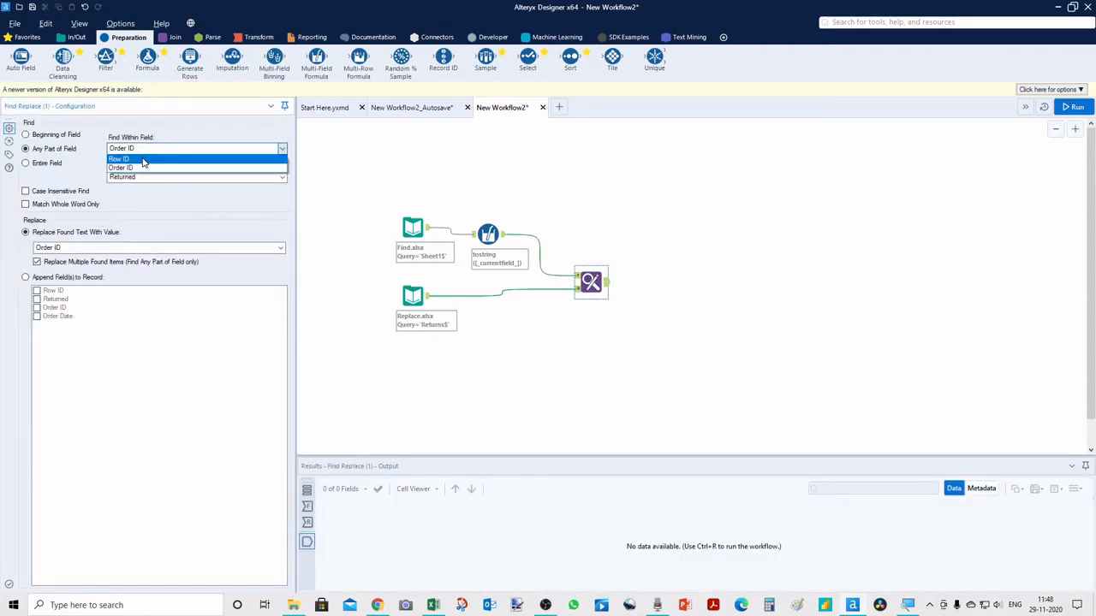
{"action": "left_click", "coordinate": [118, 160]}
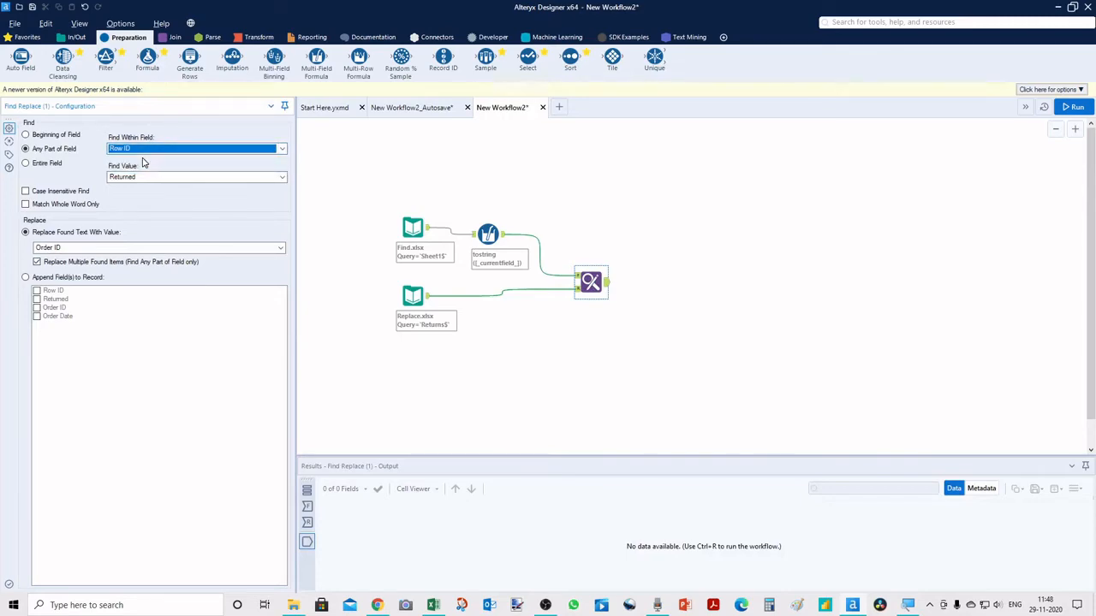
{"action": "mouse_move", "coordinate": [162, 163]}
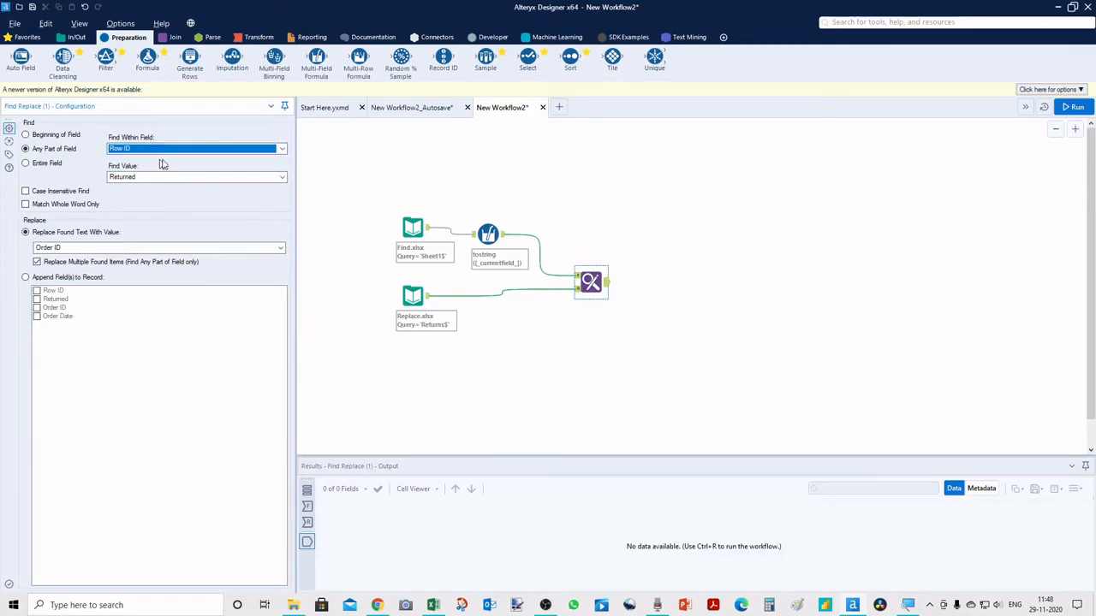
{"action": "mouse_move", "coordinate": [184, 164]}
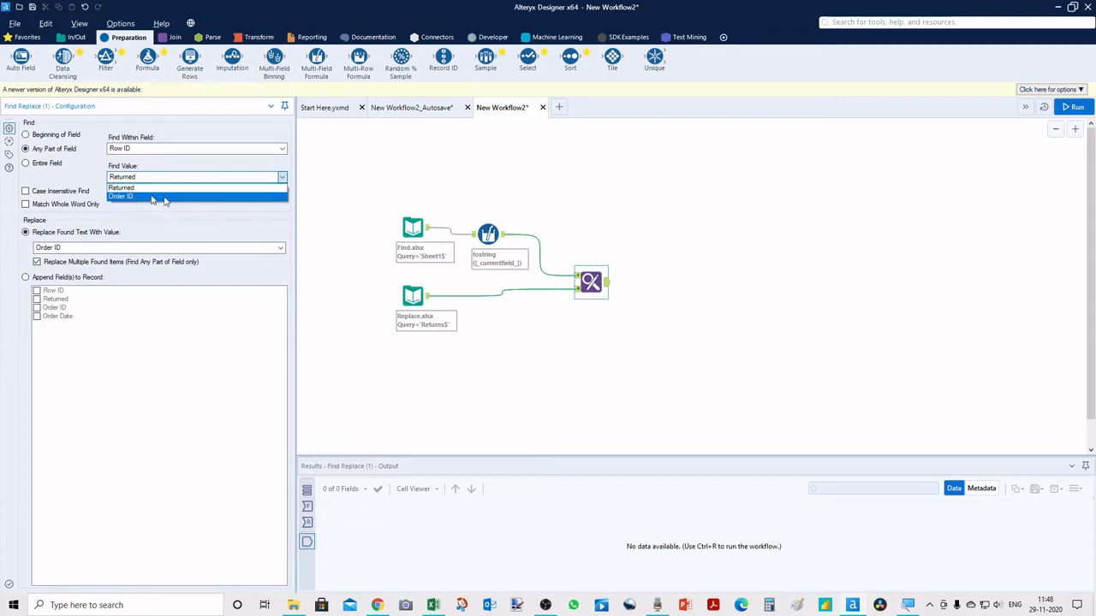
{"action": "left_click", "coordinate": [122, 187]}
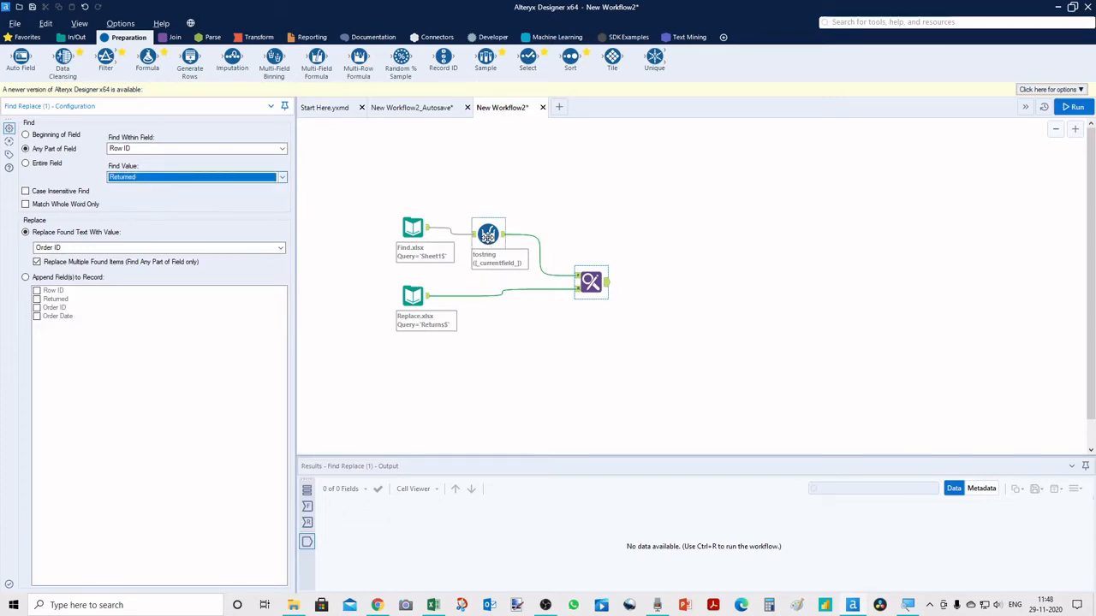
- Paste a copy of the Multi-Field Formula onto the Replace.xlsx connection feeding Find Replace
{"action": "right_click", "coordinate": [487, 233]}
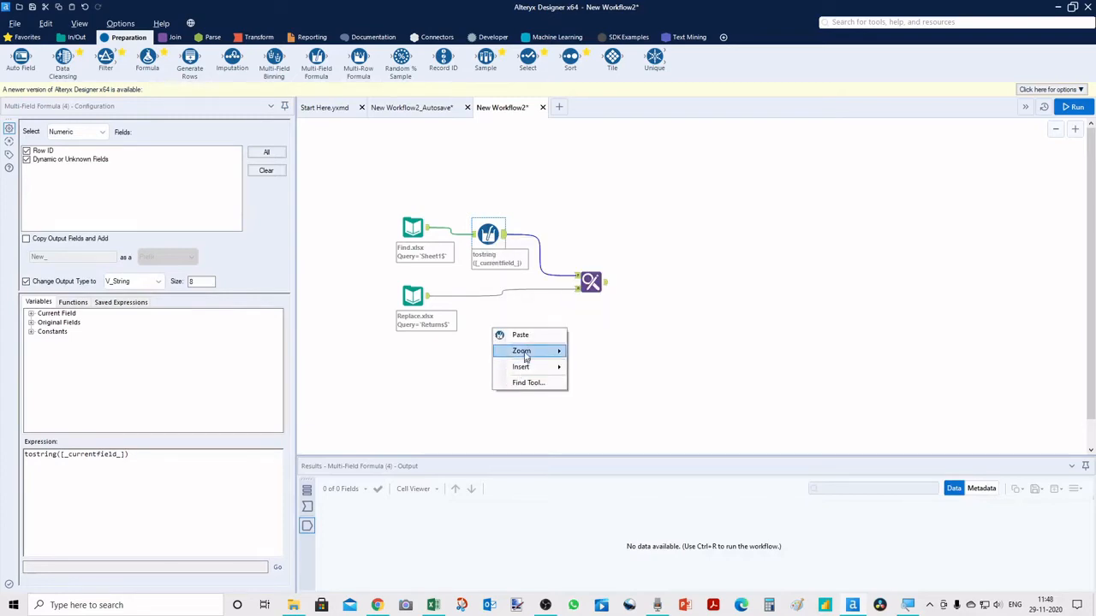
{"action": "left_click", "coordinate": [520, 334]}
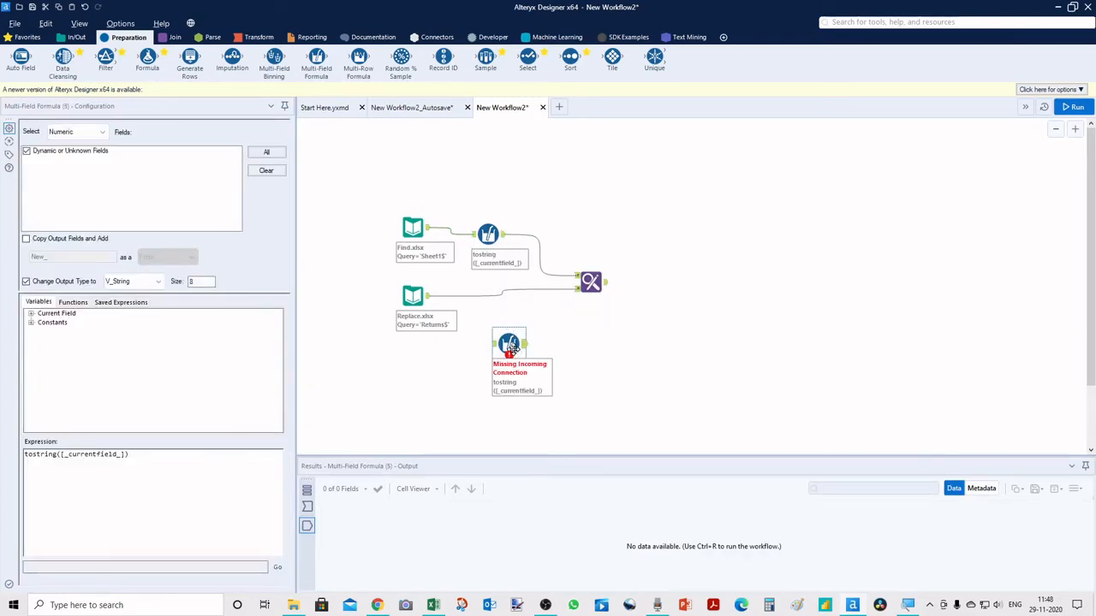
{"action": "left_click_drag", "start_coordinate": [510, 342], "coordinate": [500, 295]}
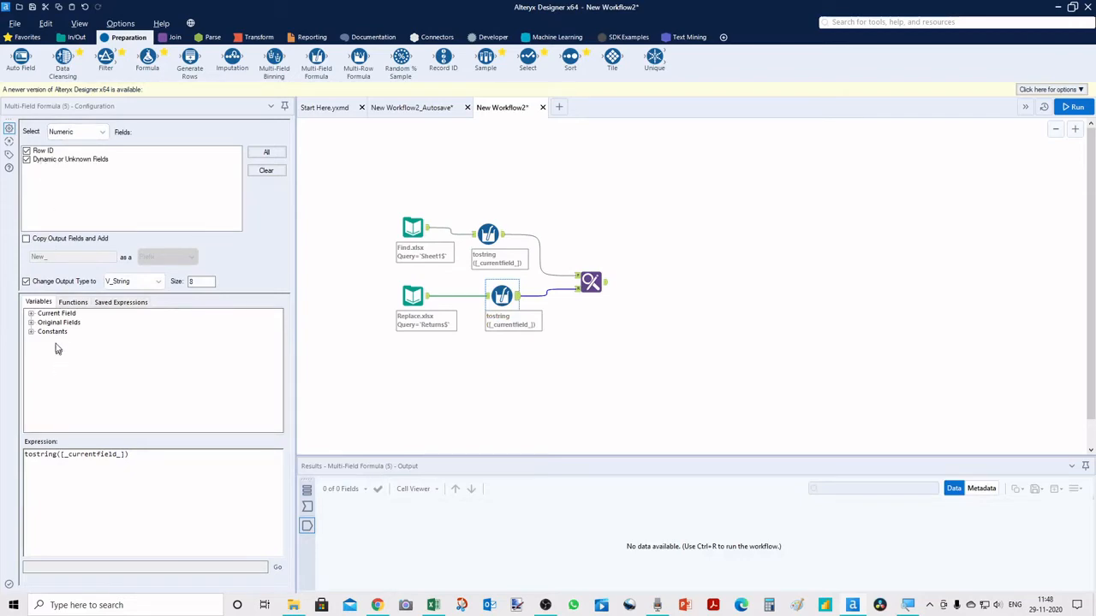
{"action": "mouse_move", "coordinate": [385, 394]}
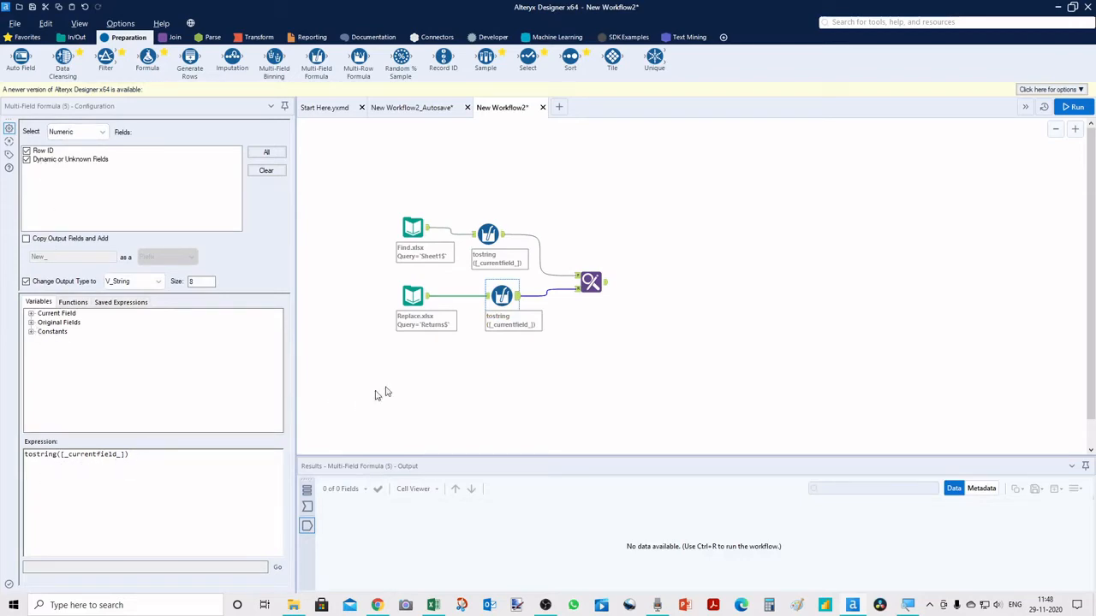
{"action": "left_click", "coordinate": [590, 282]}
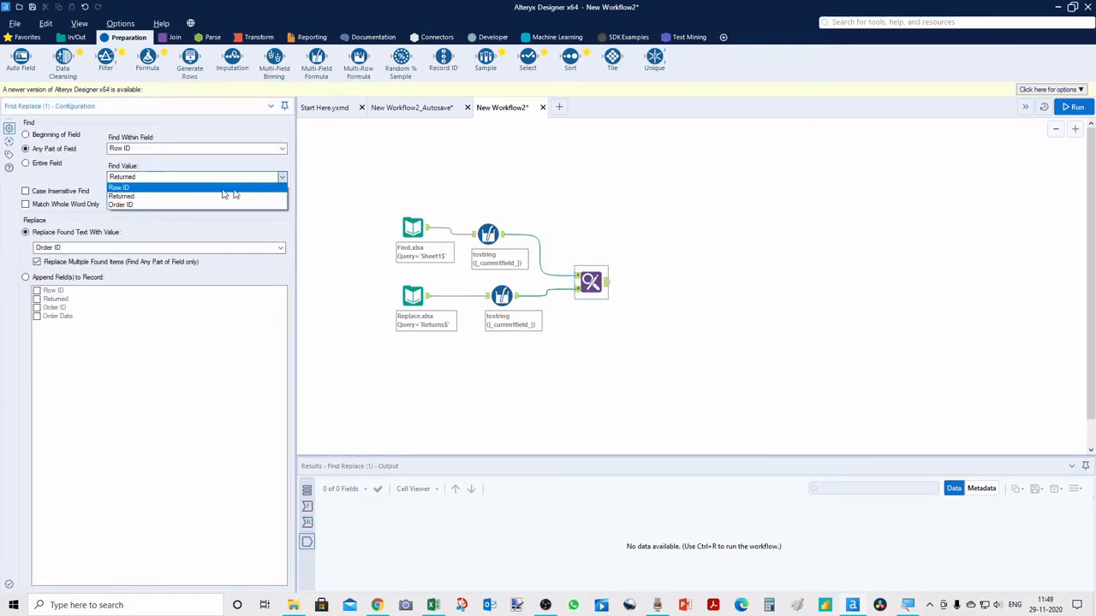
- Use Row ID as the find value and append the Returned field instead of replacing text
{"action": "left_click", "coordinate": [120, 187]}
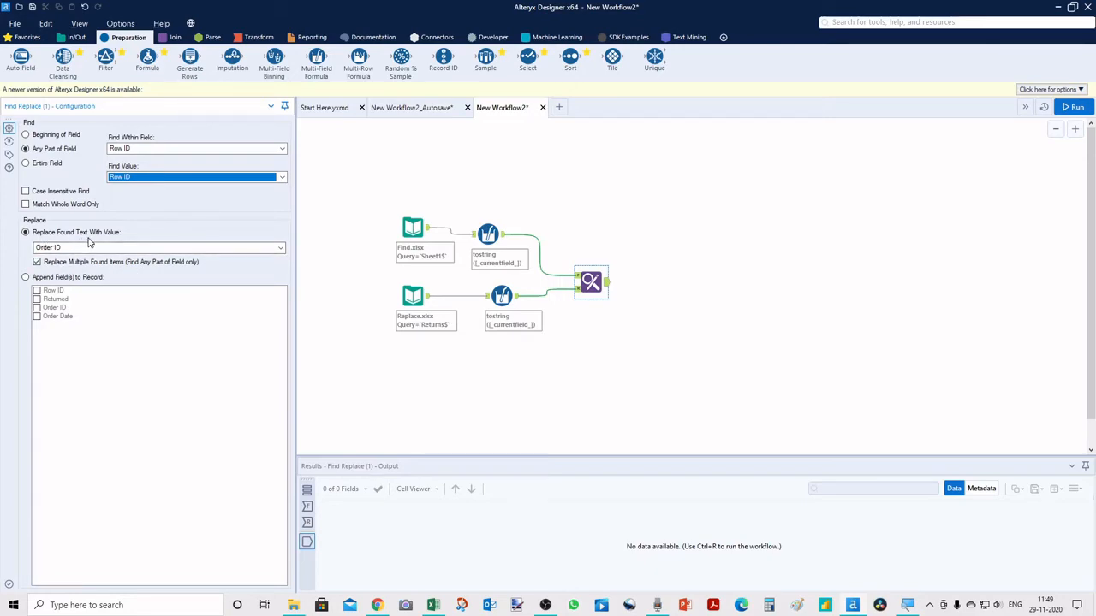
{"action": "mouse_move", "coordinate": [158, 339]}
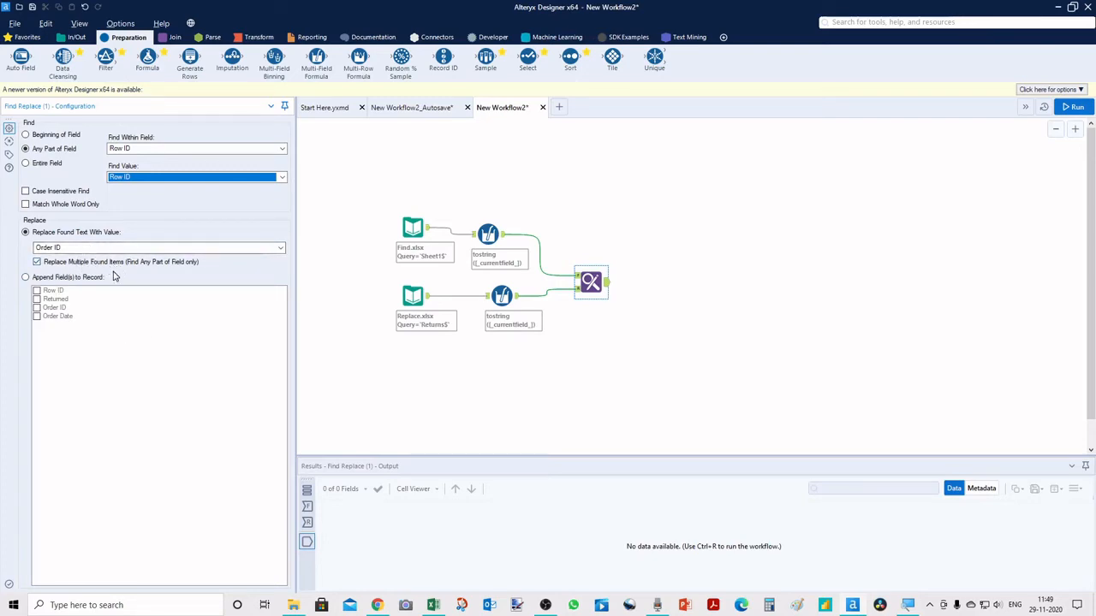
{"action": "left_click", "coordinate": [281, 246]}
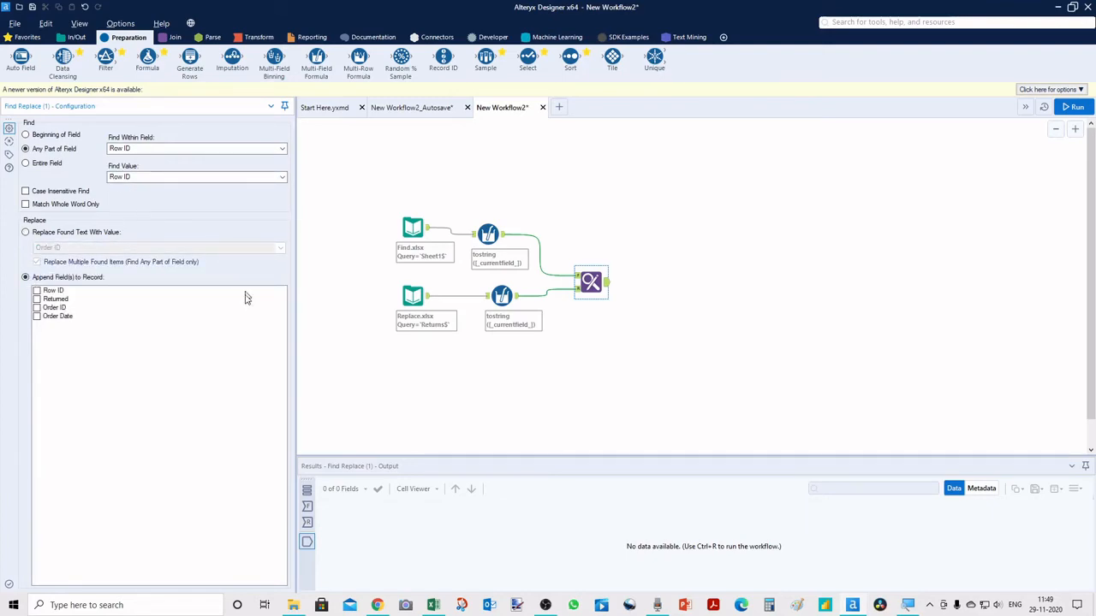
{"action": "mouse_move", "coordinate": [93, 309]}
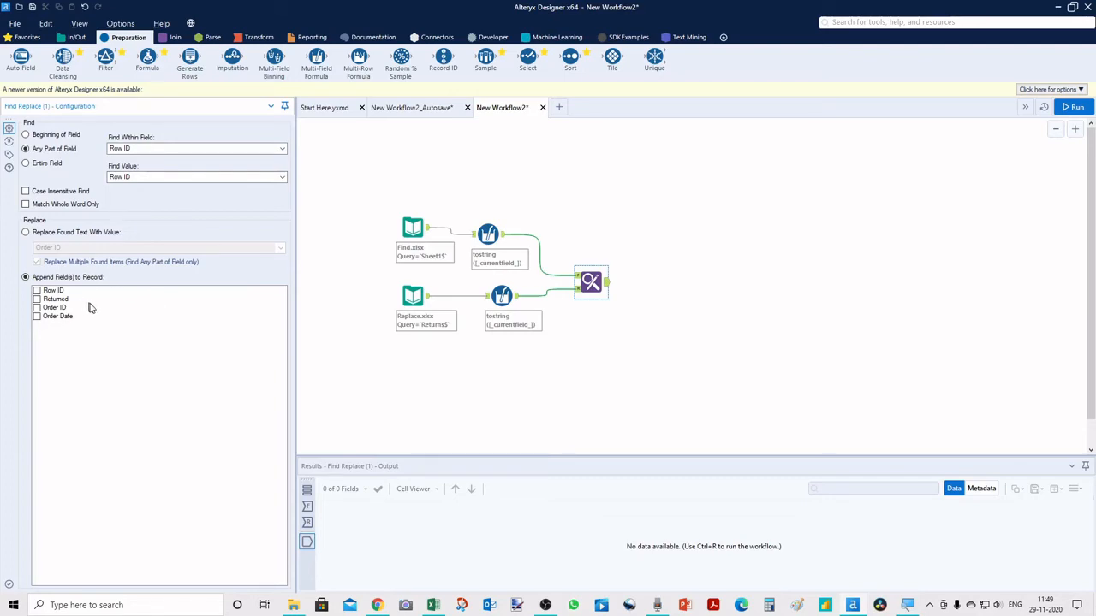
{"action": "mouse_move", "coordinate": [65, 334]}
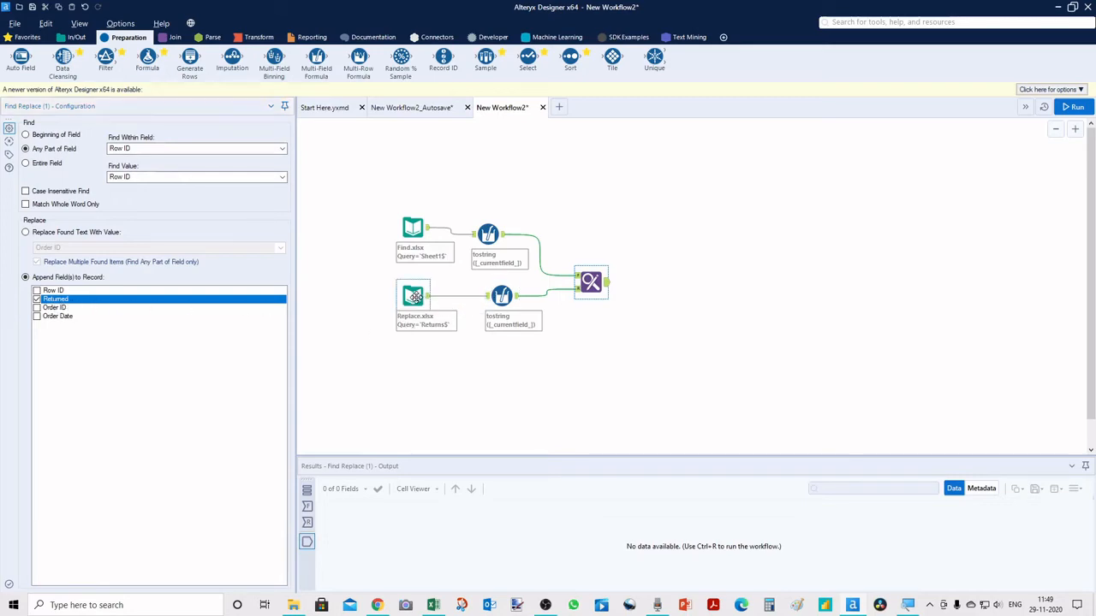
{"action": "left_click", "coordinate": [414, 294]}
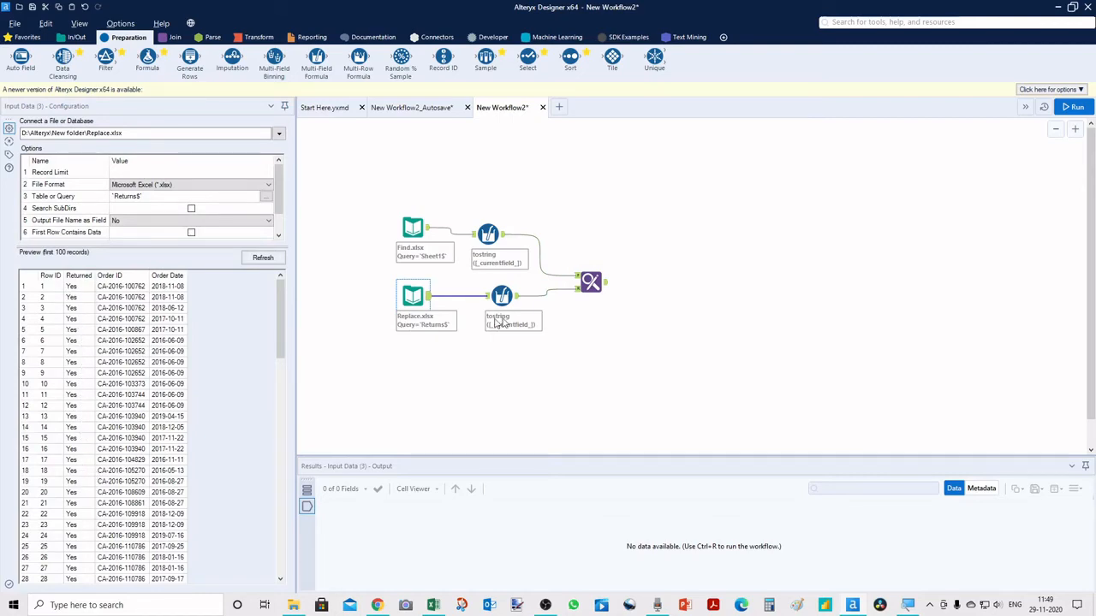
- Review the Find Replace settings and show the Find.xlsx input's data preview
{"action": "left_click", "coordinate": [589, 282]}
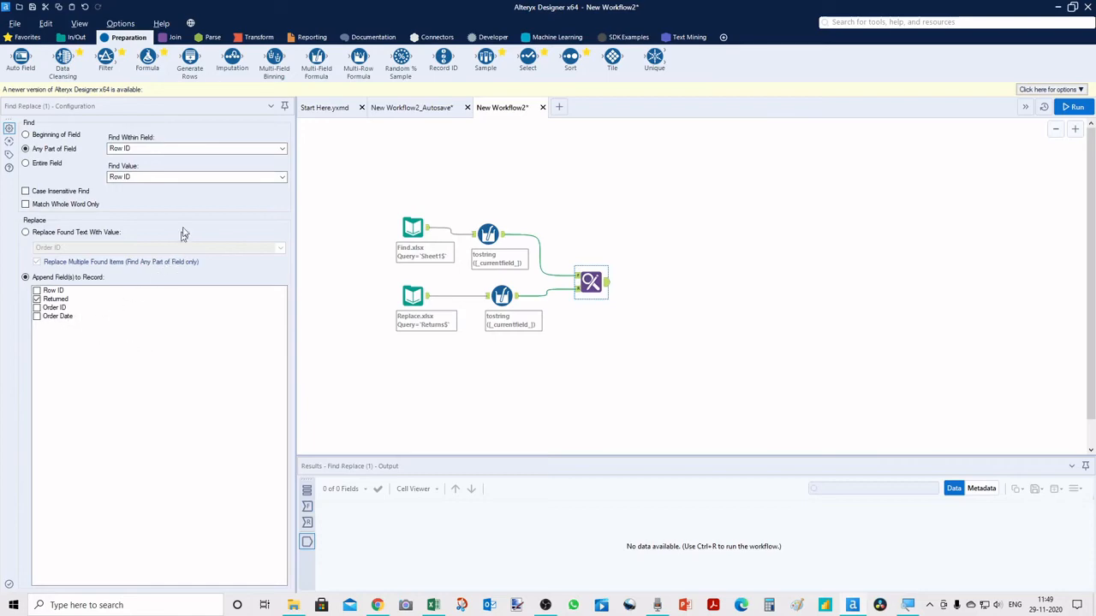
{"action": "left_click", "coordinate": [412, 226]}
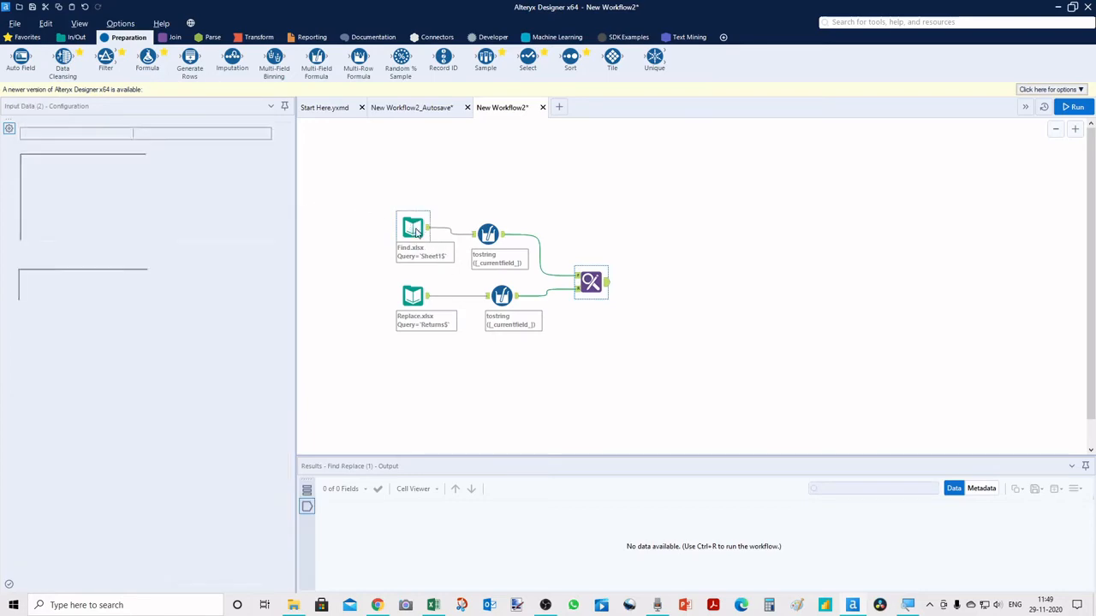
{"action": "left_click", "coordinate": [413, 226]}
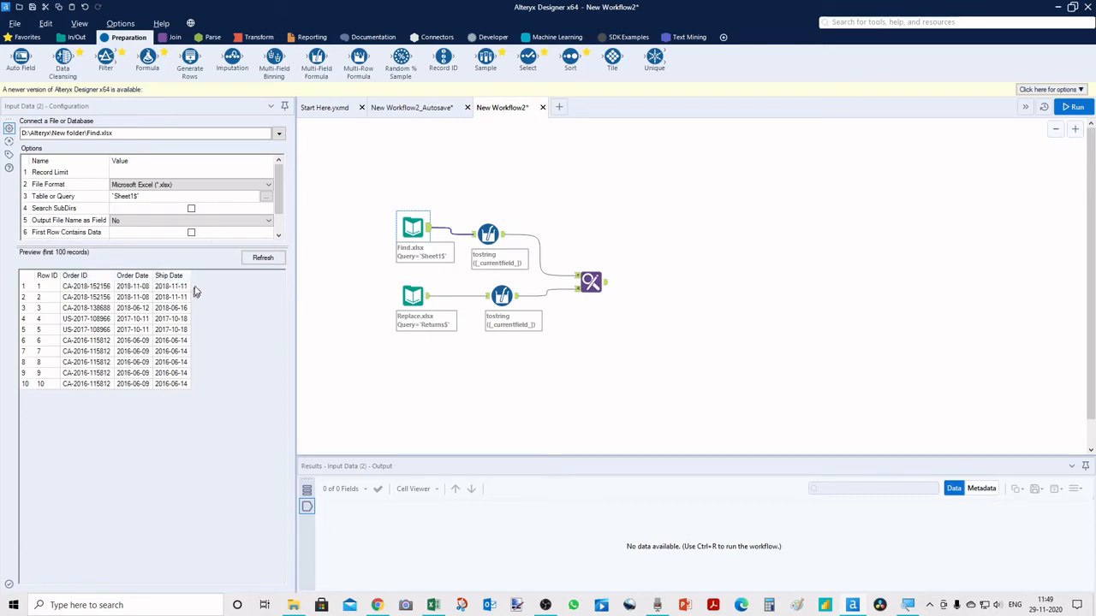
{"action": "mouse_move", "coordinate": [207, 419]}
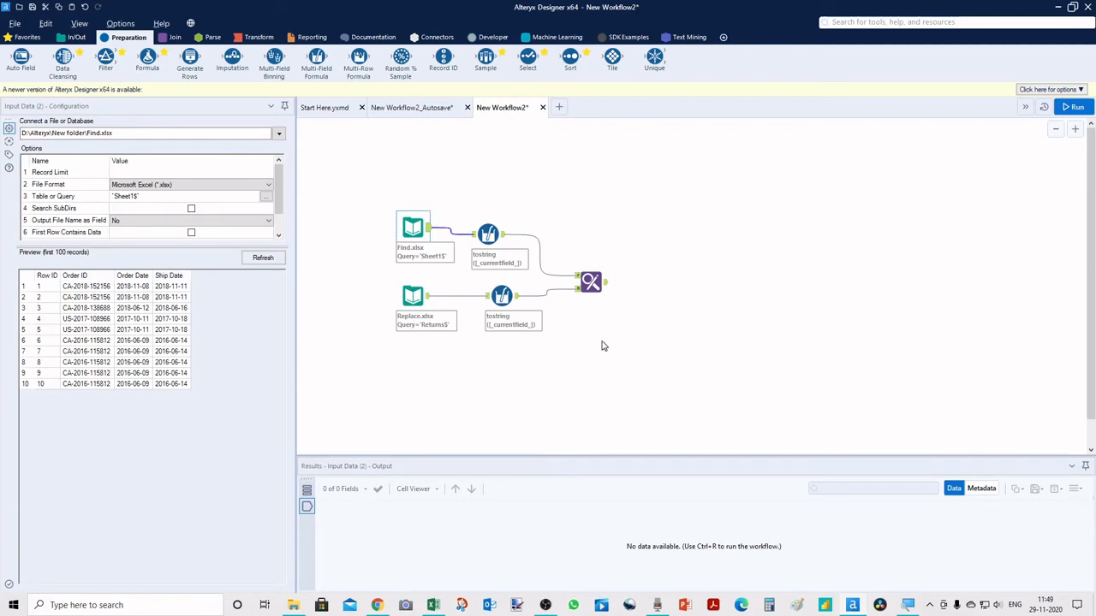
{"action": "mouse_move", "coordinate": [1075, 106]}
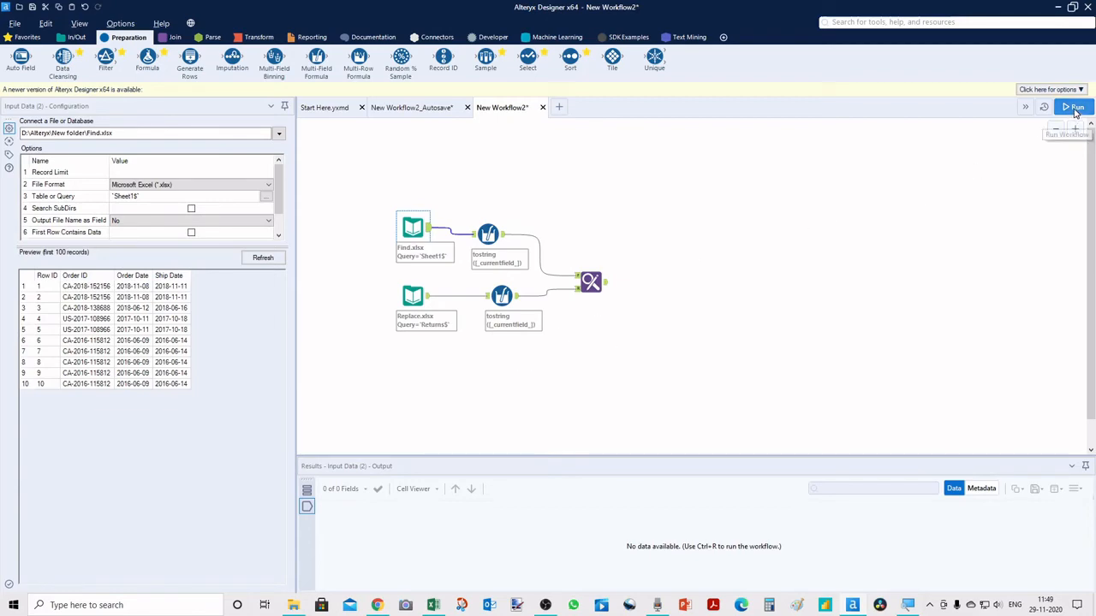
- Run the workflow and view the Find Replace output with the appended Returned column
{"action": "left_click", "coordinate": [1074, 106]}
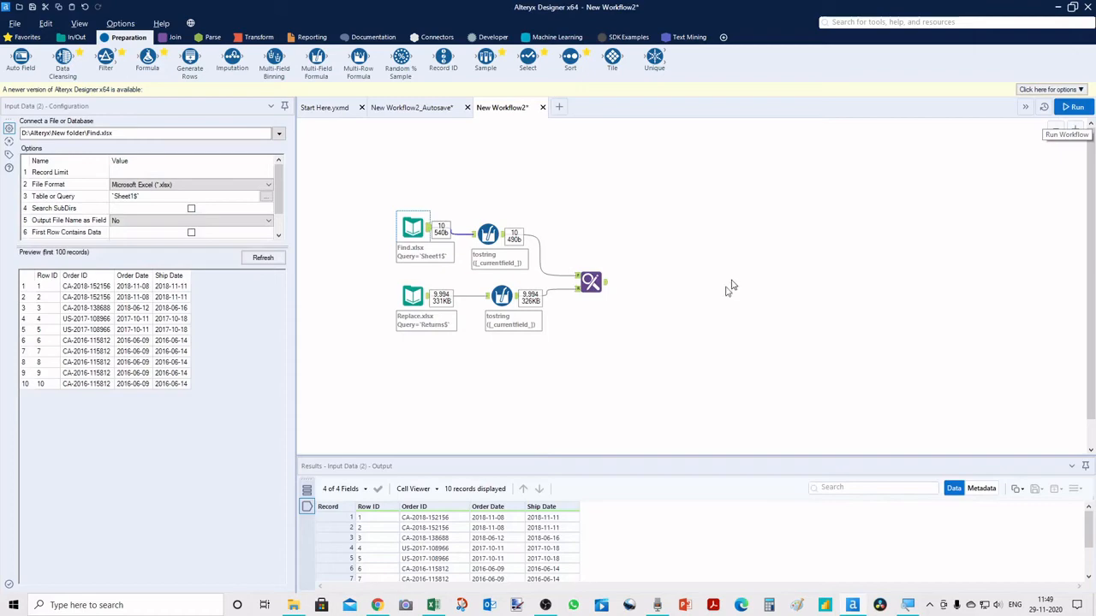
{"action": "left_click", "coordinate": [590, 283]}
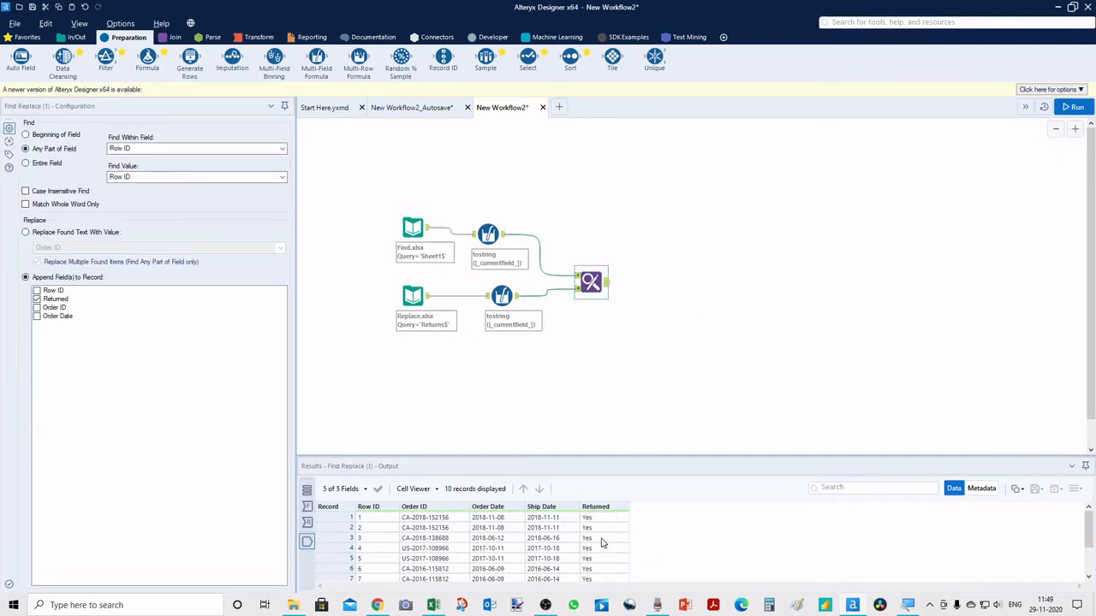
{"action": "scroll", "scroll_direction": "down", "scroll_amount": 3}
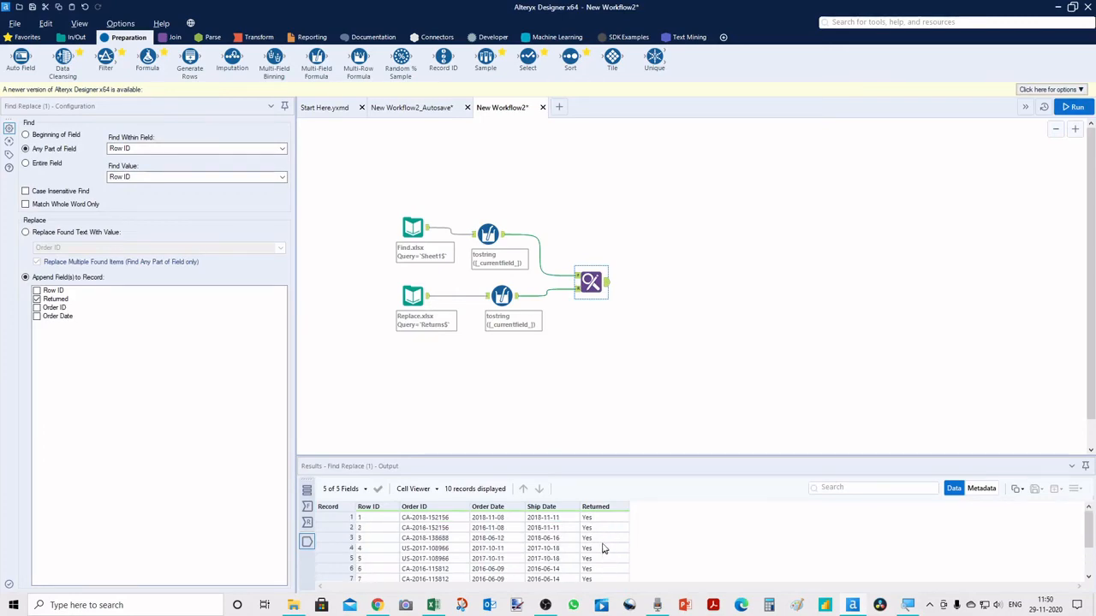
{"action": "mouse_move", "coordinate": [606, 369]}
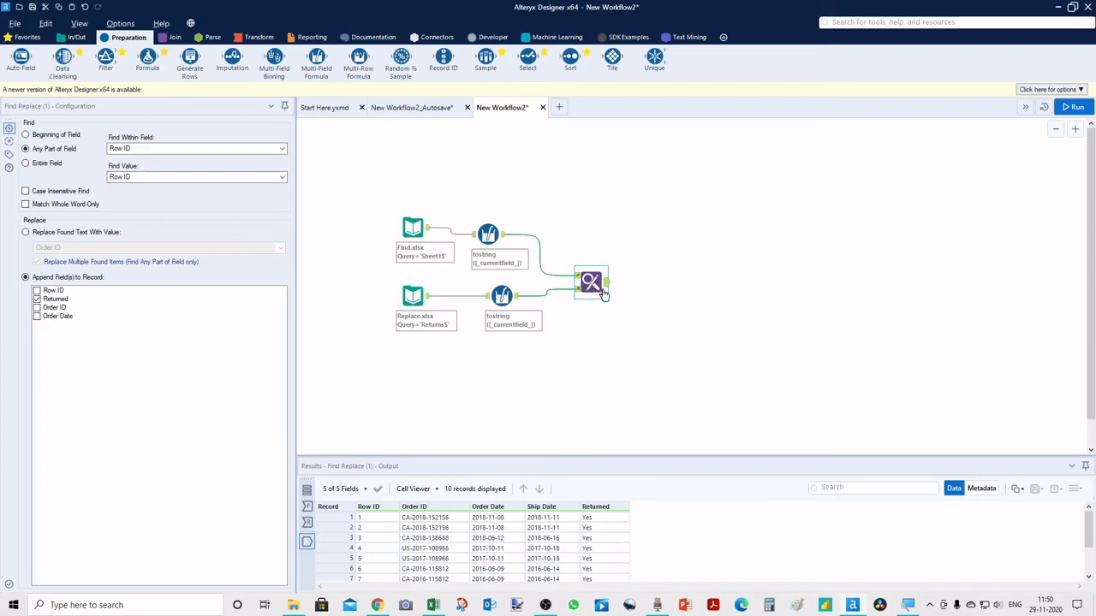
- Append Order ID instead of Returned, rerun the workflow and view the Order ID2 output
{"action": "left_click", "coordinate": [55, 298]}
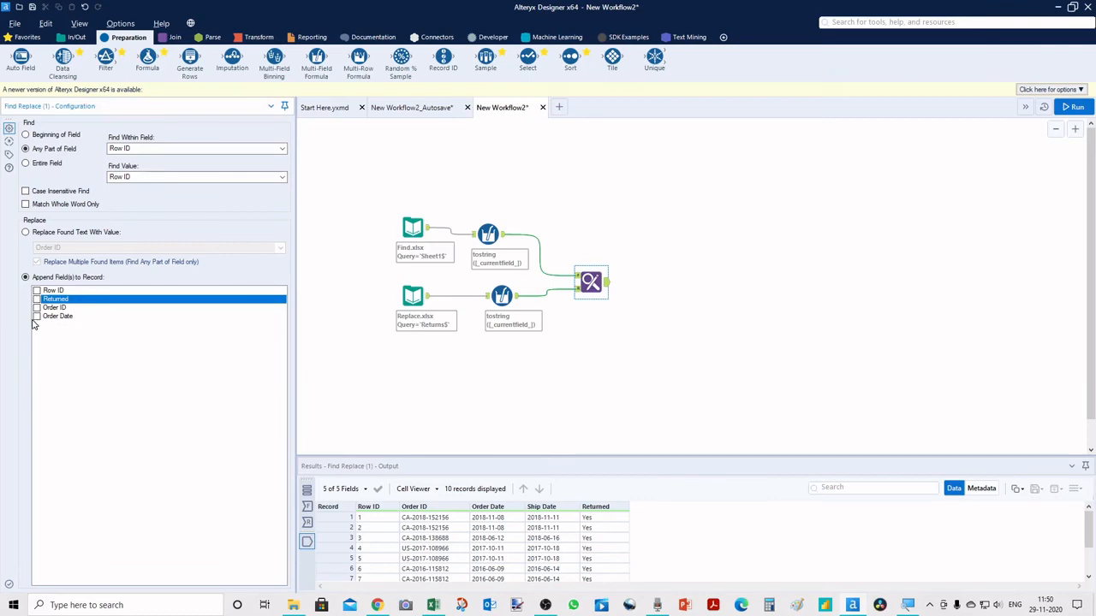
{"action": "mouse_move", "coordinate": [36, 318]}
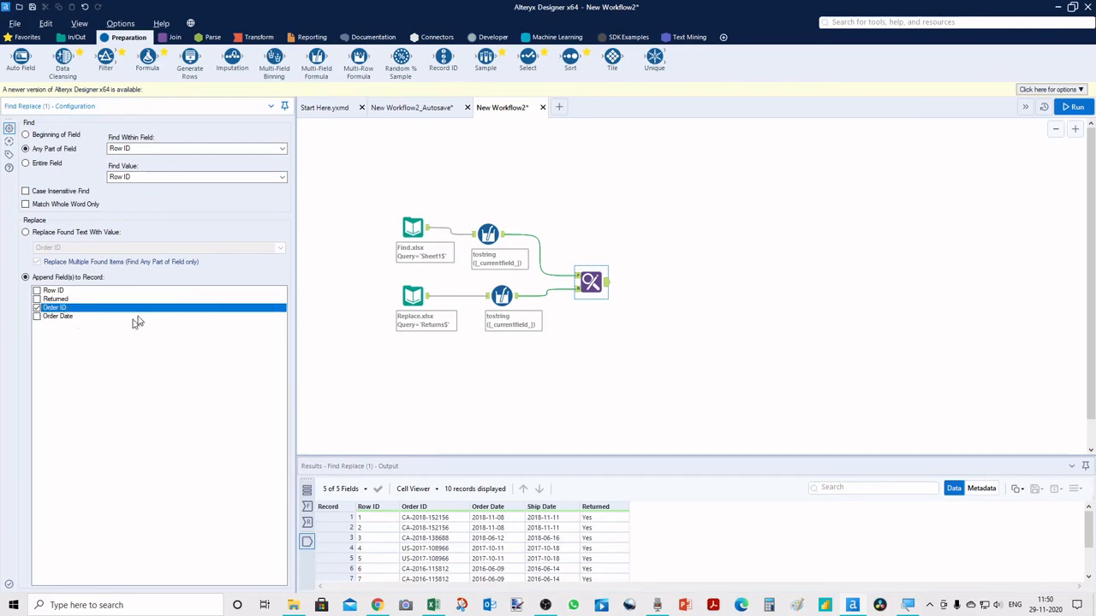
{"action": "left_click", "coordinate": [1073, 106]}
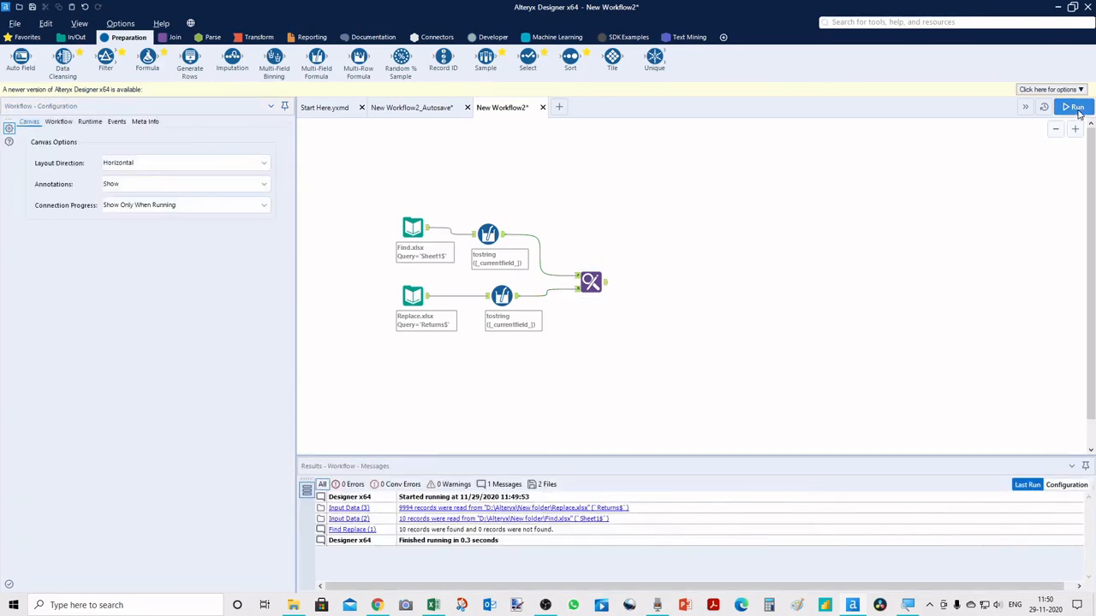
{"action": "left_click", "coordinate": [1075, 106]}
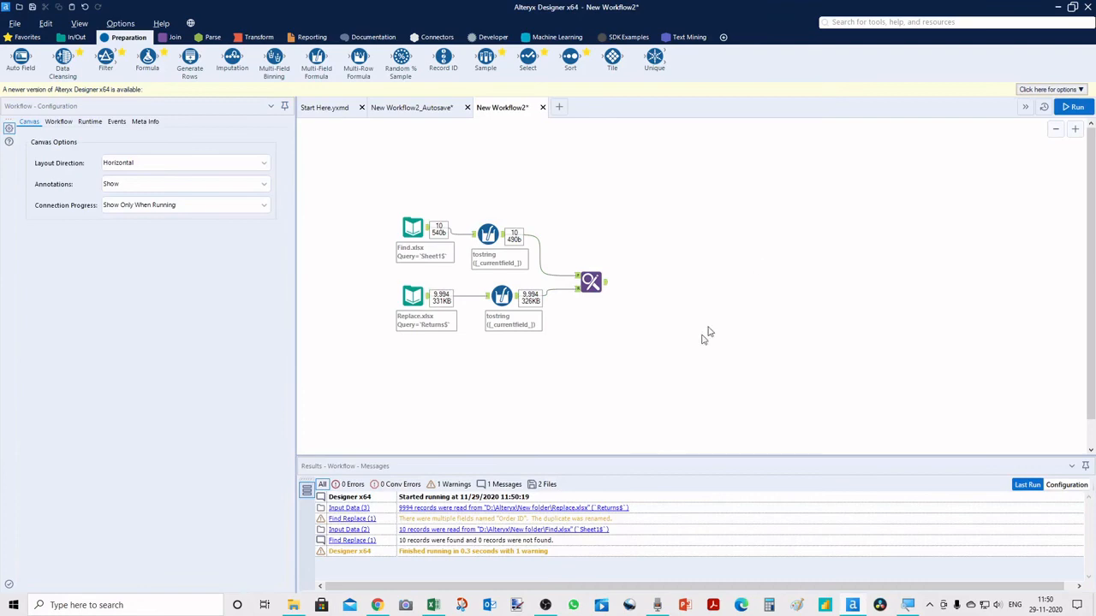
{"action": "left_click", "coordinate": [590, 282]}
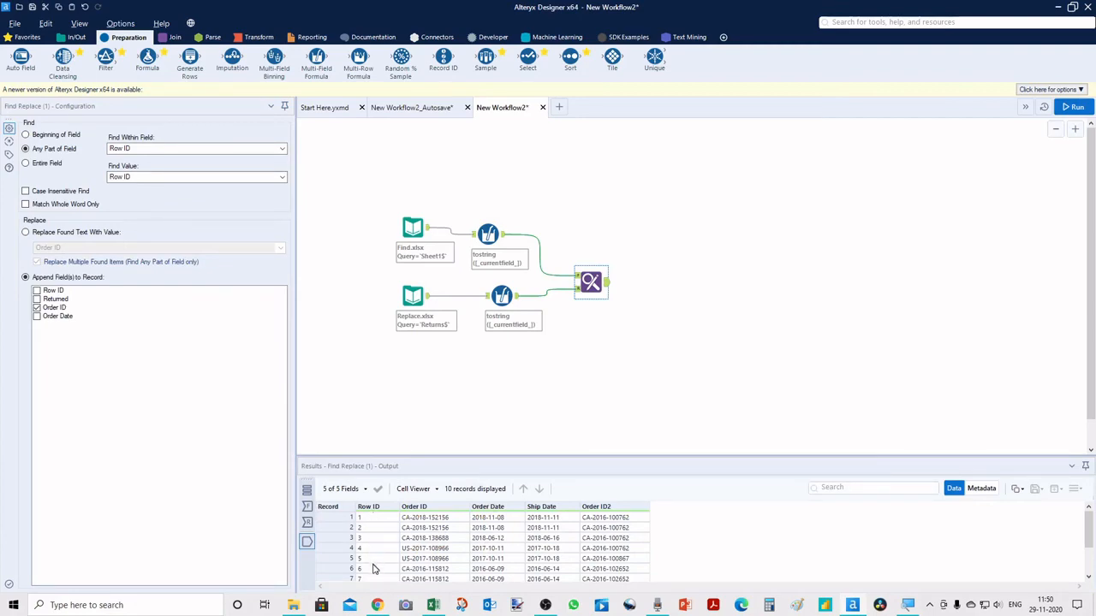
{"action": "mouse_move", "coordinate": [375, 527]}
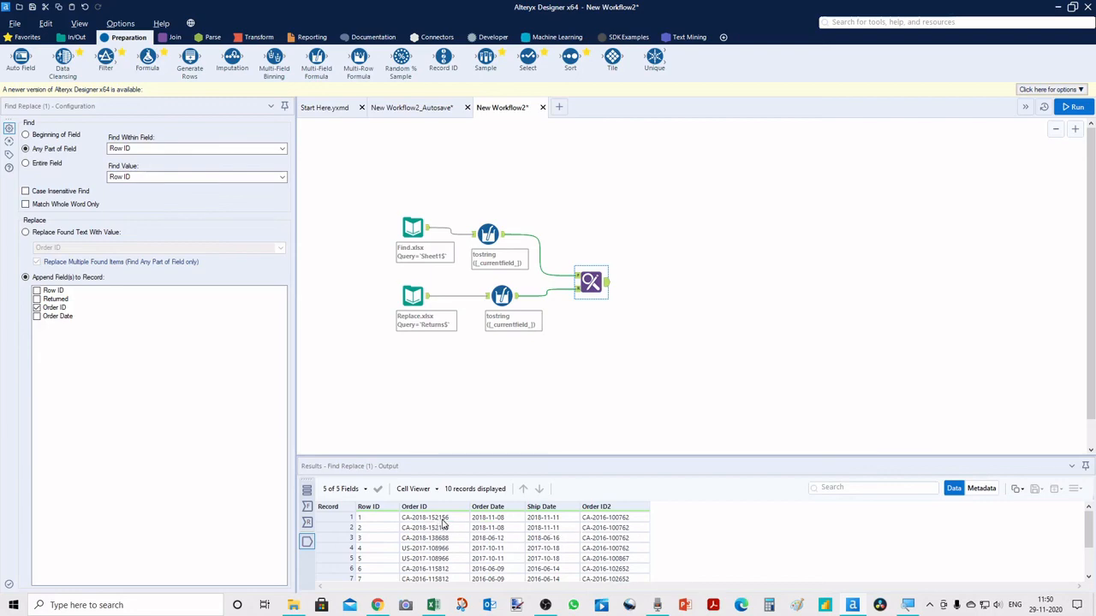
{"action": "mouse_move", "coordinate": [595, 523]}
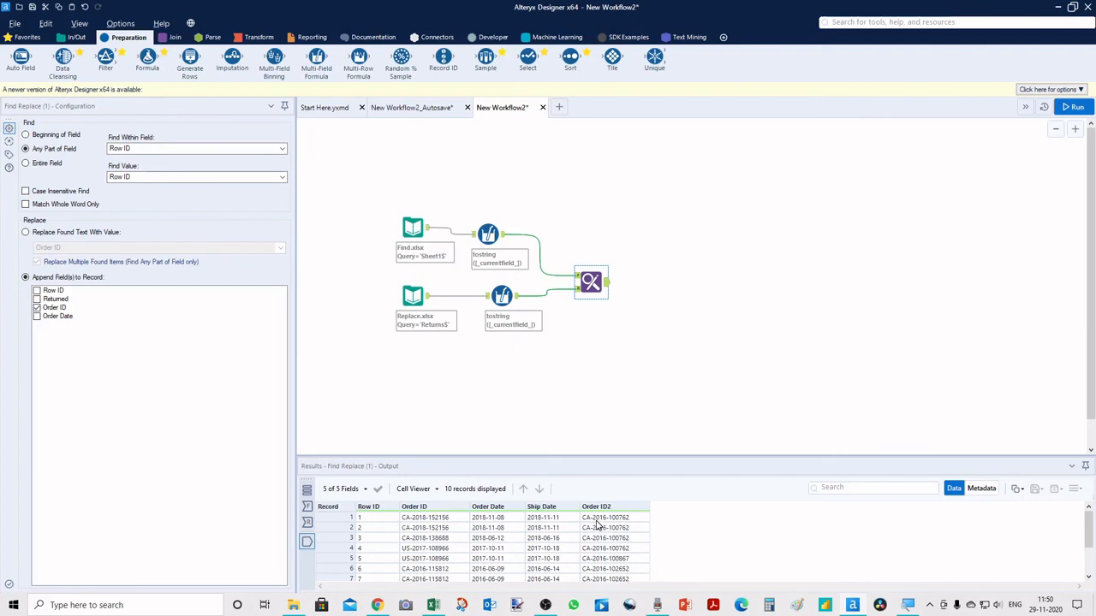
{"action": "mouse_move", "coordinate": [510, 383]}
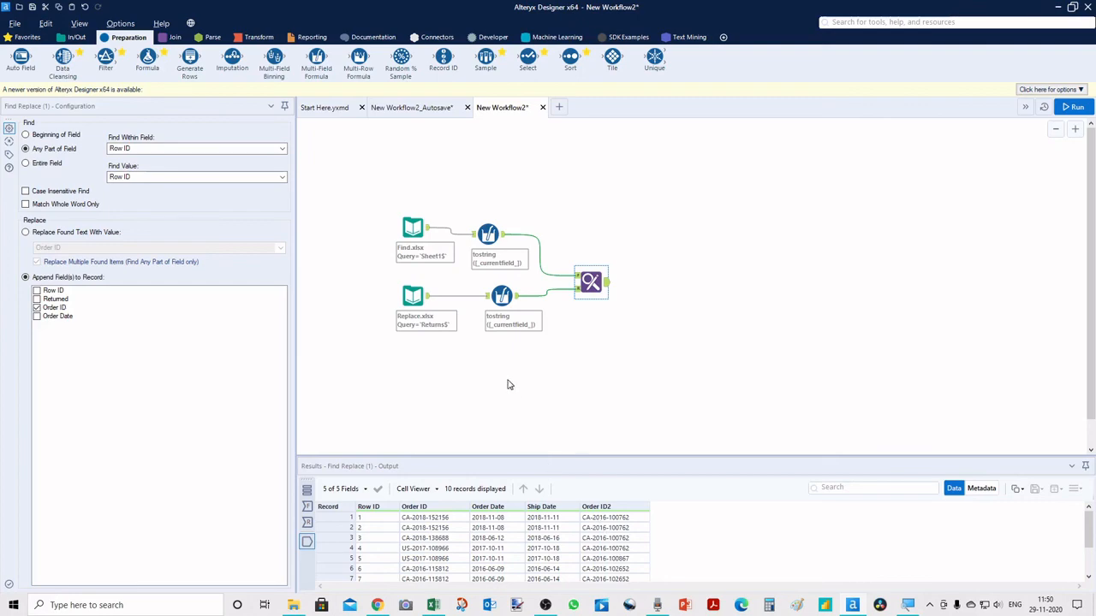
{"action": "mouse_move", "coordinate": [603, 527]}
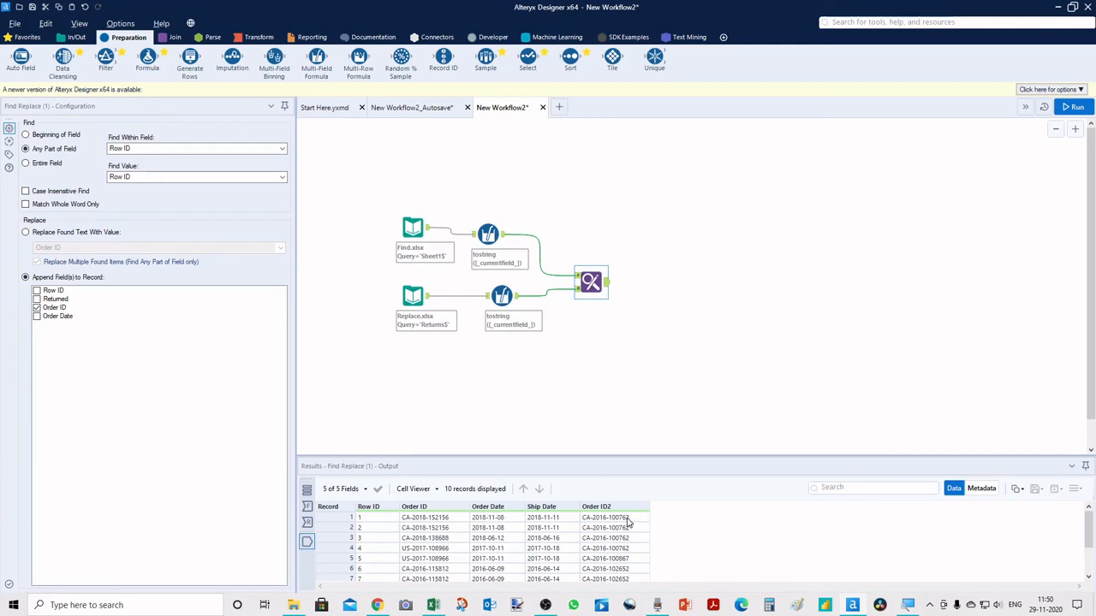
{"action": "left_click", "coordinate": [412, 295]}
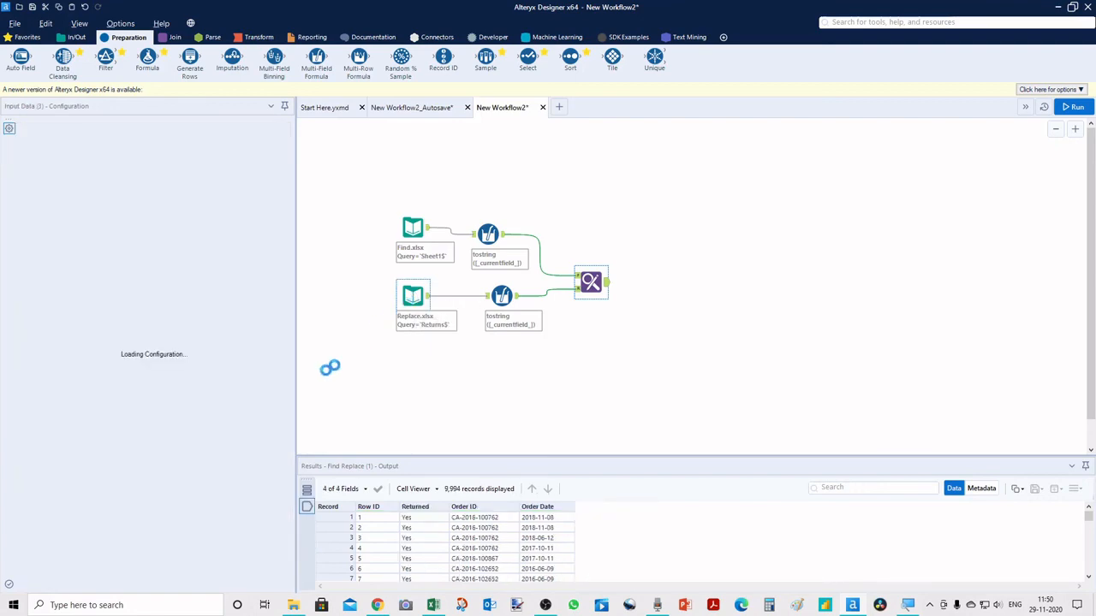
- Compare the Replace and Find input data, then show the workflow's run messages
{"action": "left_click", "coordinate": [414, 298]}
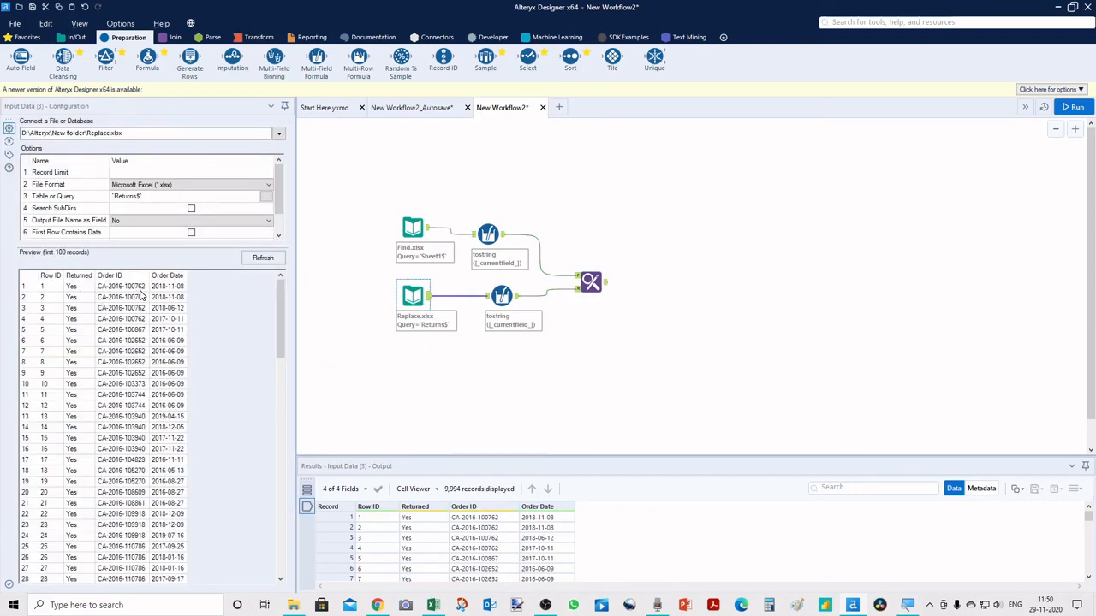
{"action": "left_click", "coordinate": [412, 227]}
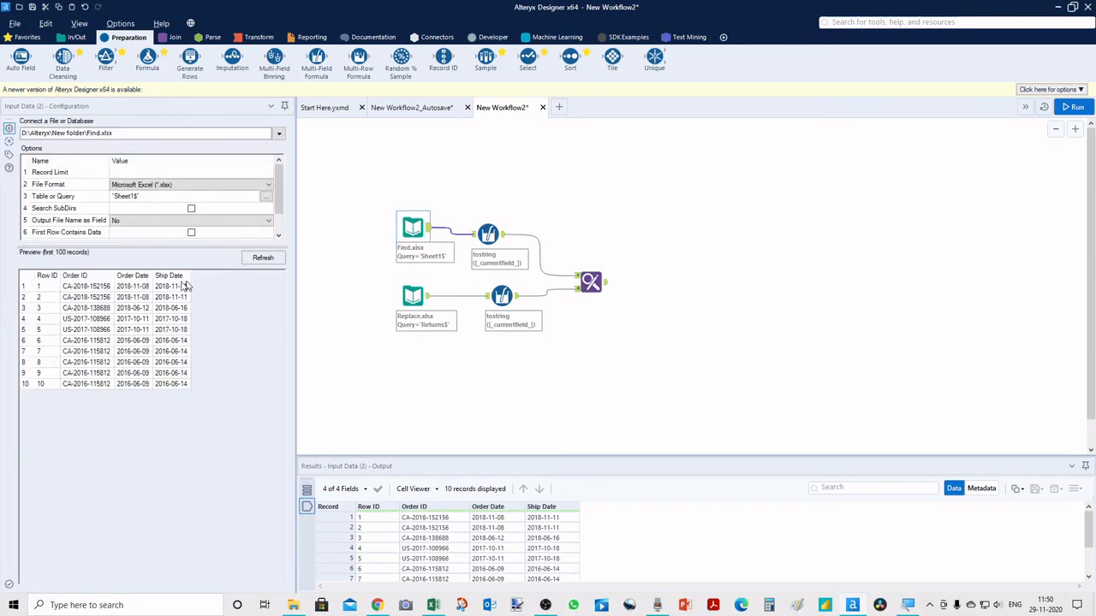
{"action": "mouse_move", "coordinate": [111, 298]}
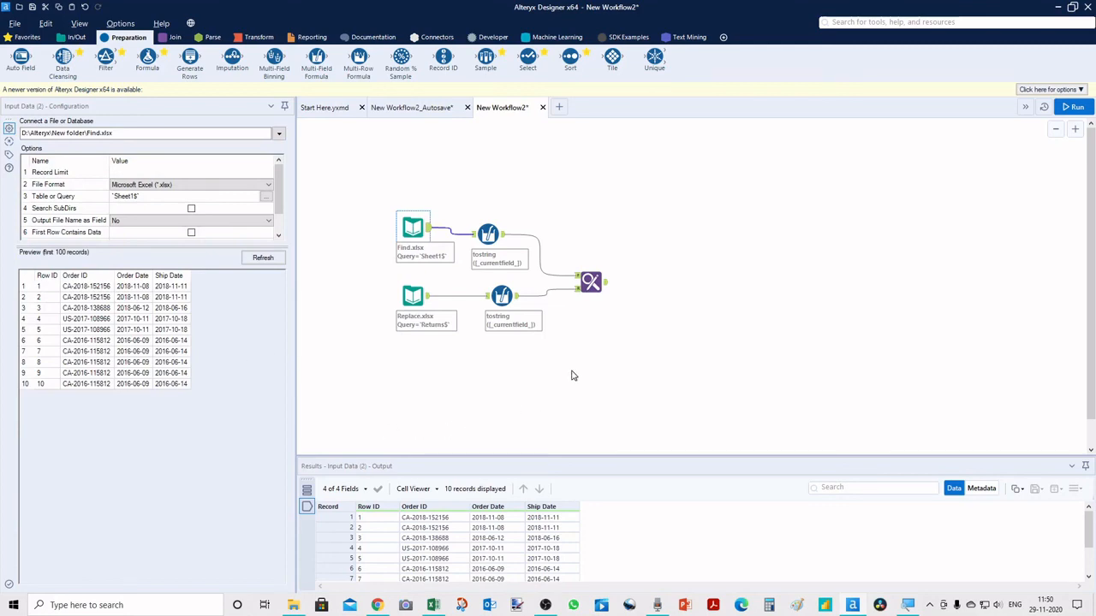
{"action": "left_click", "coordinate": [1075, 106]}
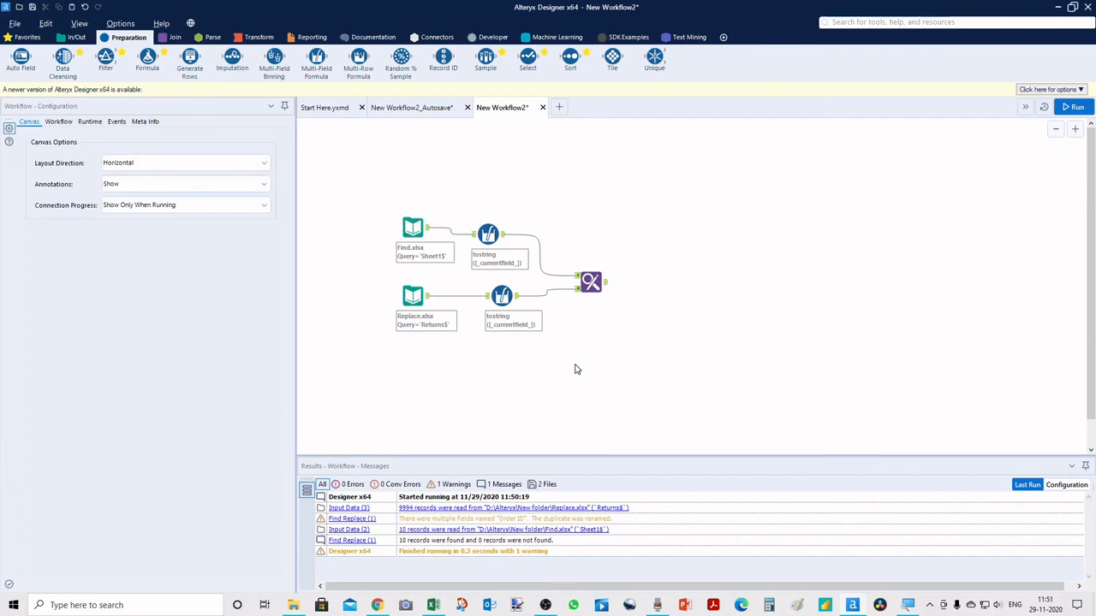
{"action": "mouse_move", "coordinate": [603, 380]}
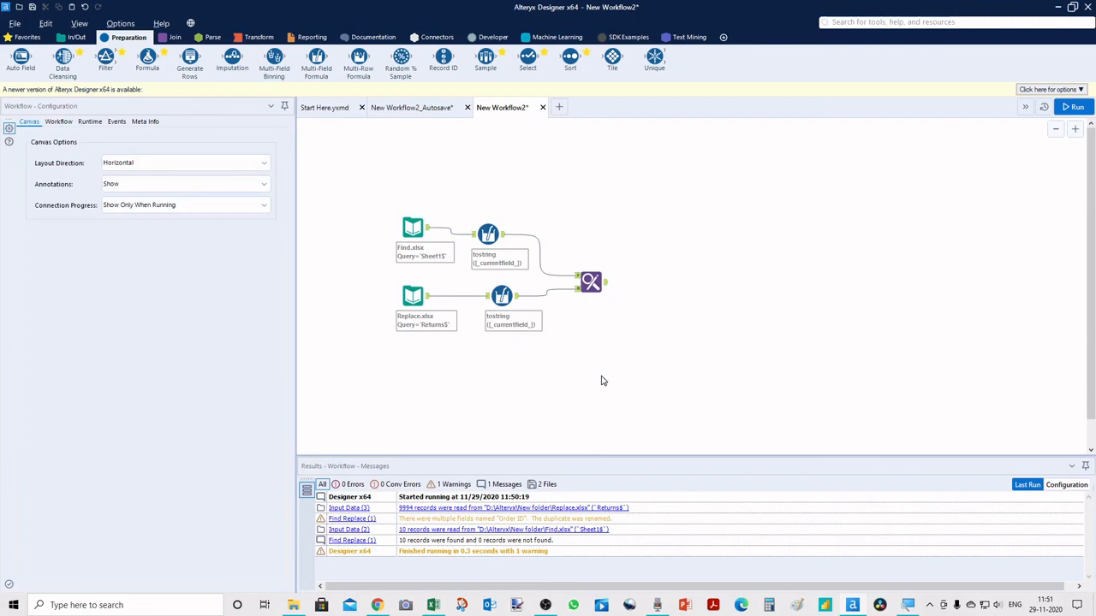